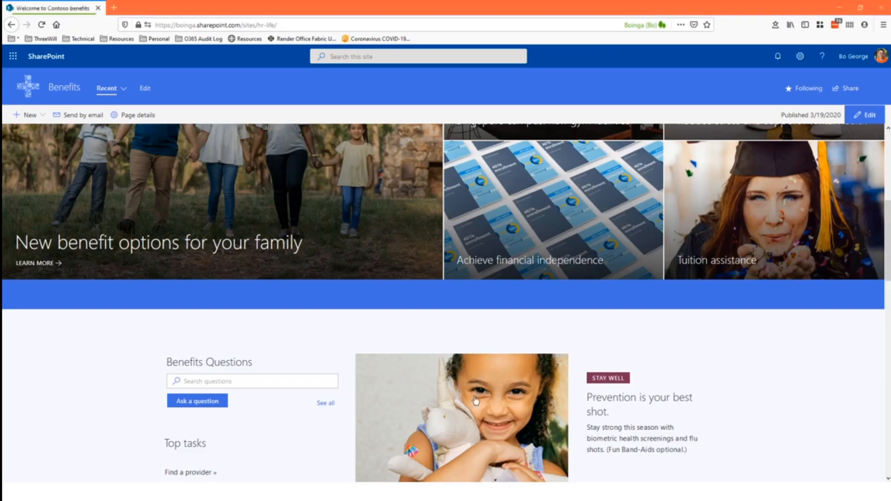
pyautogui.moveTo(117, 364)
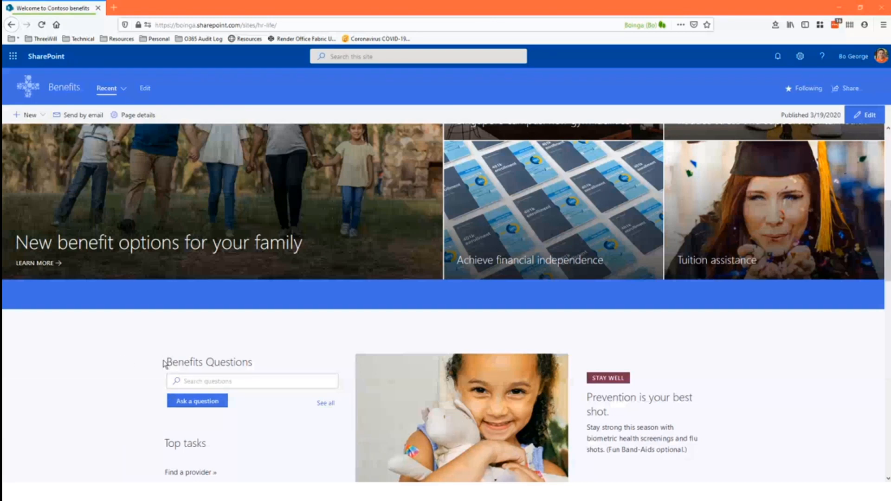
pyautogui.moveTo(148, 360)
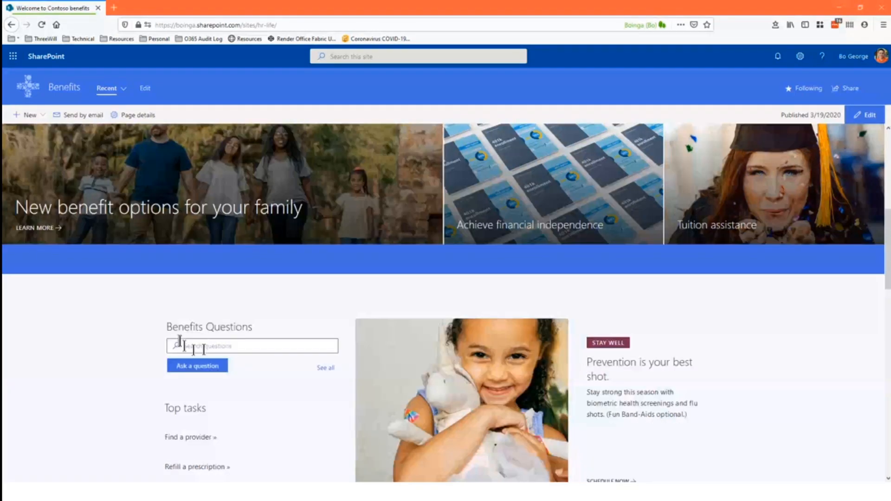
# Step: Search the benefits questions for 'wh', then clear the search
pyautogui.scroll(-3)
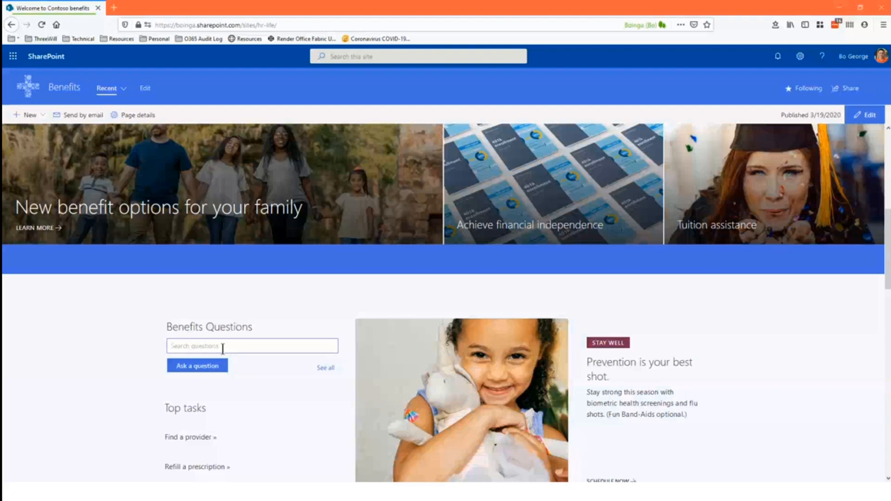
pyautogui.write('w')
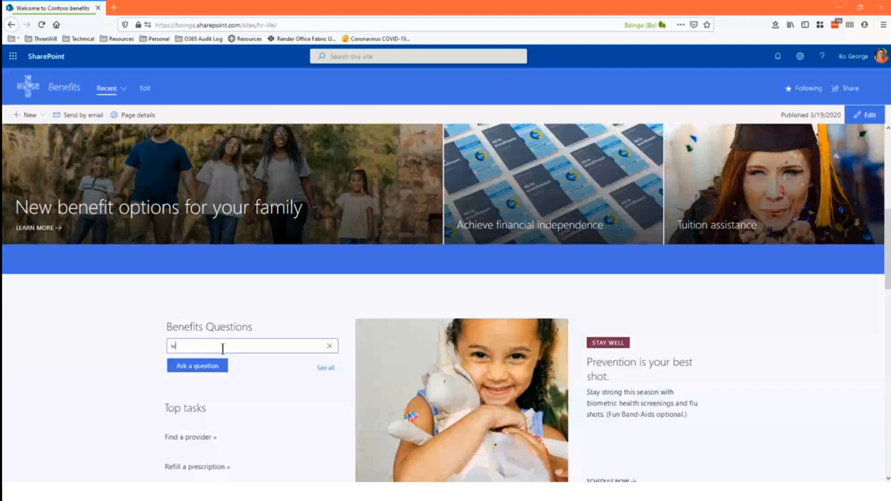
pyautogui.write('here')
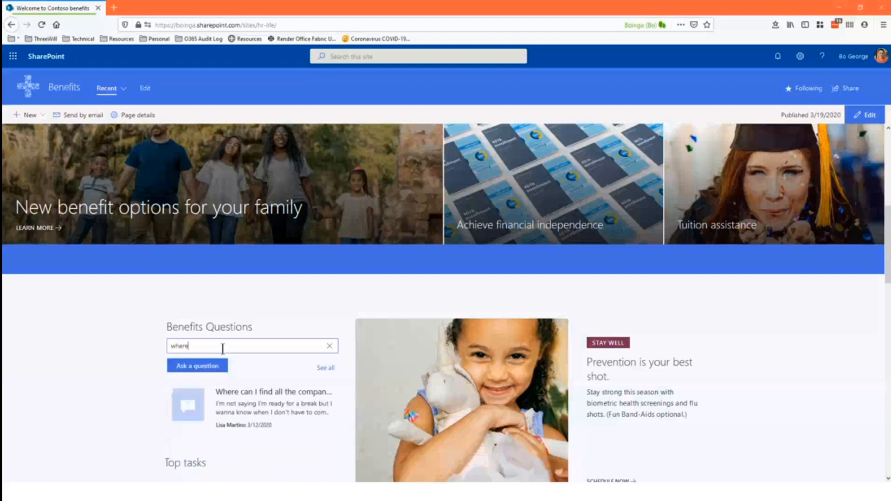
pyautogui.scroll(-3)
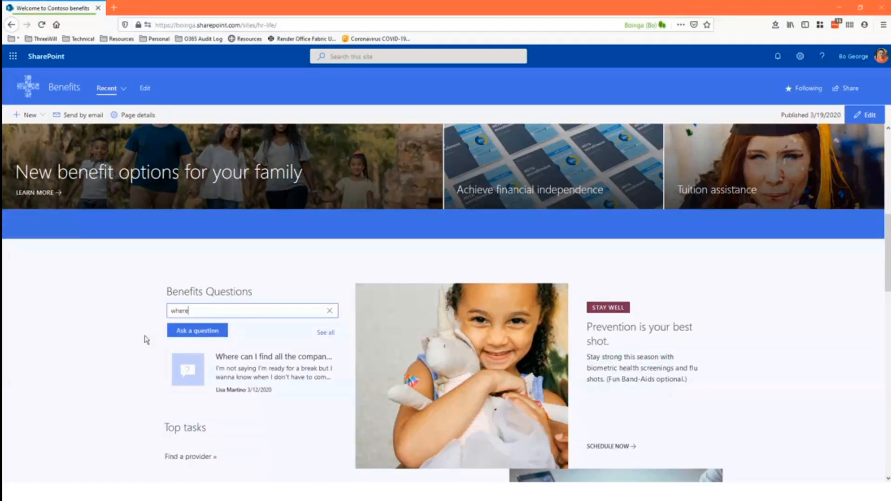
pyautogui.moveTo(139, 341)
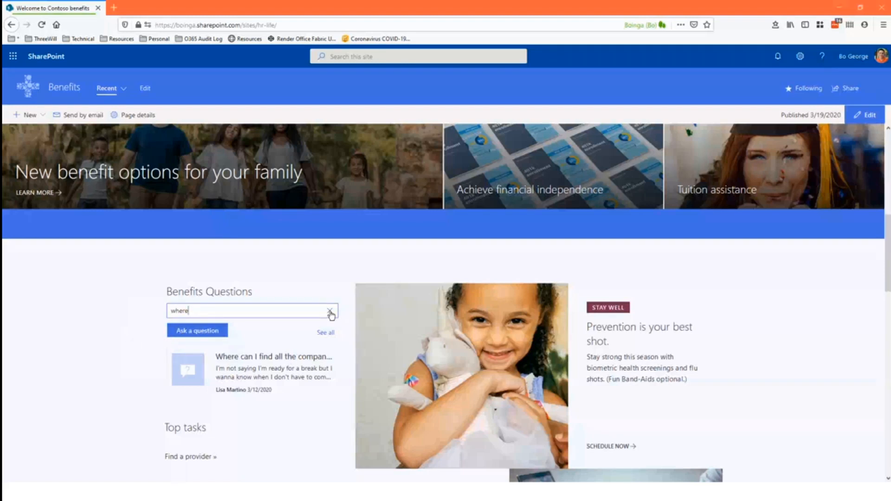
pyautogui.click(330, 313)
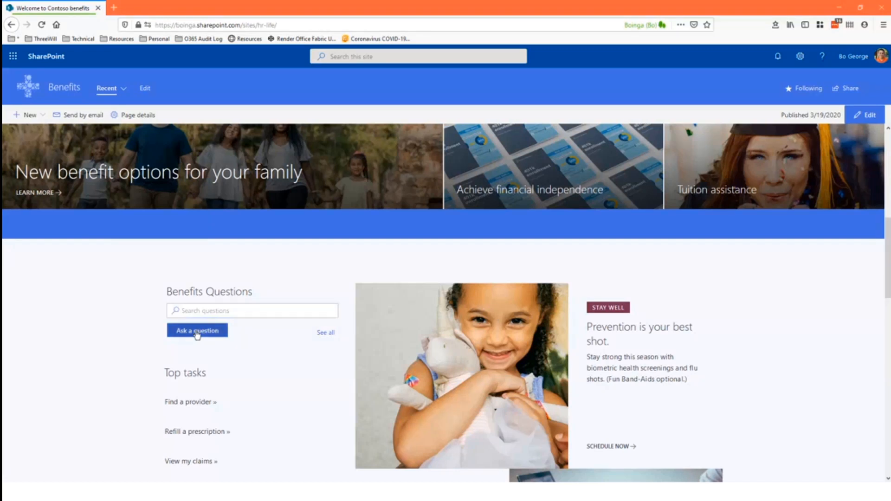
# Step: Start a new benefits question titled 'What the heck is Bo demoing'
pyautogui.click(197, 330)
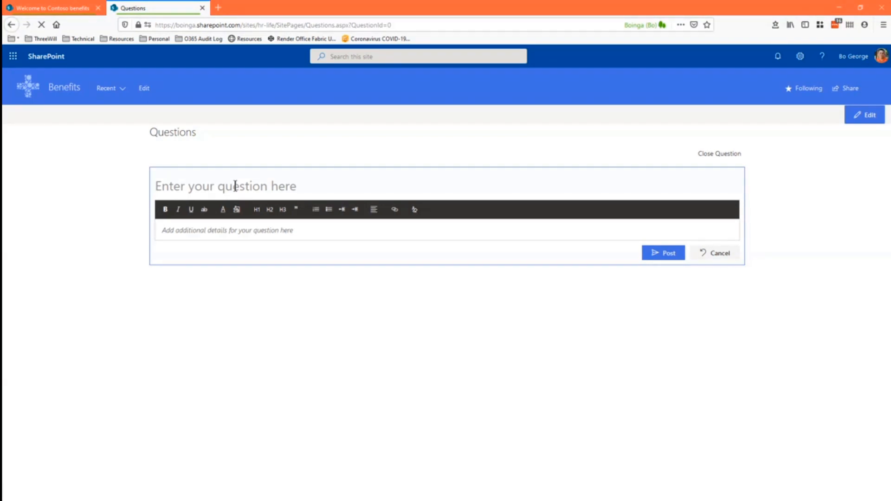
pyautogui.write('What')
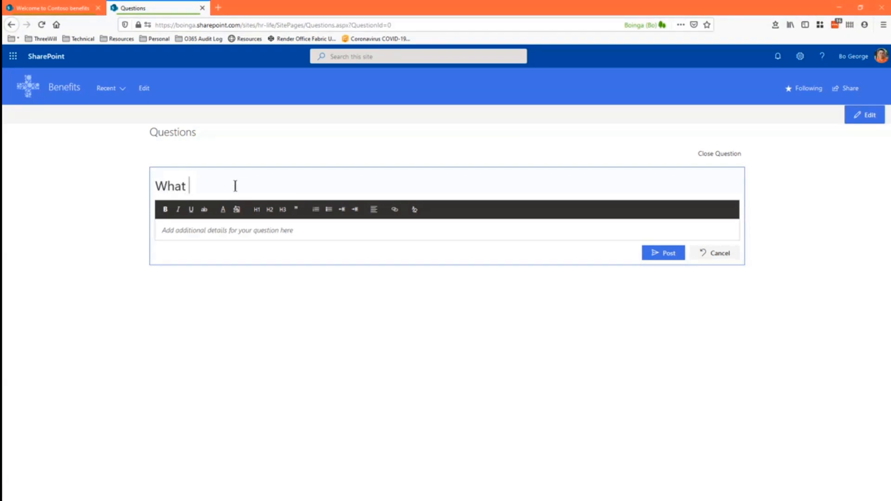
pyautogui.write('the heck')
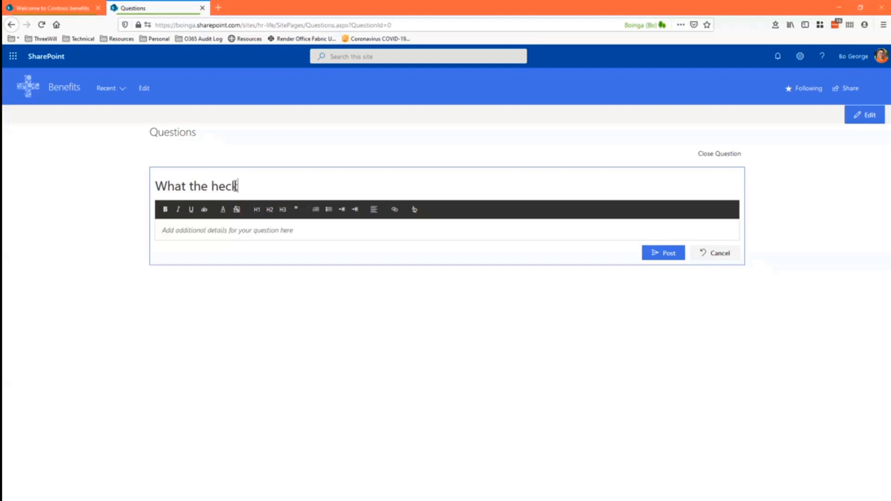
pyautogui.write('is Bo d')
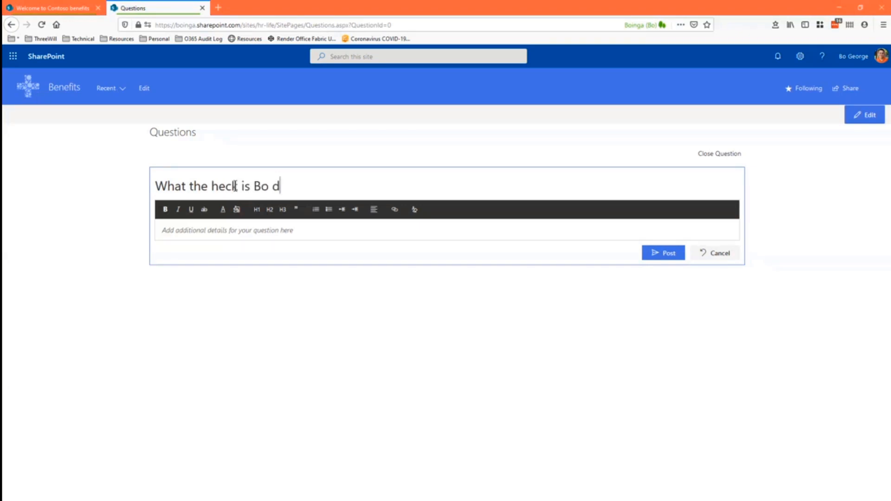
pyautogui.write('emoing')
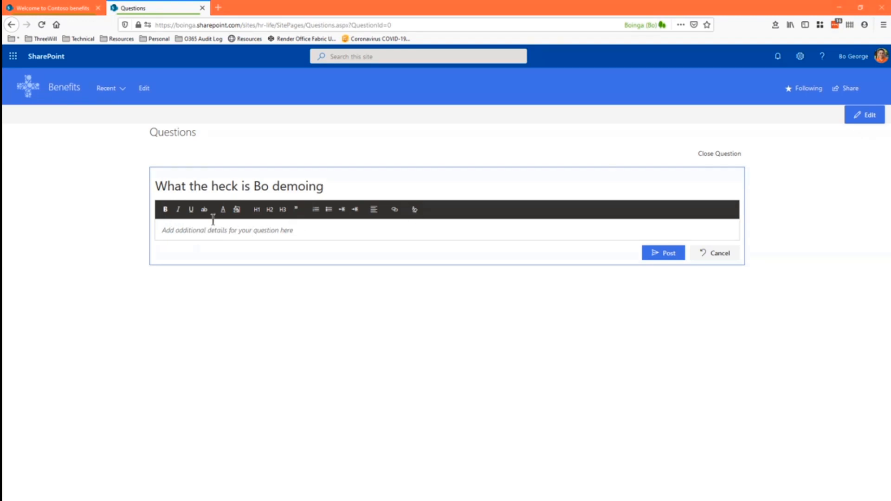
pyautogui.moveTo(150, 222)
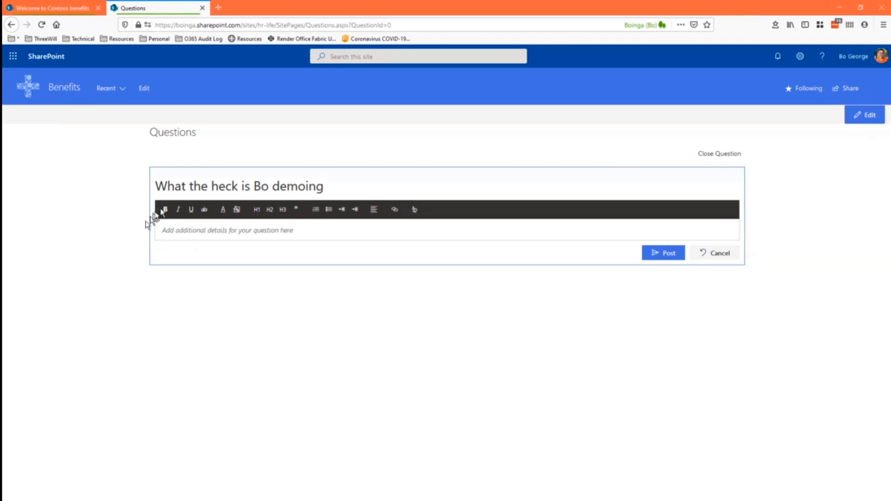
# Step: Add details with a numbered list starting 'one' and post the question
pyautogui.click(238, 230)
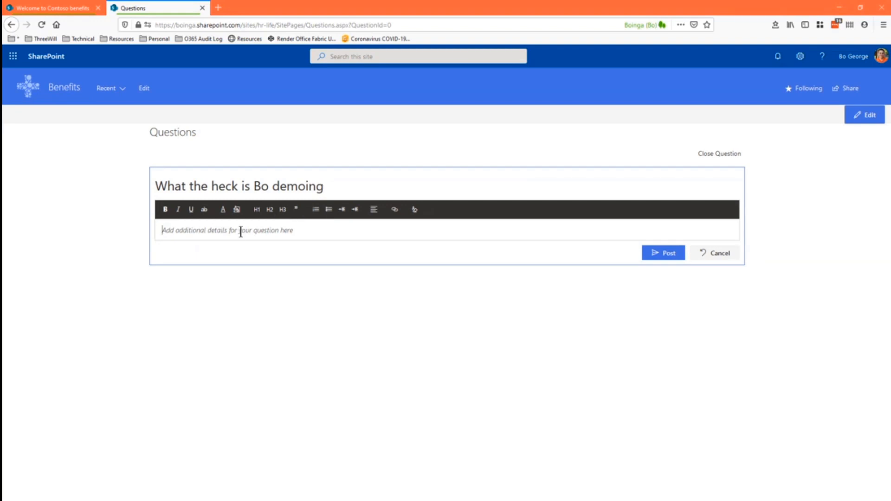
pyautogui.write('one')
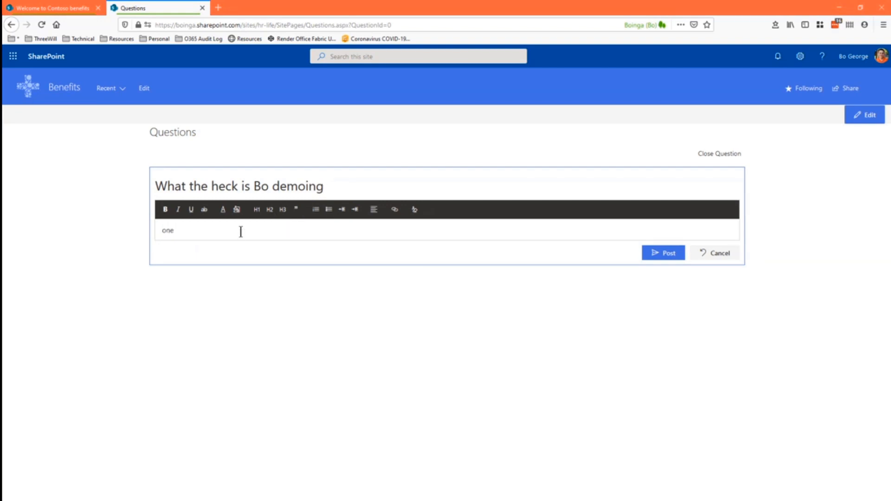
pyautogui.click(316, 209)
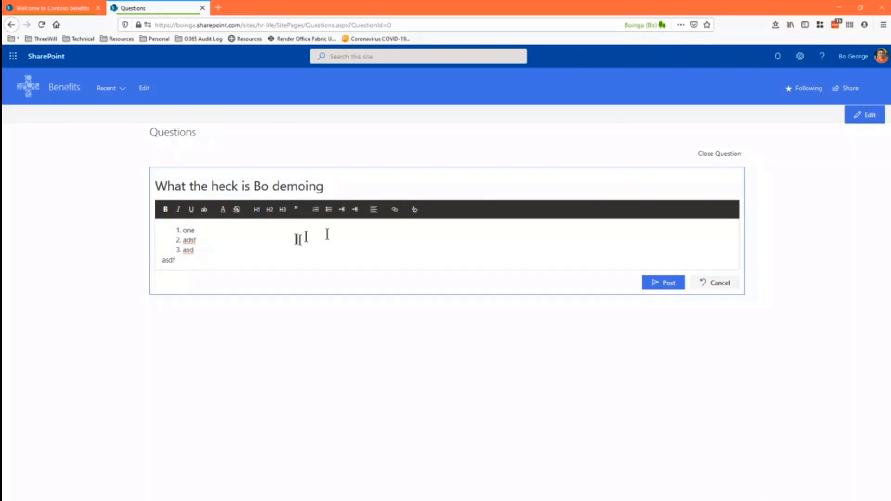
pyautogui.moveTo(264, 250)
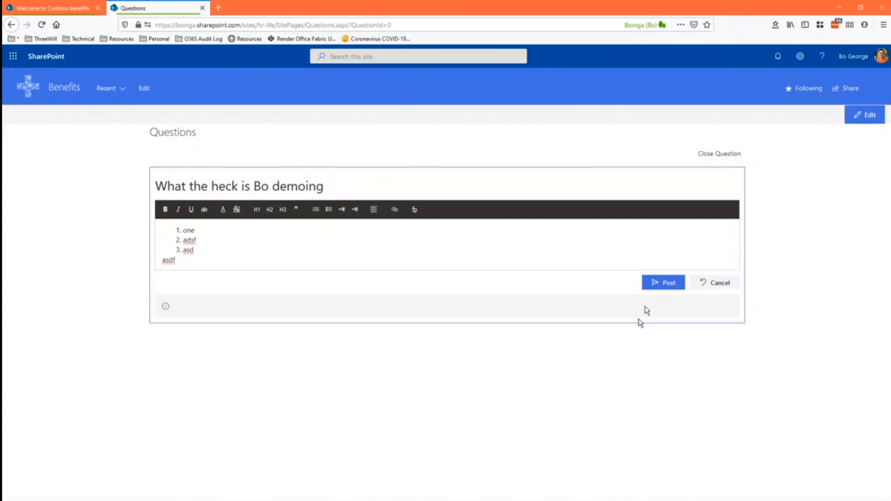
pyautogui.click(663, 282)
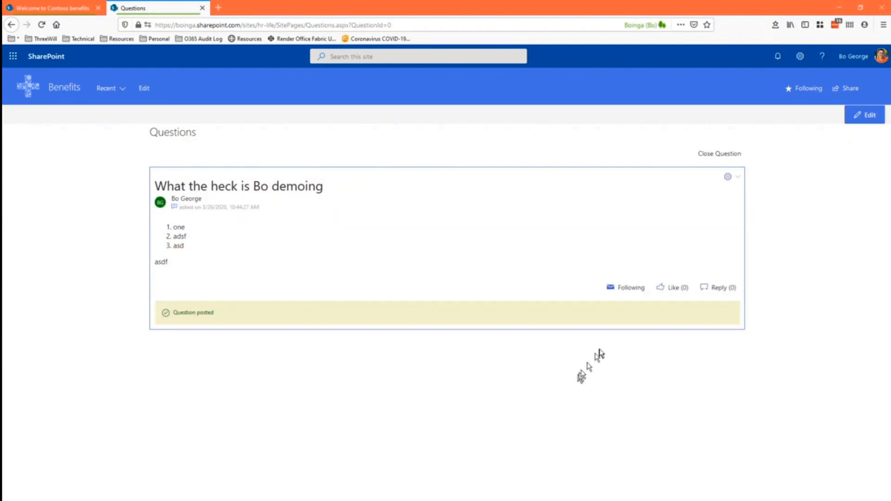
pyautogui.moveTo(625, 287)
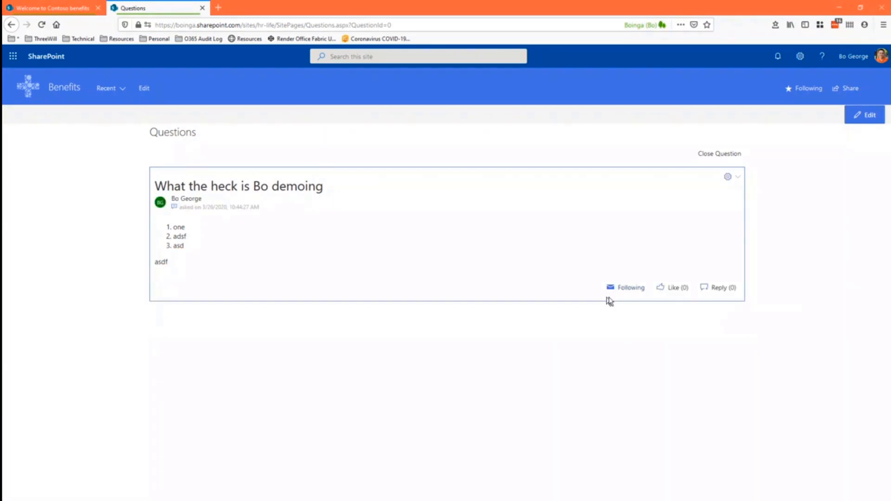
pyautogui.moveTo(653, 363)
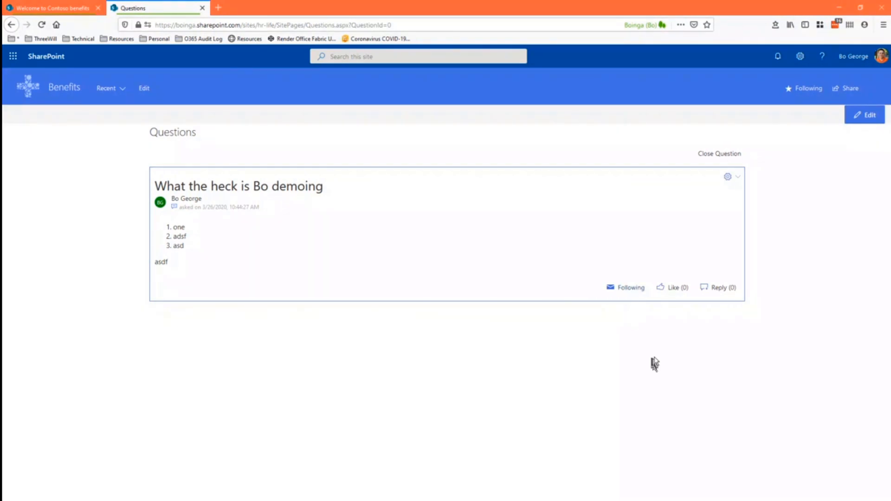
pyautogui.moveTo(674, 289)
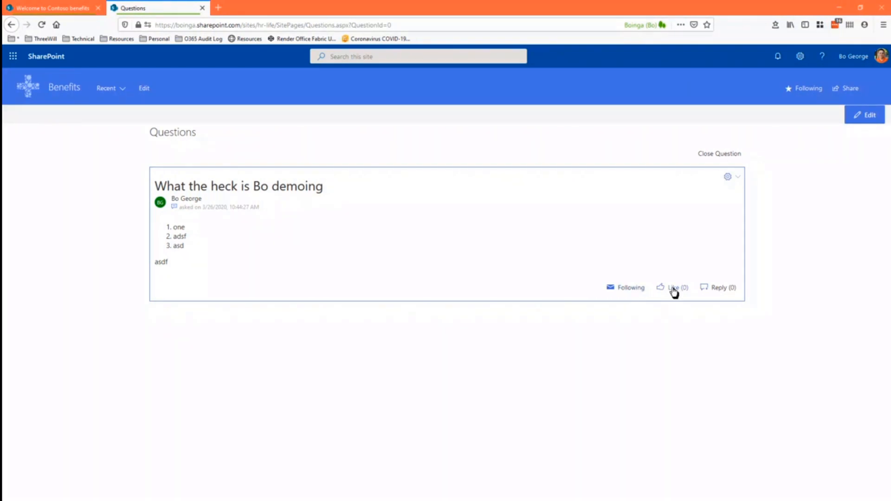
pyautogui.moveTo(684, 359)
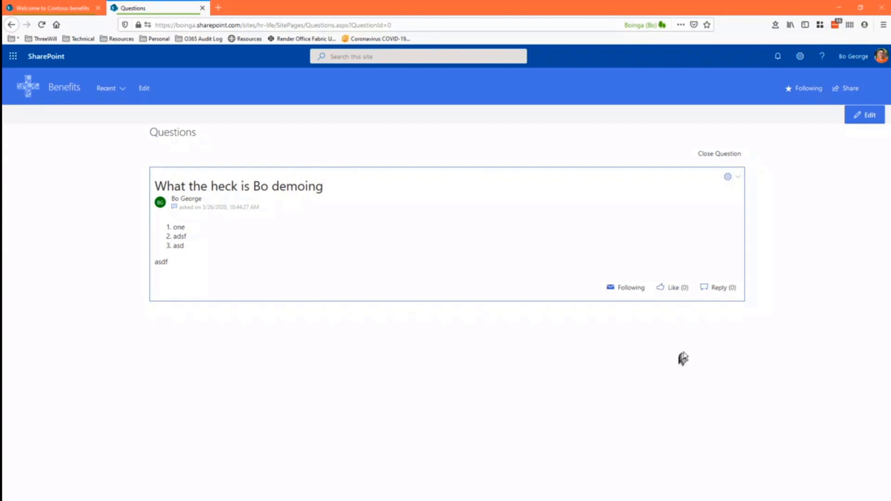
# Step: Like the question and post a first reply, 'sdfasdf'
pyautogui.click(672, 287)
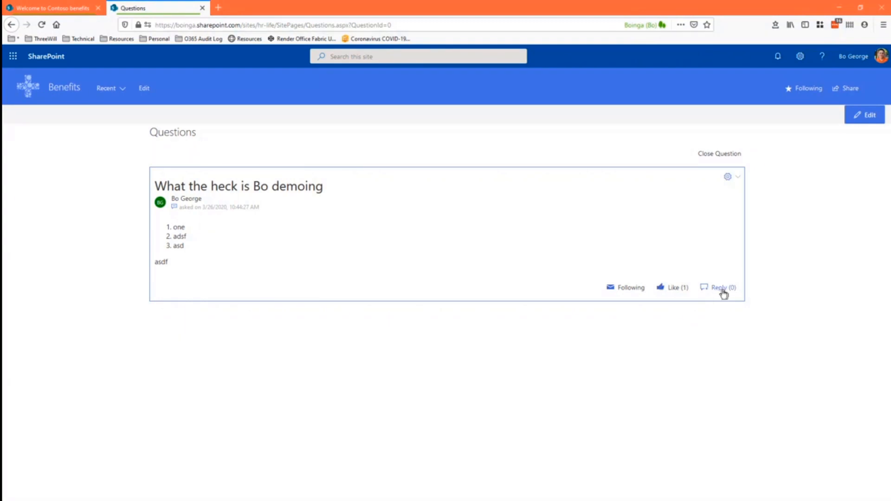
pyautogui.click(719, 288)
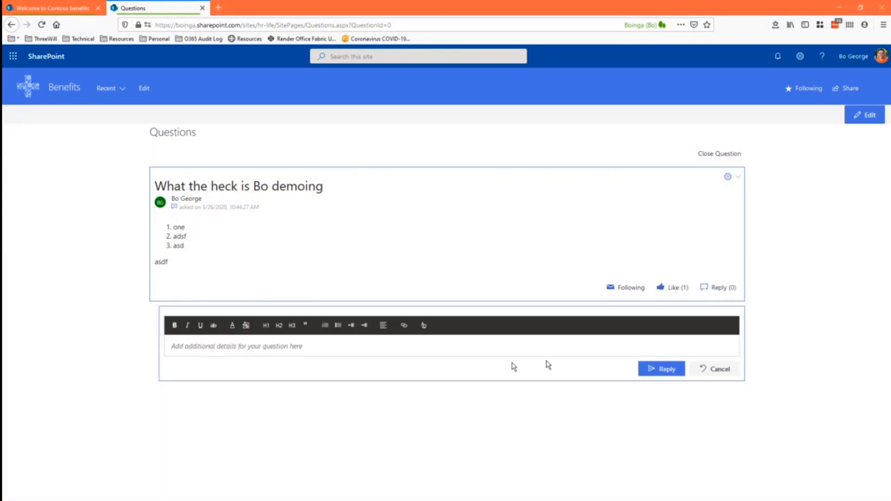
pyautogui.click(661, 368)
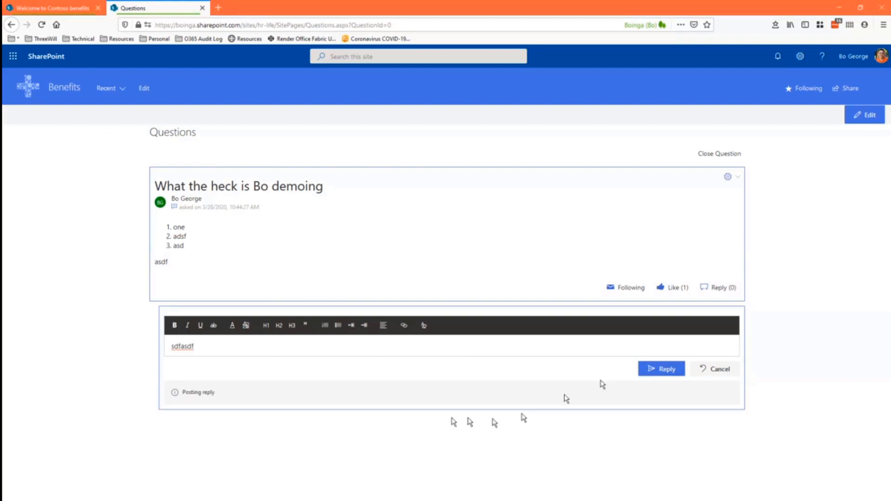
# Step: Post a nested reply 'asdfasdf' under the first reply
pyautogui.click(661, 368)
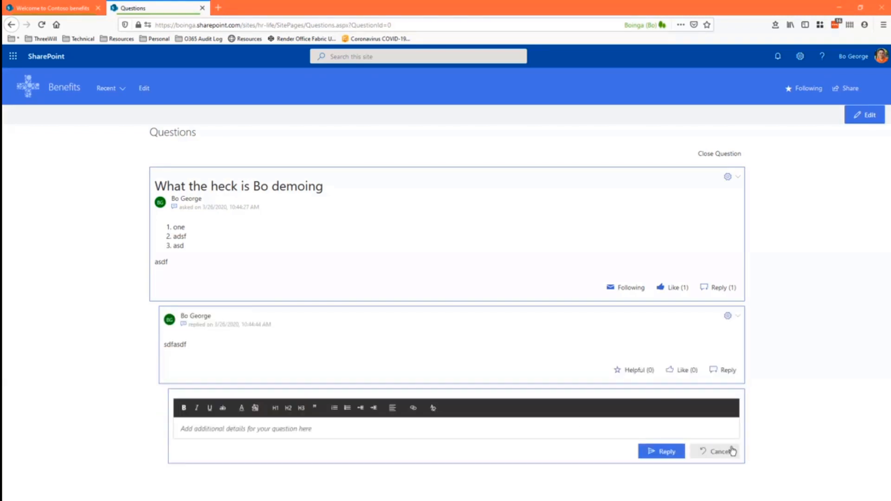
pyautogui.write('asdfasdf')
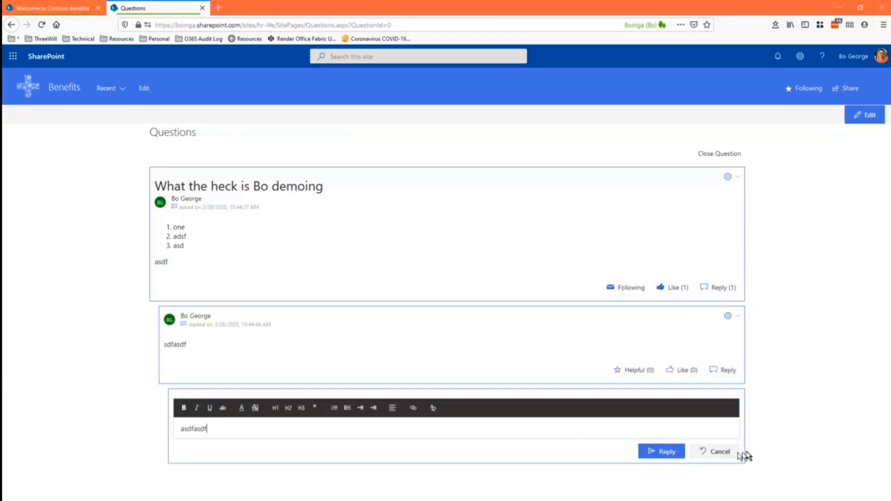
pyautogui.click(660, 451)
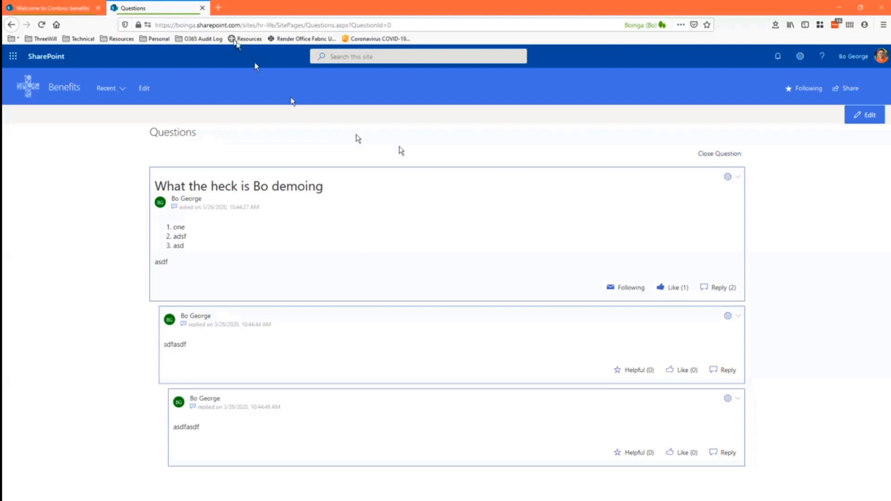
pyautogui.moveTo(713, 157)
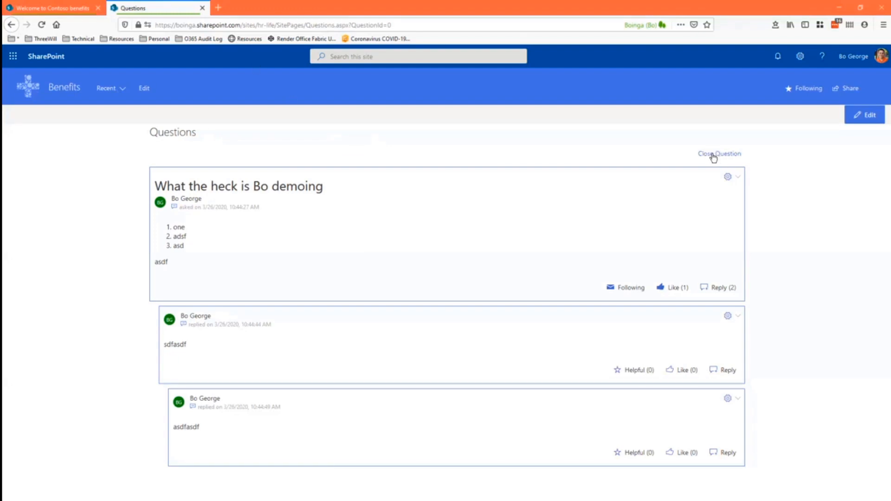
# Step: Return to the Questions list and switch the filter from Open Questions to Answered Questions
pyautogui.click(719, 153)
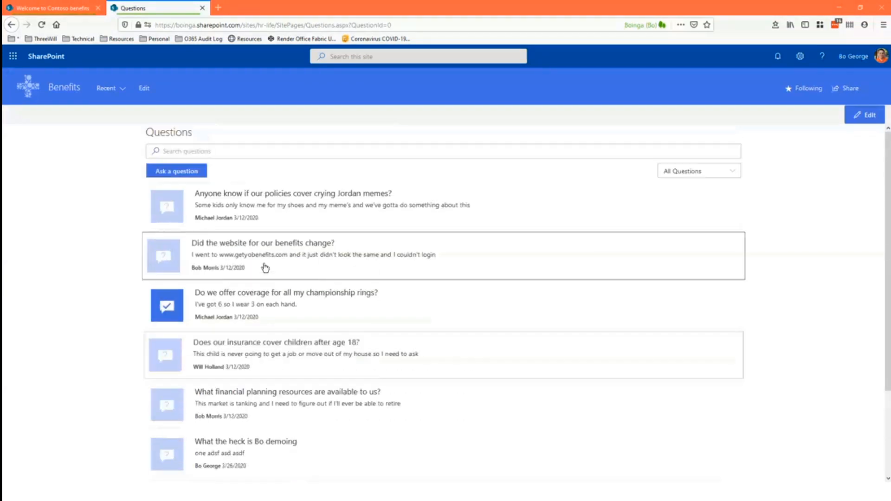
pyautogui.moveTo(346, 344)
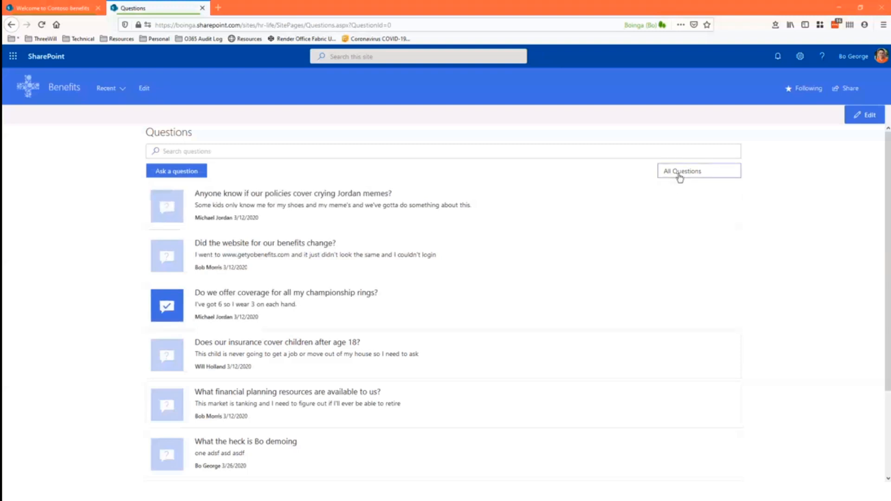
pyautogui.click(698, 171)
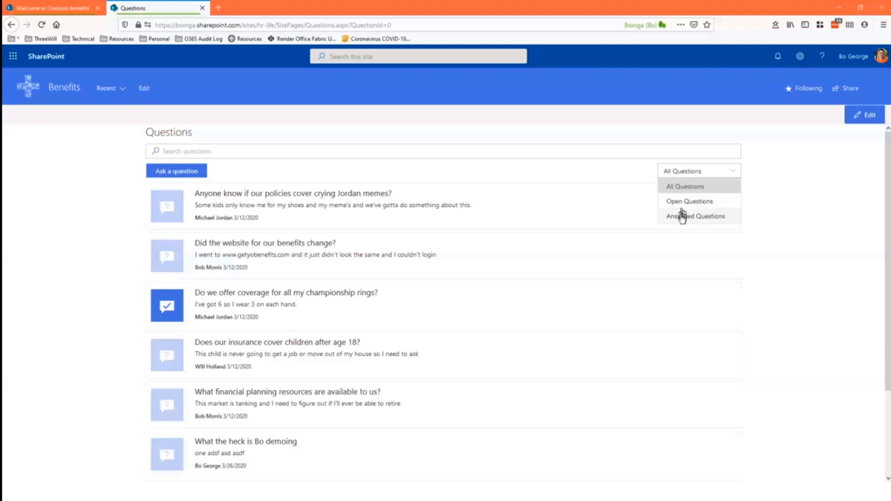
pyautogui.moveTo(689, 201)
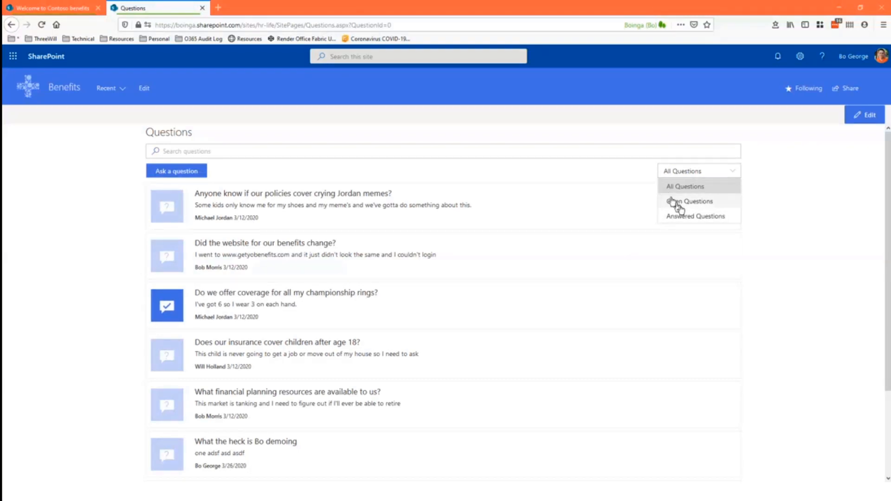
pyautogui.click(689, 201)
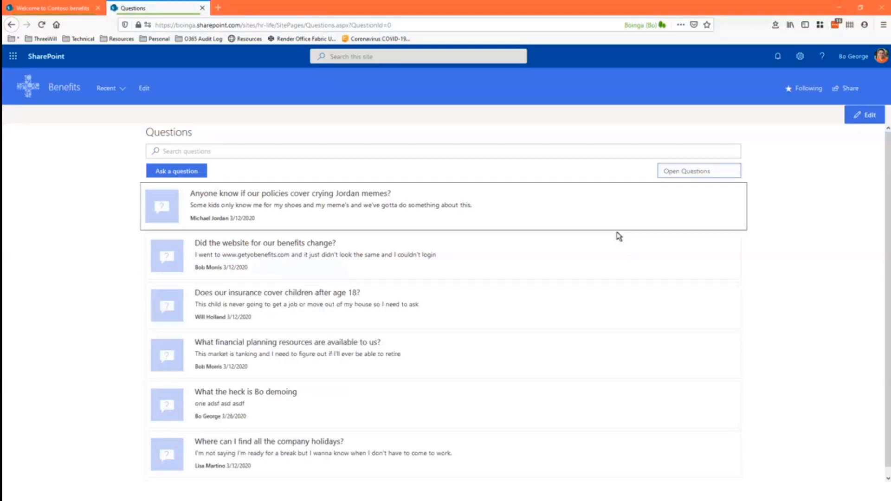
pyautogui.moveTo(279, 237)
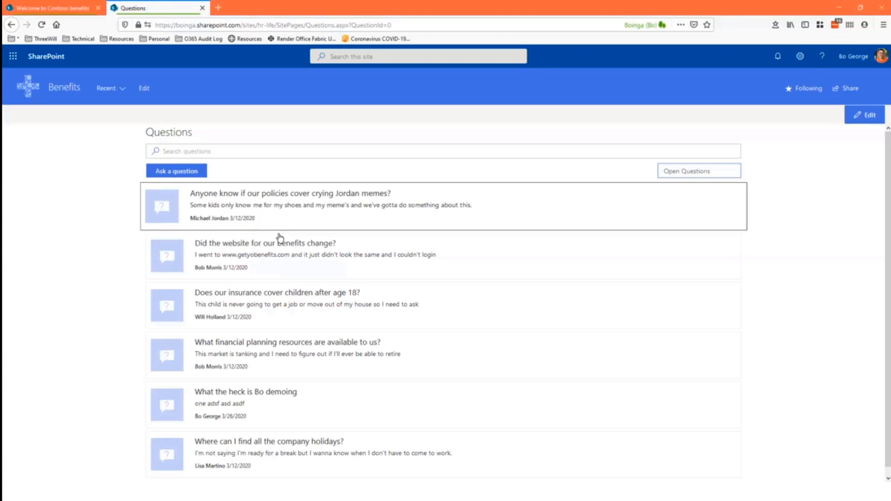
pyautogui.click(699, 171)
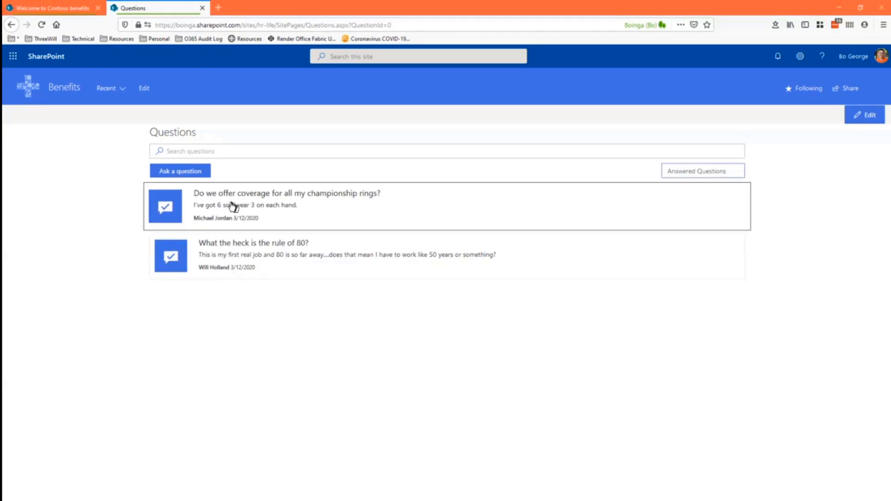
# Step: Open the championship rings question and scroll through its replies
pyautogui.click(285, 192)
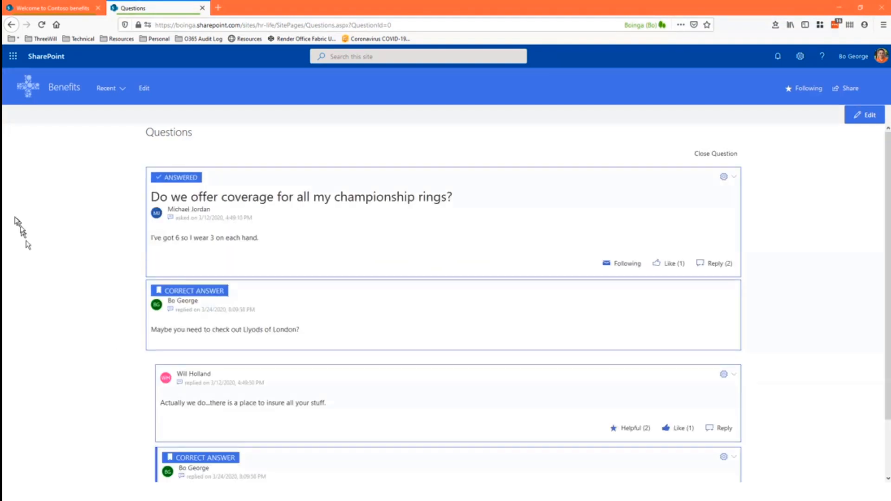
pyautogui.moveTo(391, 238)
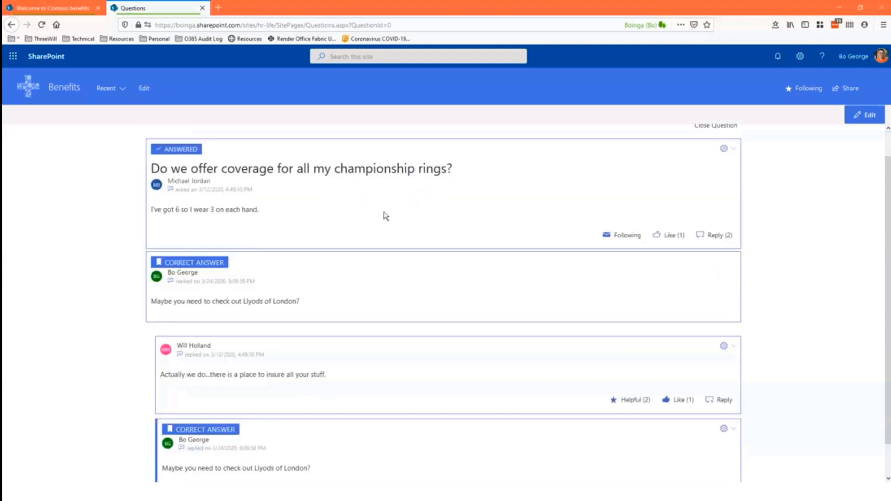
pyautogui.scroll(-3)
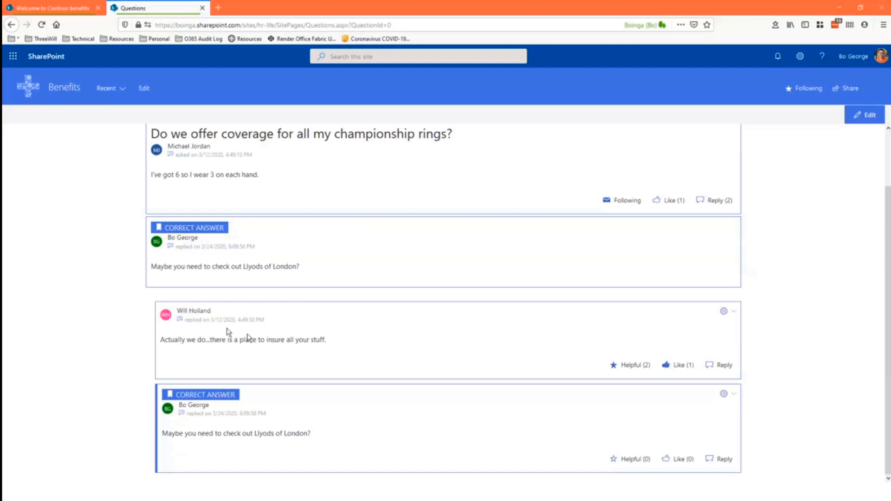
pyautogui.moveTo(233, 407)
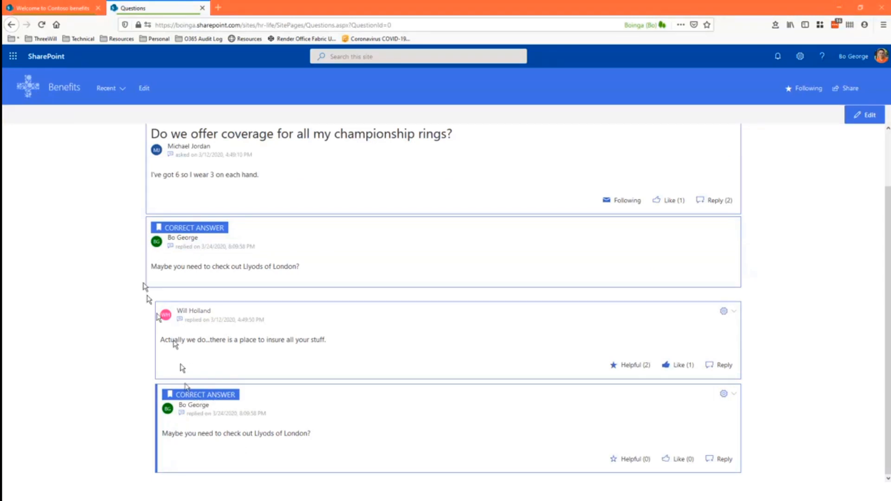
pyautogui.moveTo(409, 226)
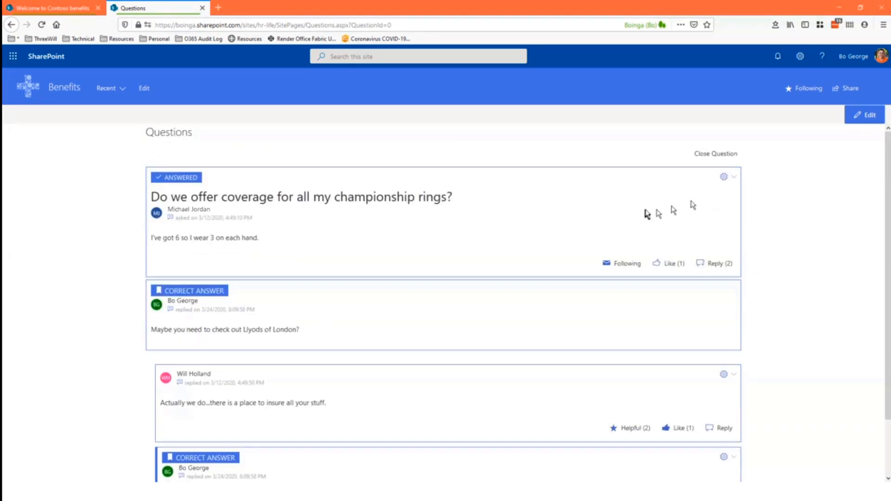
pyautogui.moveTo(549, 230)
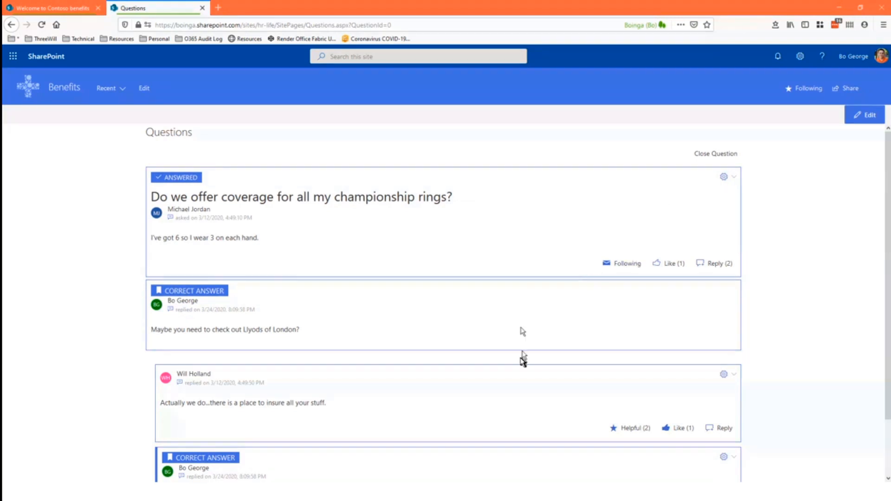
pyautogui.scroll(-3)
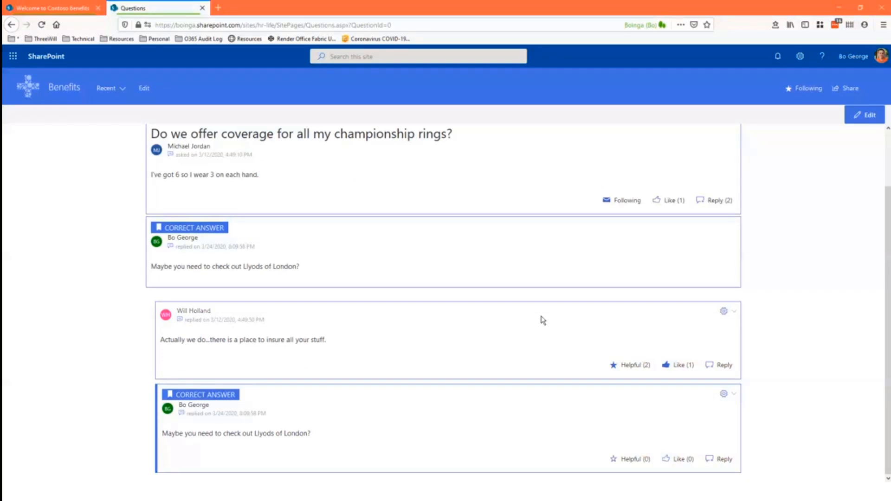
pyautogui.moveTo(508, 284)
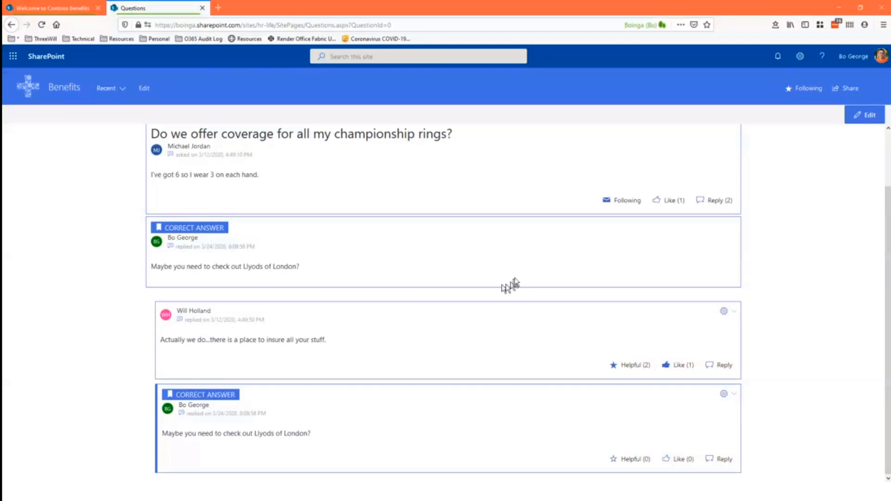
pyautogui.moveTo(733, 394)
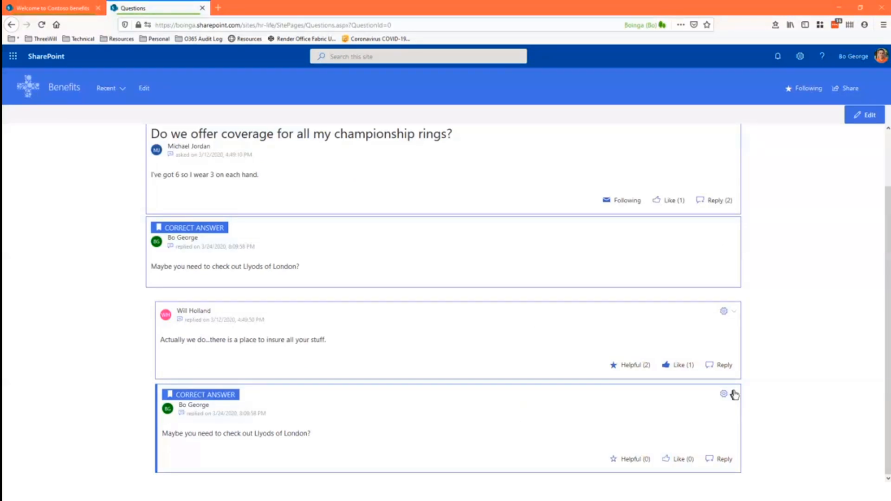
pyautogui.moveTo(710, 445)
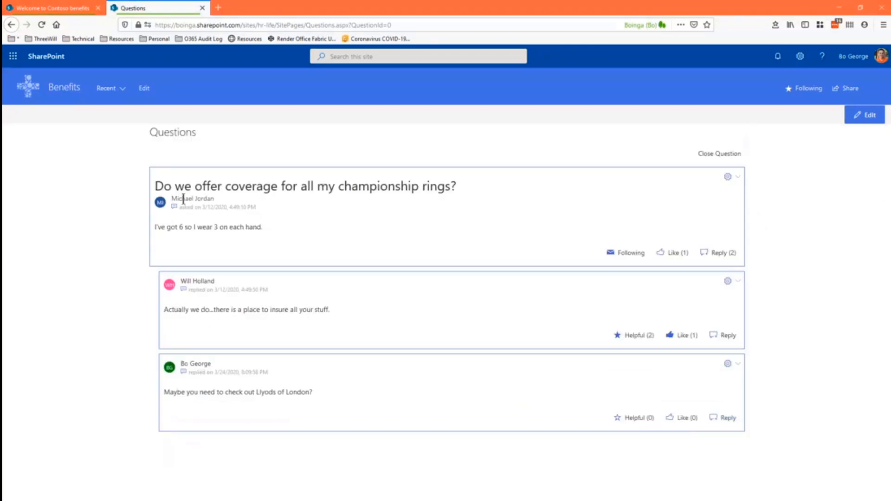
pyautogui.moveTo(294, 304)
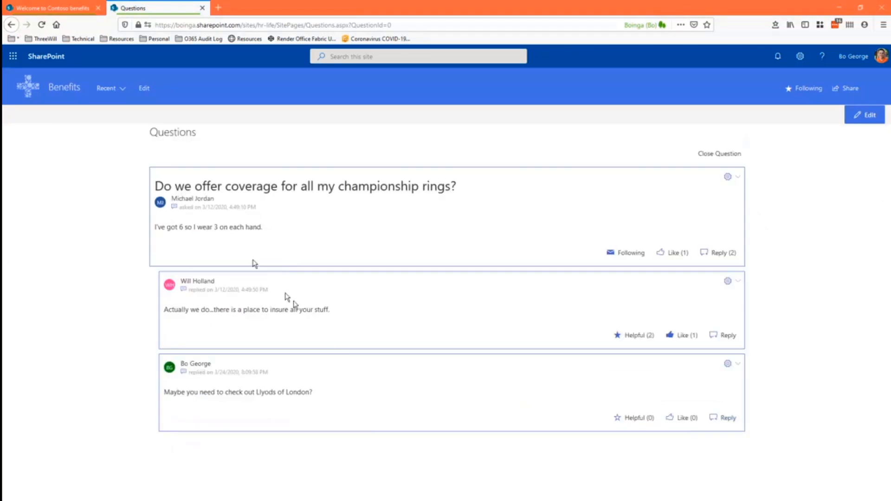
# Step: Mark the Llyods of London reply as answer, check the question's options, then return to the list
pyautogui.click(727, 364)
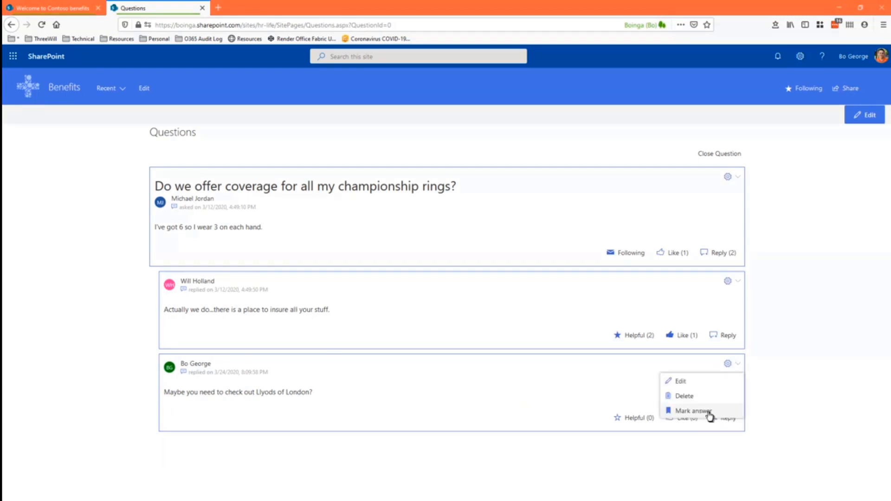
pyautogui.click(693, 411)
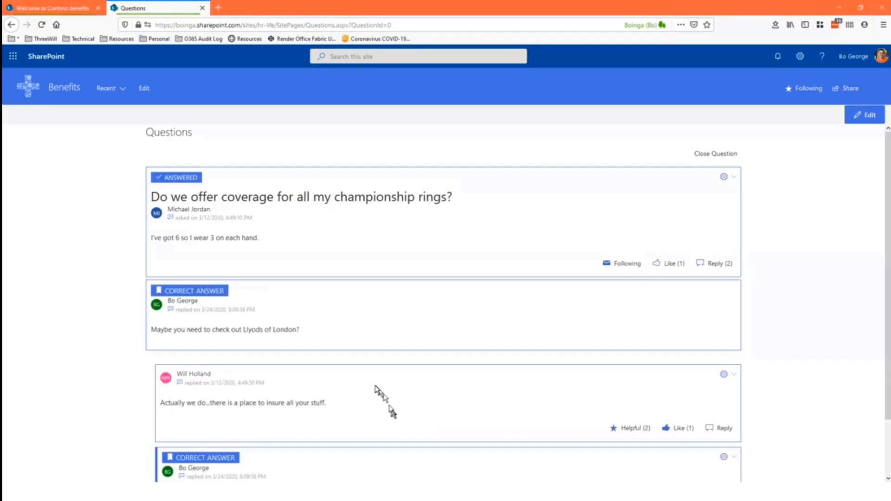
pyautogui.scroll(-3)
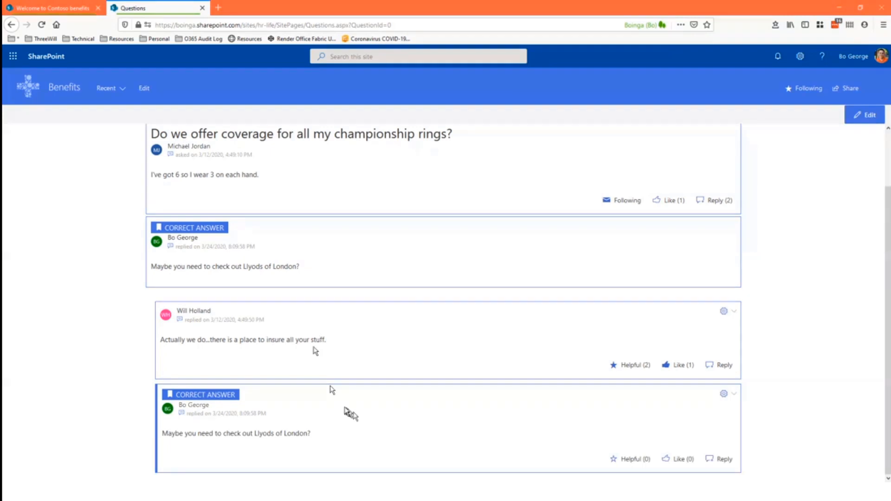
pyautogui.moveTo(602, 415)
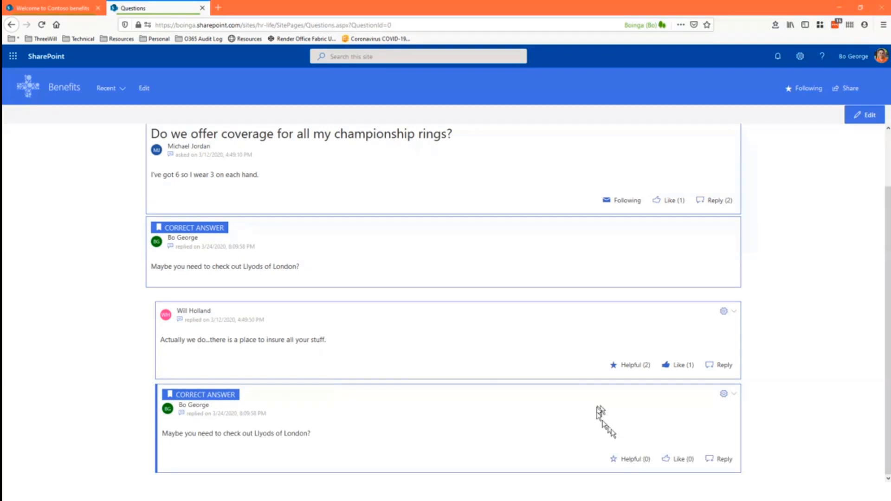
pyautogui.moveTo(625, 381)
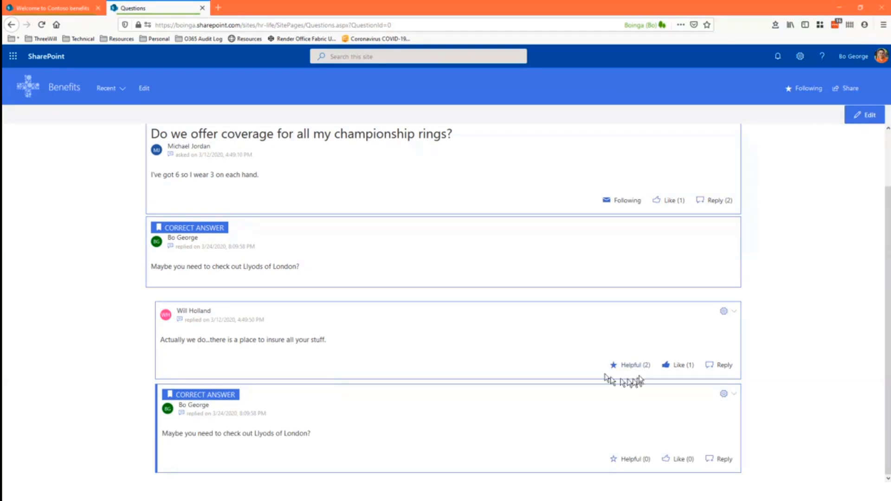
pyautogui.moveTo(534, 360)
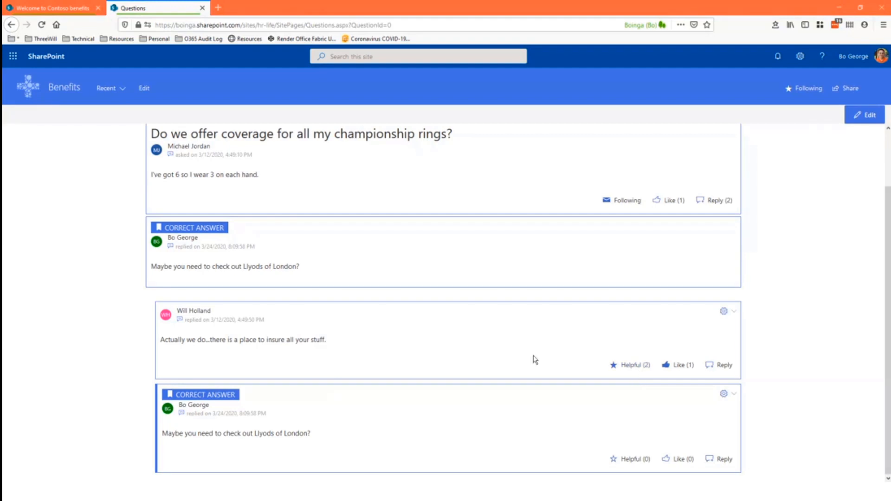
pyautogui.moveTo(649, 368)
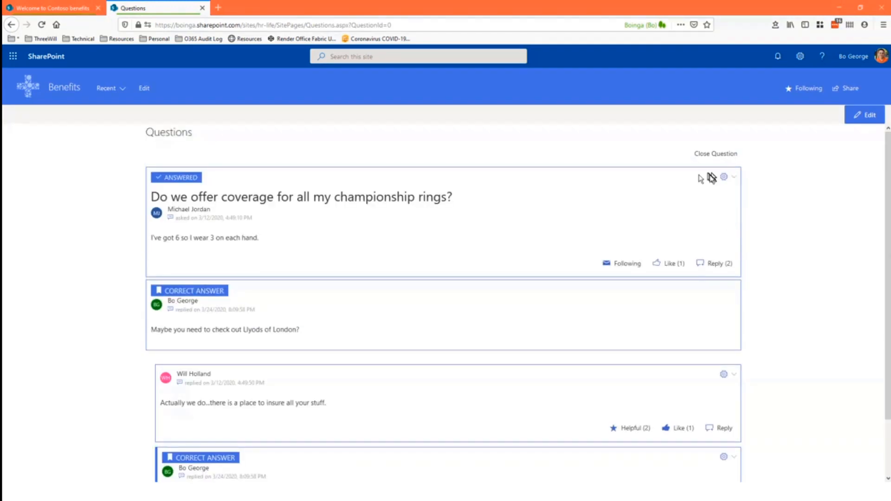
pyautogui.click(724, 176)
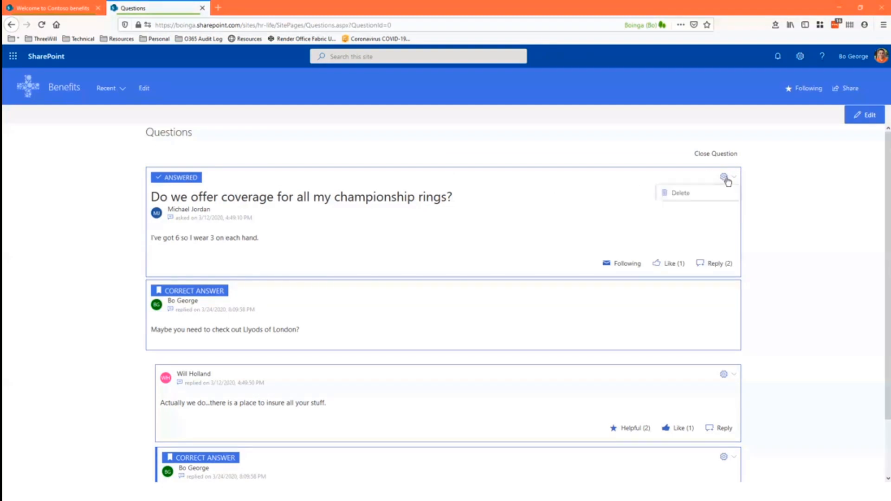
pyautogui.moveTo(533, 223)
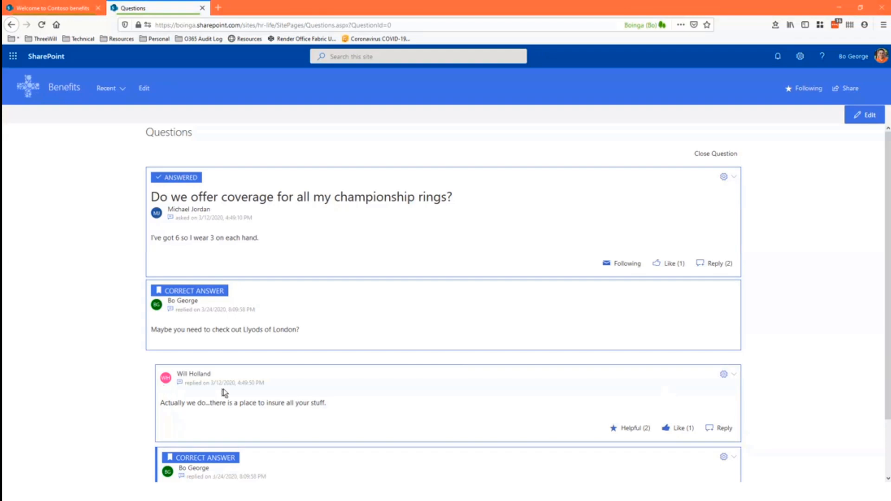
pyautogui.moveTo(647, 397)
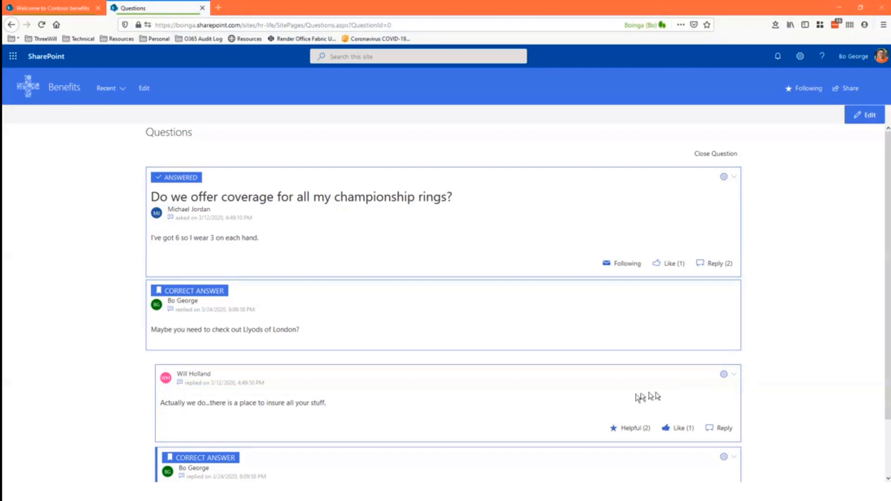
pyautogui.moveTo(725, 376)
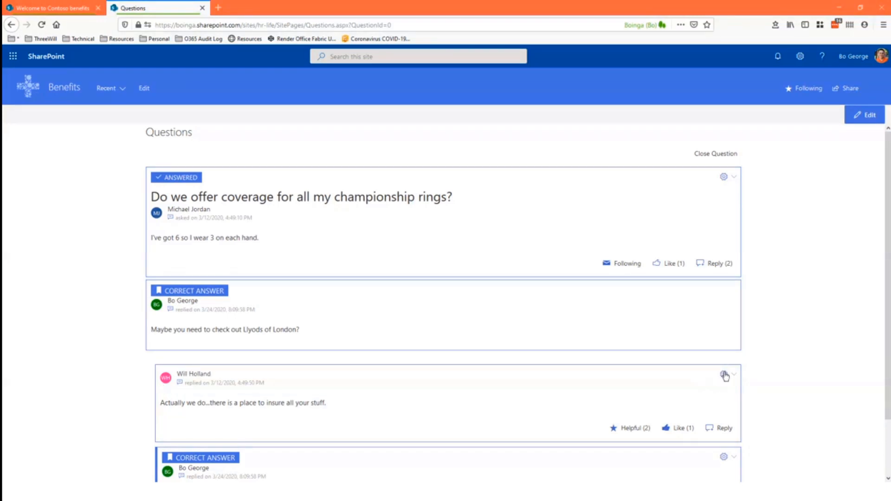
pyautogui.click(733, 374)
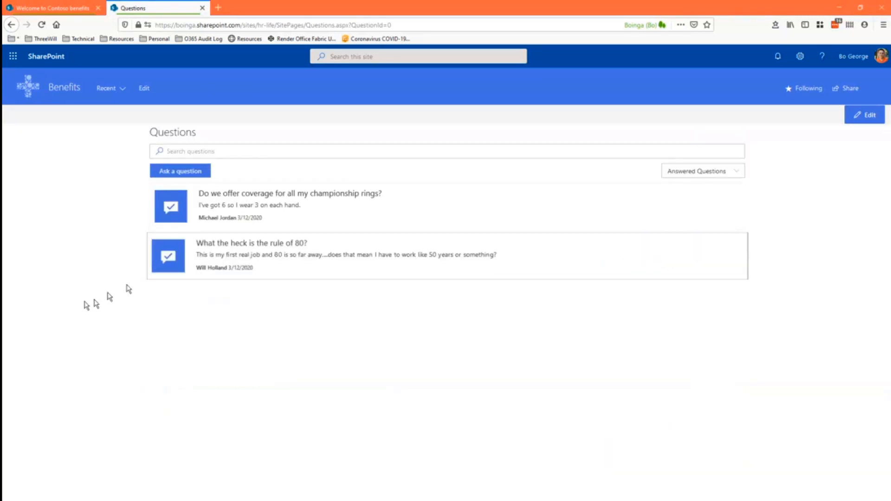
pyautogui.moveTo(182, 171)
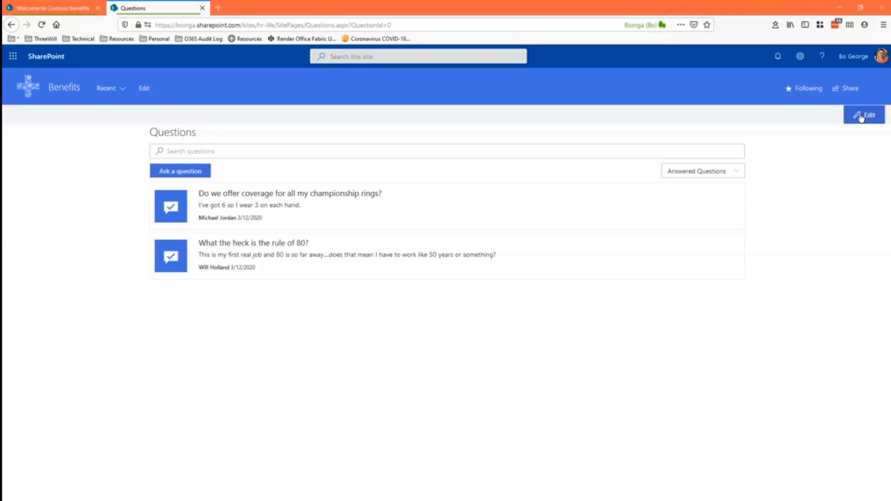
pyautogui.click(864, 114)
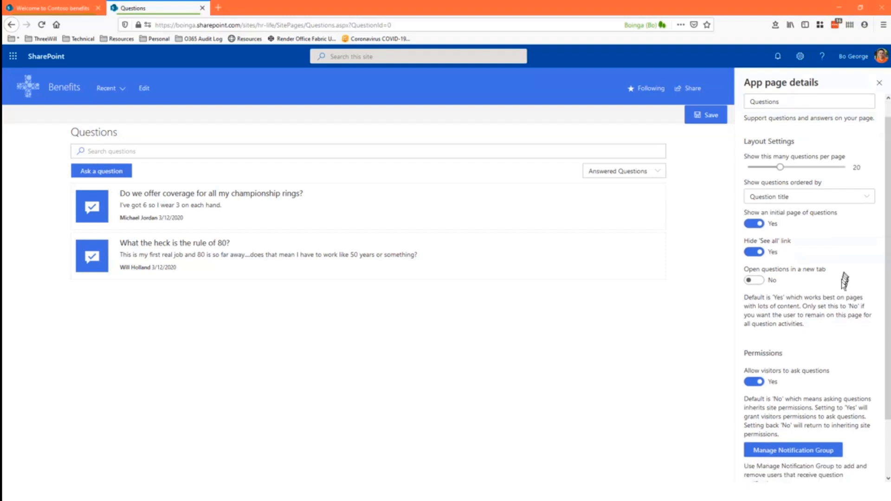
pyautogui.scroll(-3)
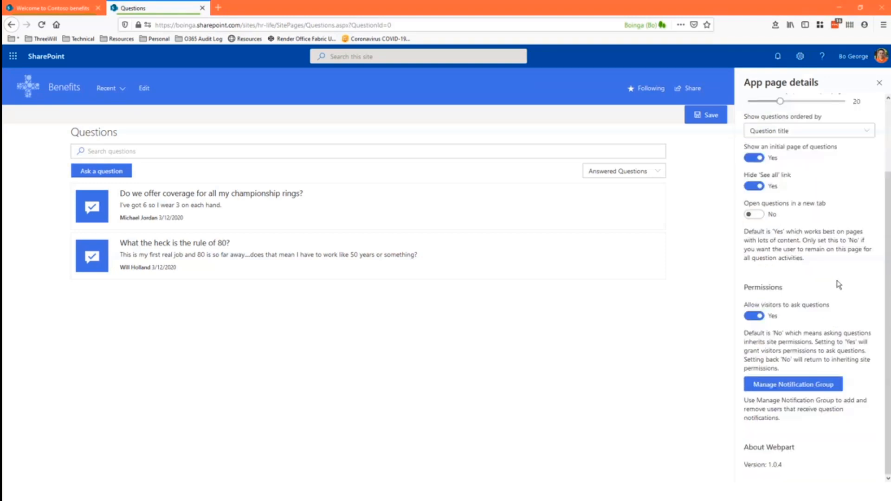
pyautogui.moveTo(813, 291)
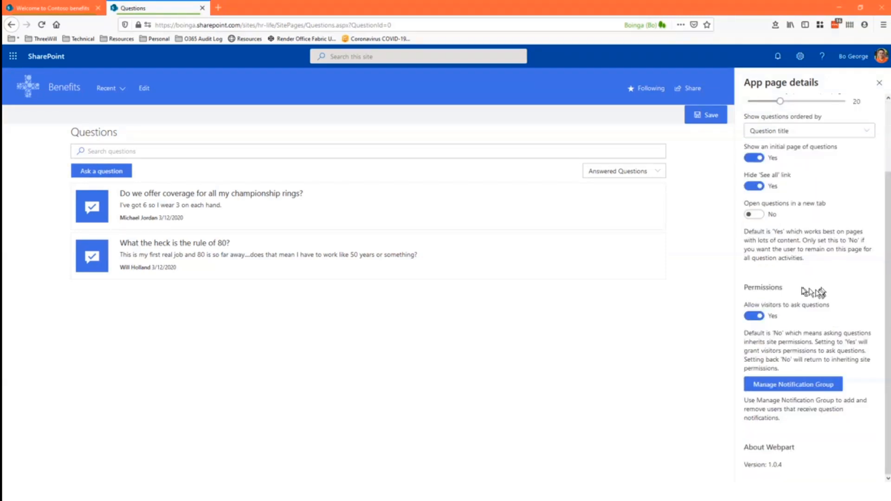
pyautogui.doubleClick(763, 287)
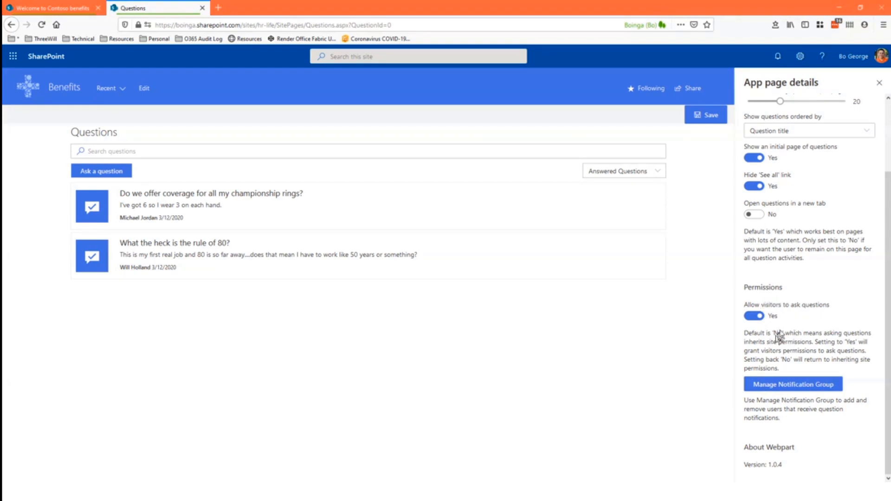
pyautogui.moveTo(672, 354)
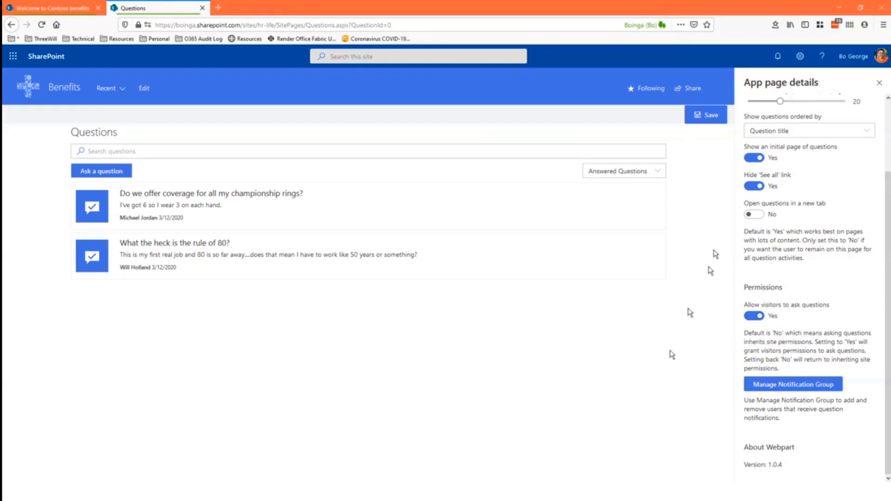
pyautogui.moveTo(789, 329)
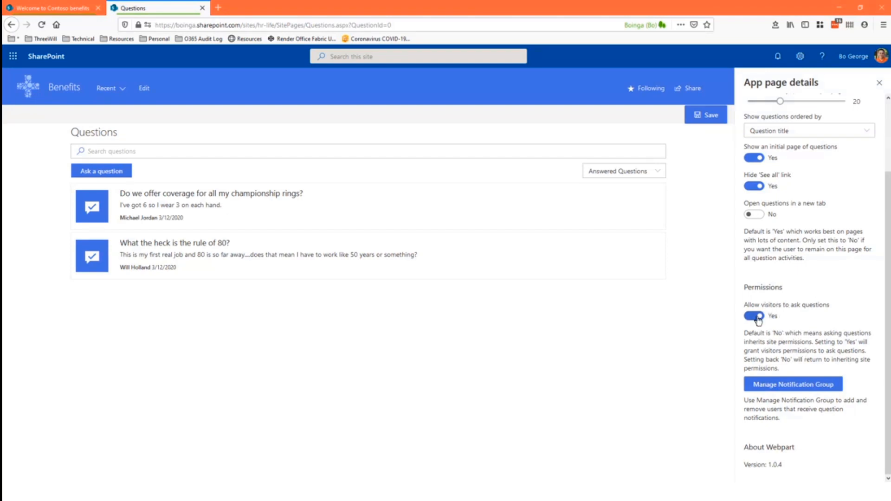
pyautogui.moveTo(790, 341)
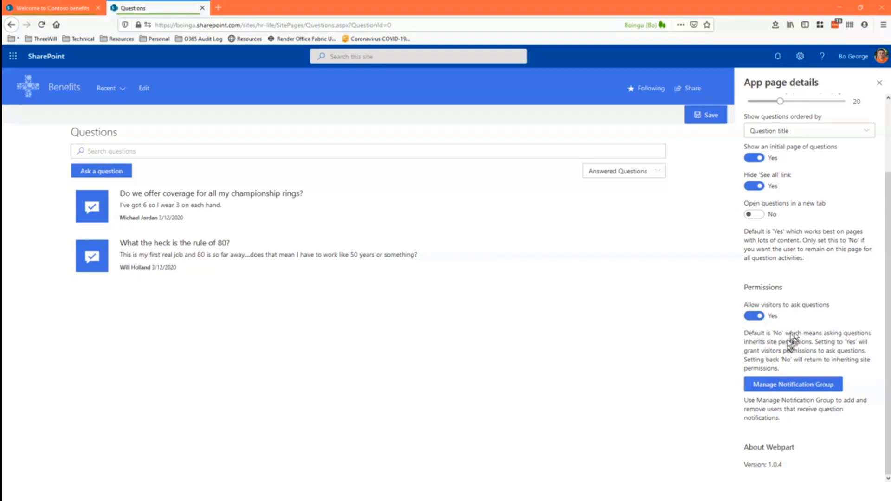
pyautogui.moveTo(794, 318)
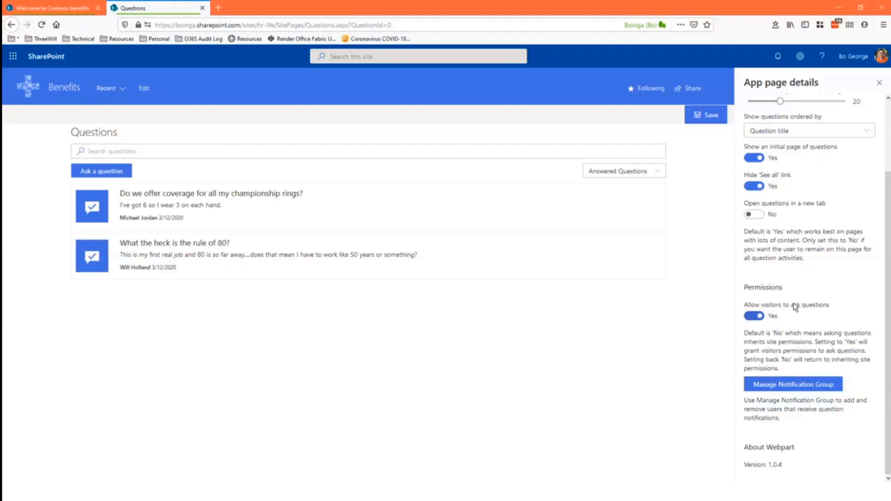
pyautogui.moveTo(793, 303)
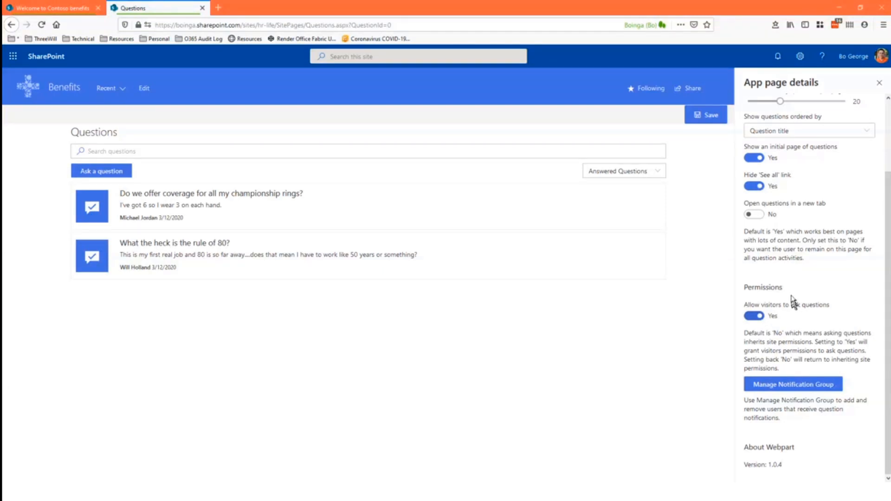
pyautogui.moveTo(782, 395)
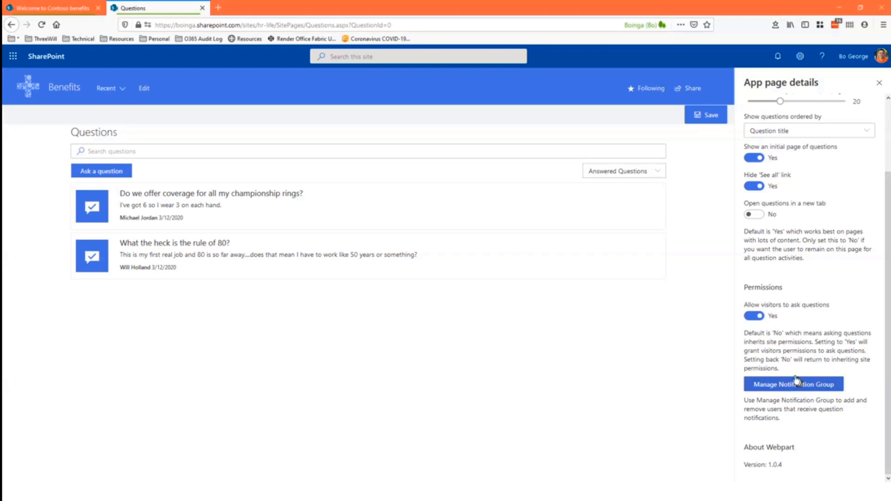
pyautogui.moveTo(795, 374)
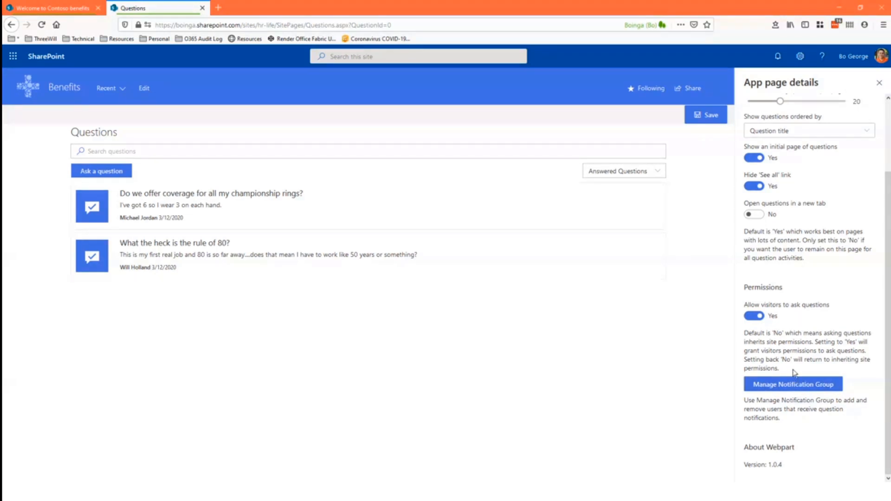
pyautogui.moveTo(806, 346)
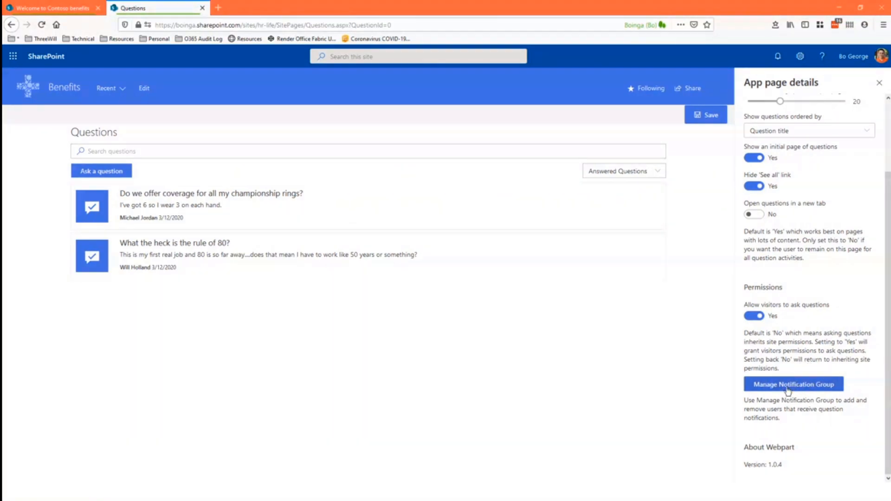
pyautogui.moveTo(784, 372)
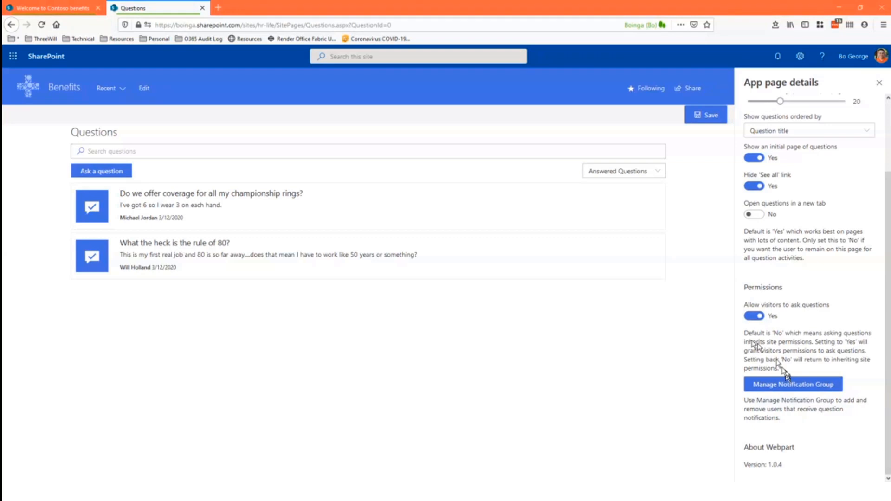
pyautogui.moveTo(694, 340)
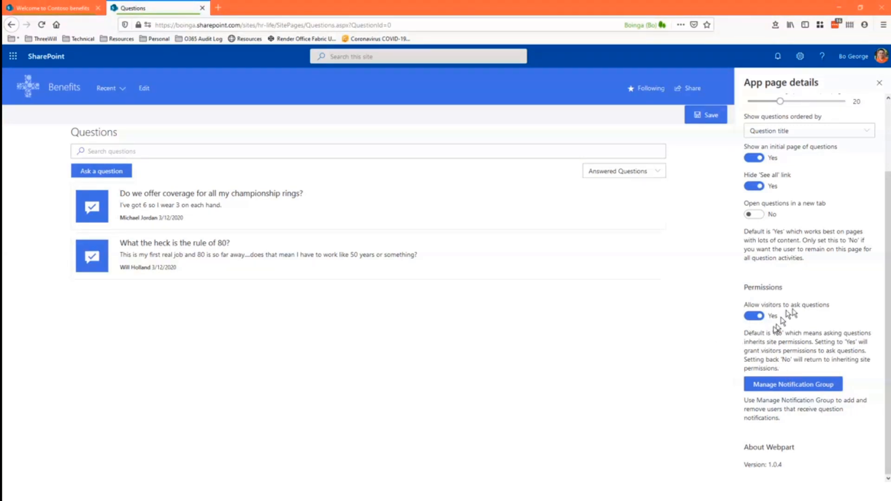
pyautogui.moveTo(835, 308)
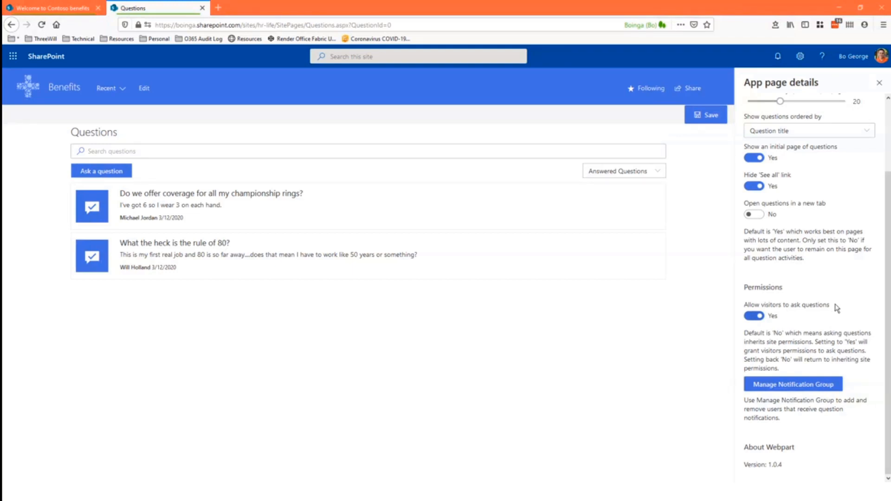
pyautogui.scroll(3)
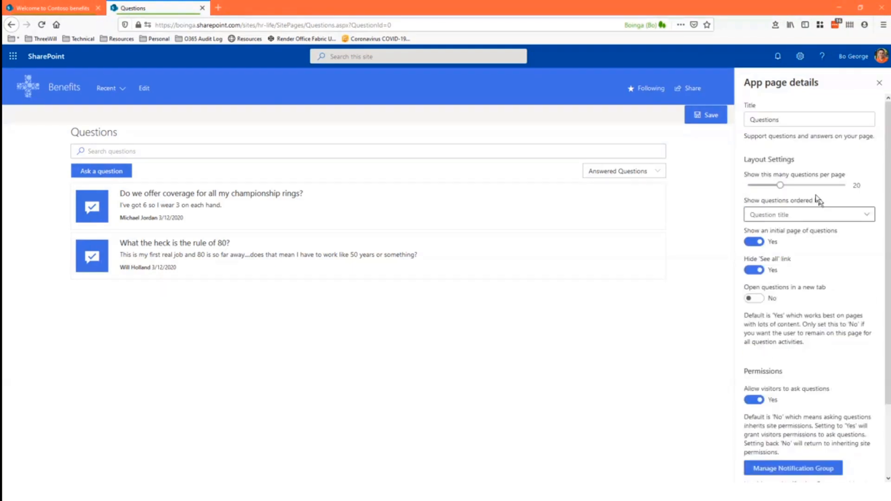
pyautogui.moveTo(824, 359)
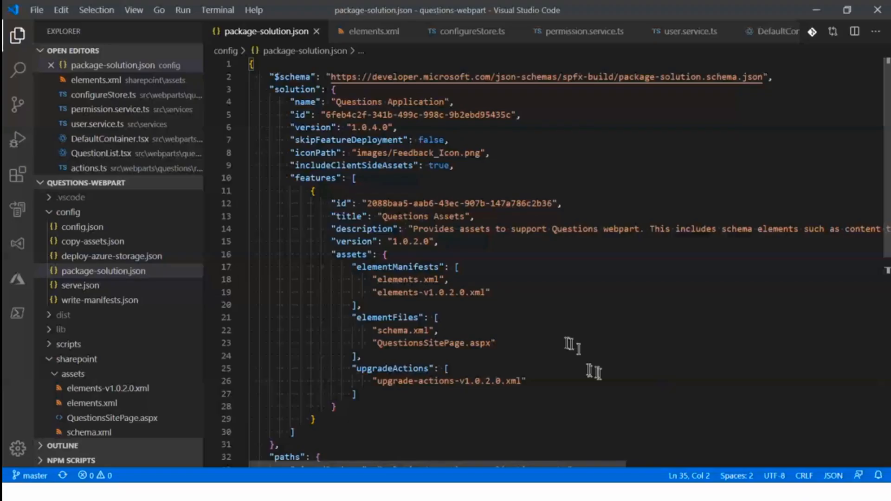
pyautogui.moveTo(304, 225)
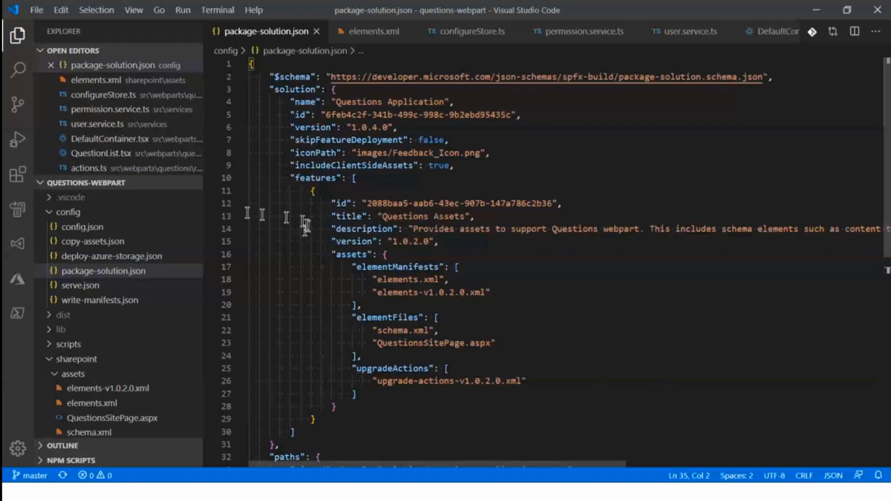
pyautogui.moveTo(549, 311)
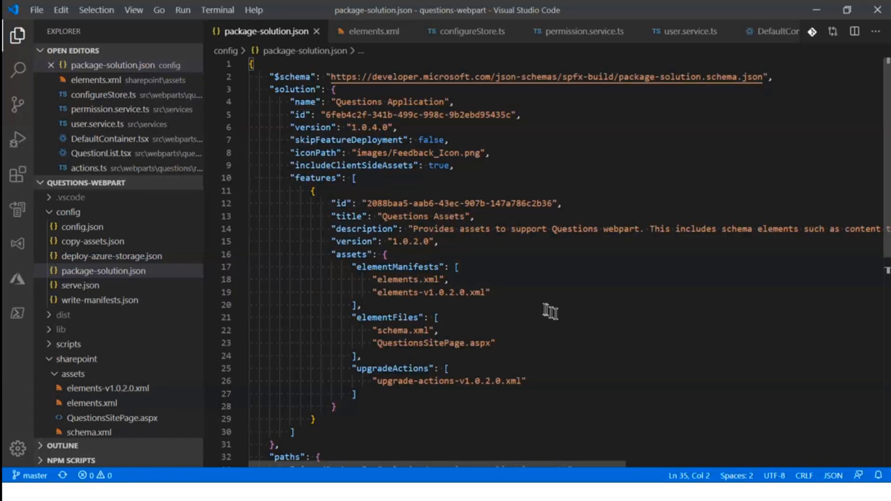
pyautogui.moveTo(267, 45)
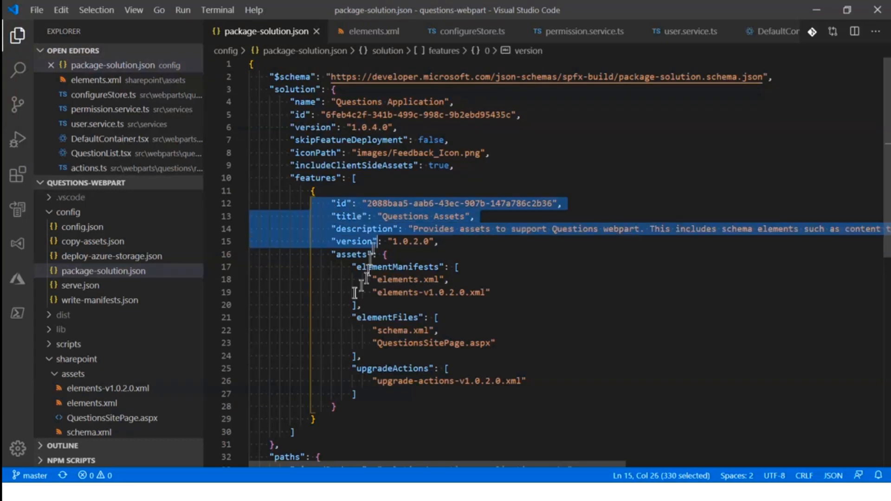
# Step: In package-solution.json, select the elements-v1.0.2.0.xml manifest entry of the Questions Assets feature
pyautogui.click(384, 395)
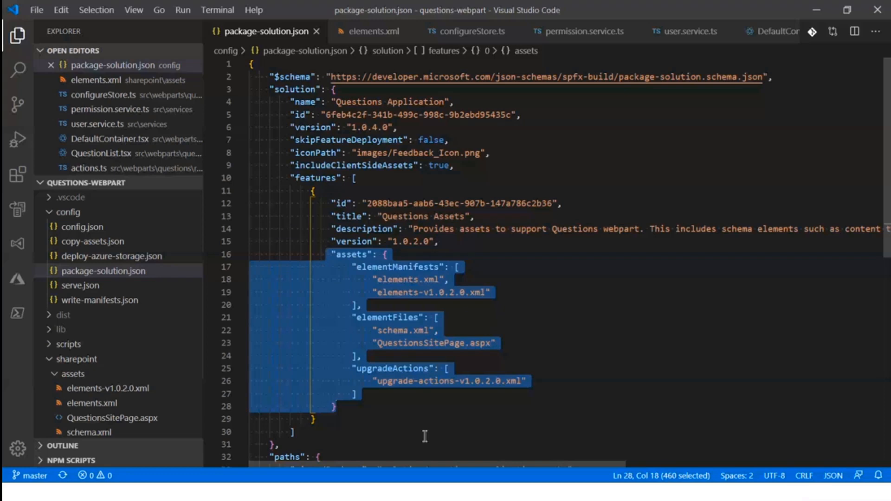
pyautogui.moveTo(436, 417)
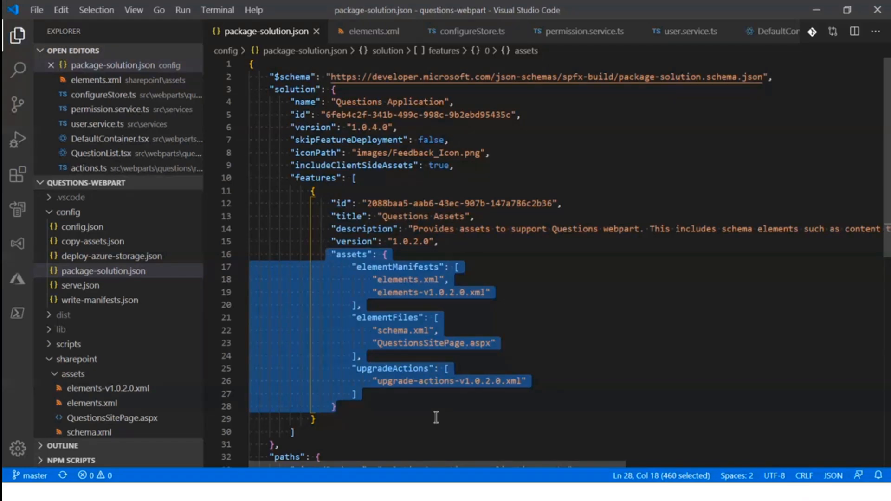
pyautogui.moveTo(391, 285)
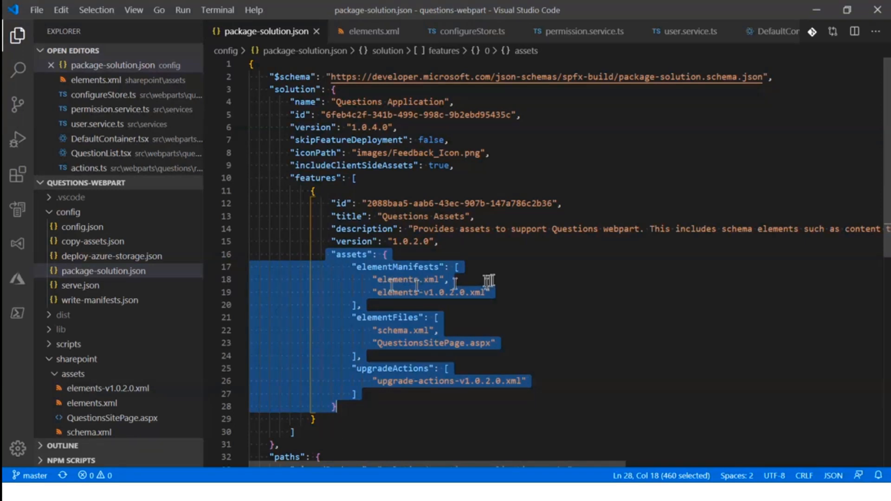
pyautogui.moveTo(568, 335)
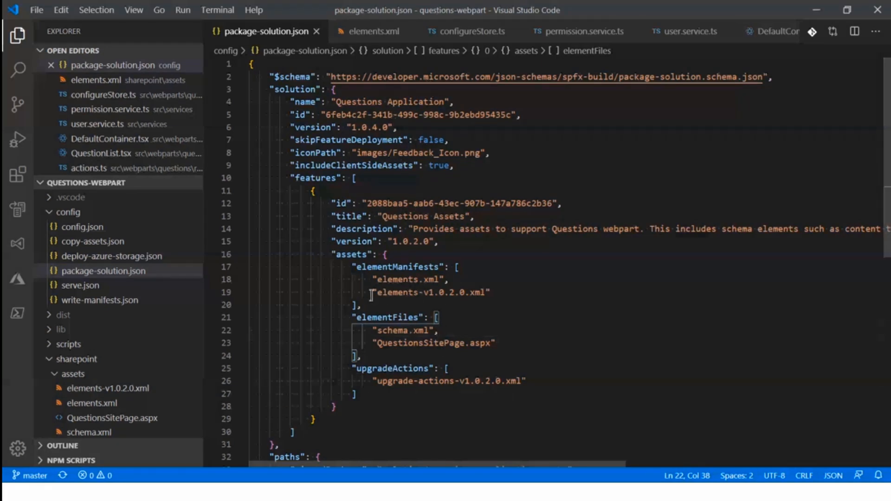
pyautogui.doubleClick(432, 292)
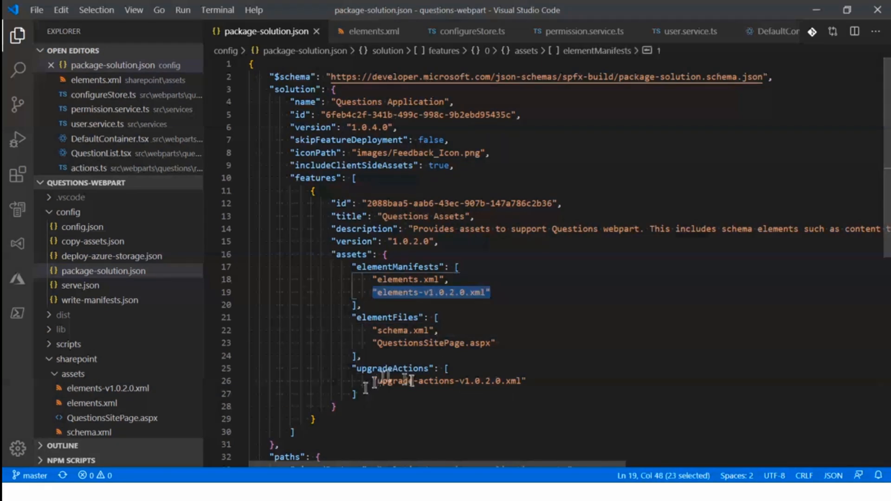
pyautogui.click(369, 31)
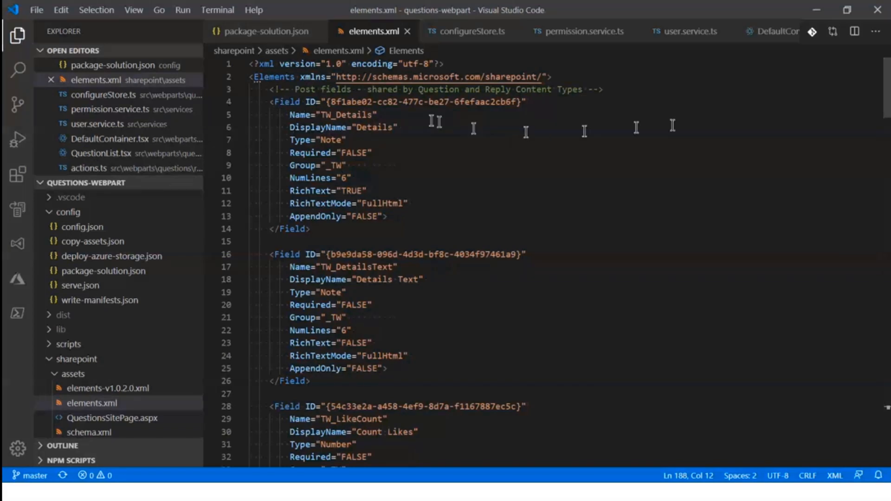
pyautogui.moveTo(883, 105)
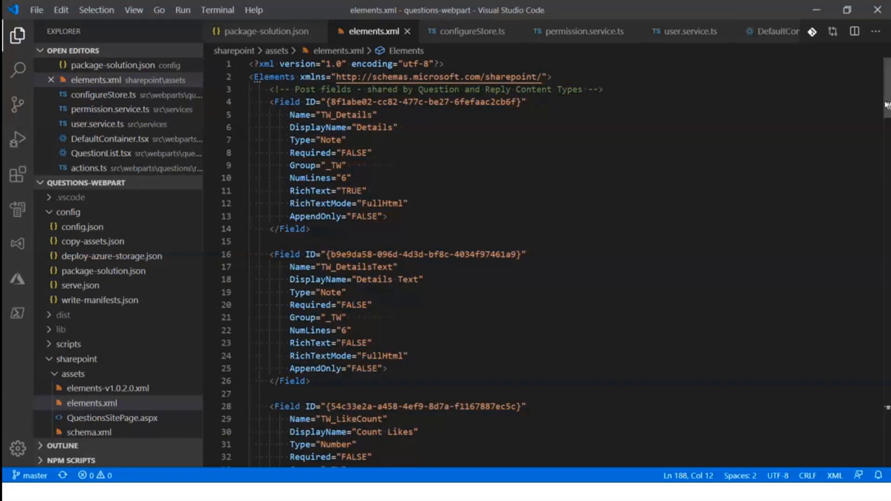
pyautogui.scroll(-3)
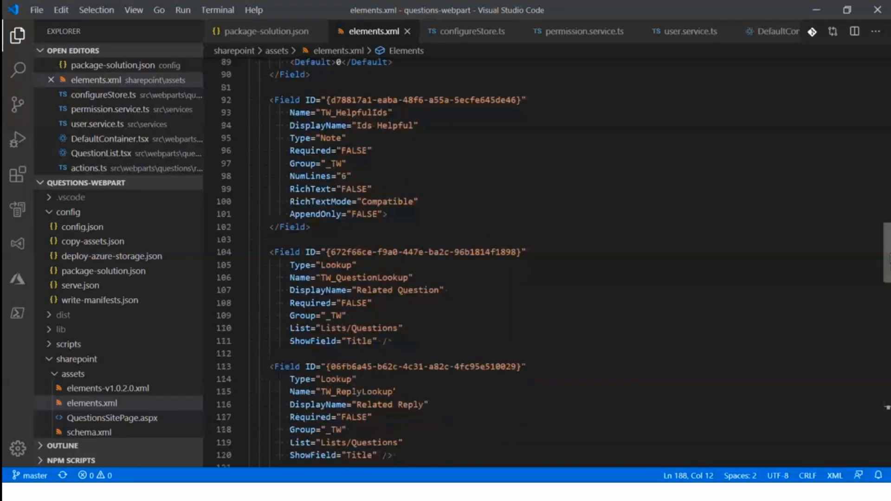
pyautogui.scroll(-3)
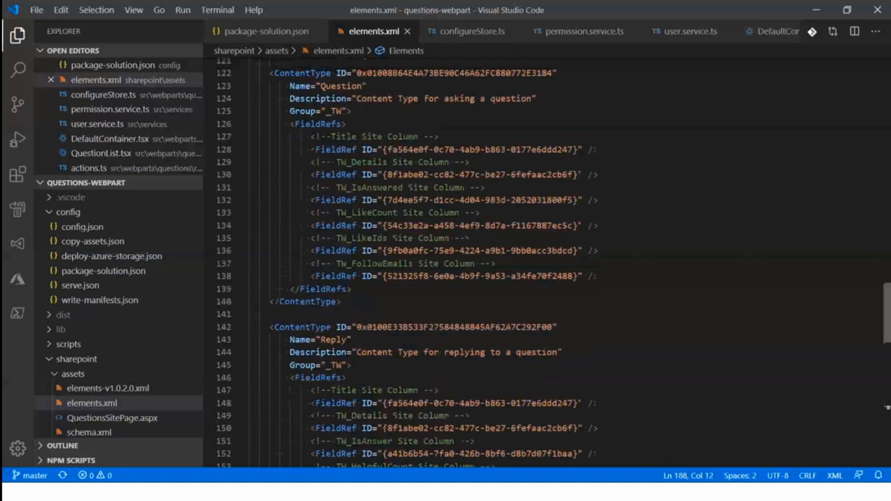
pyautogui.scroll(-3)
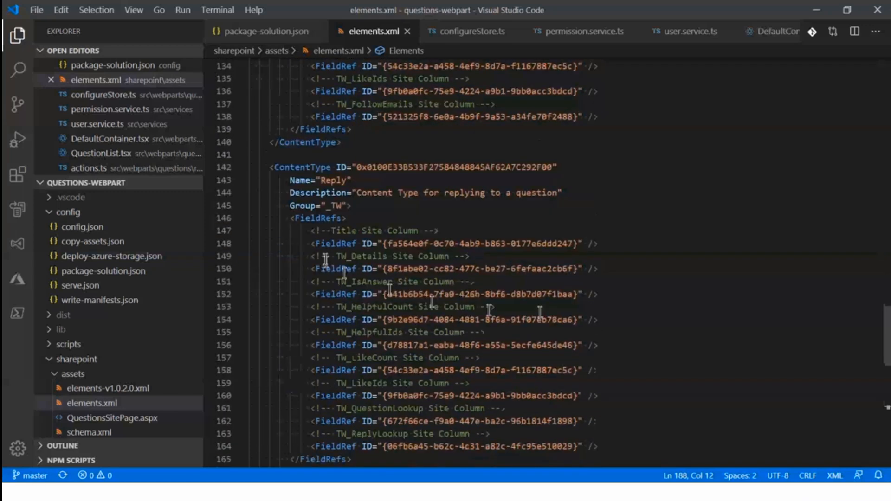
pyautogui.scroll(-3)
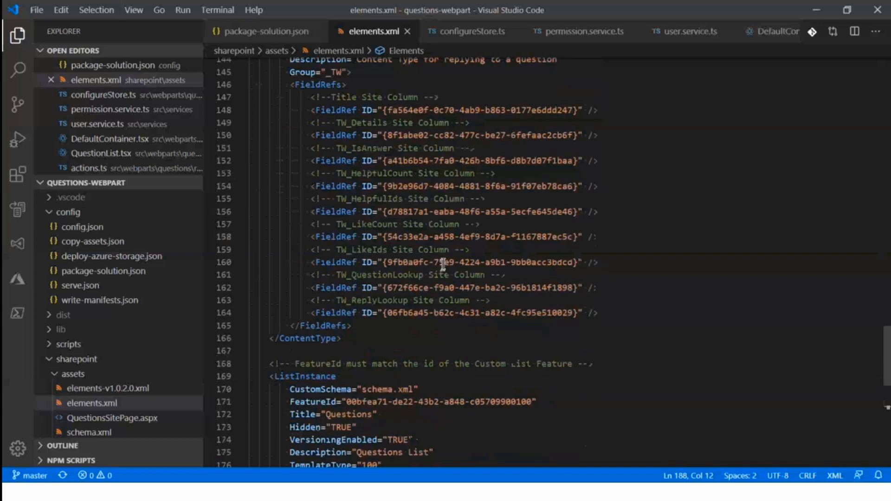
pyautogui.scroll(3)
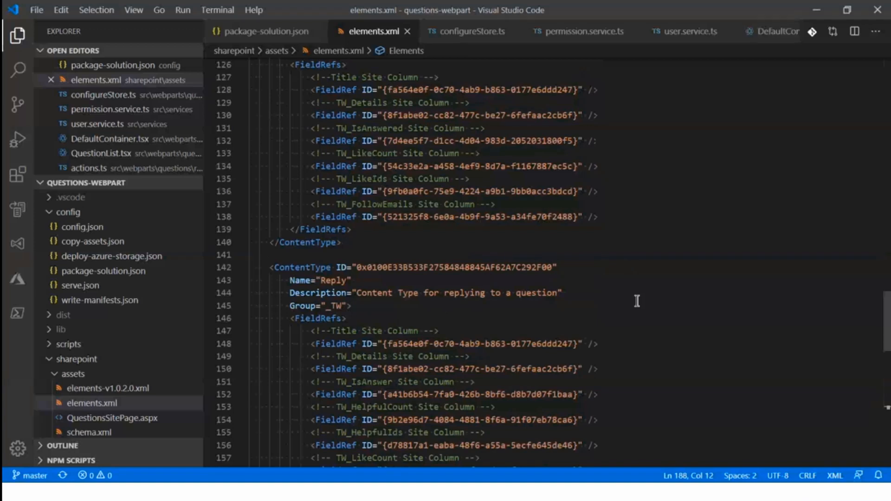
pyautogui.scroll(-3)
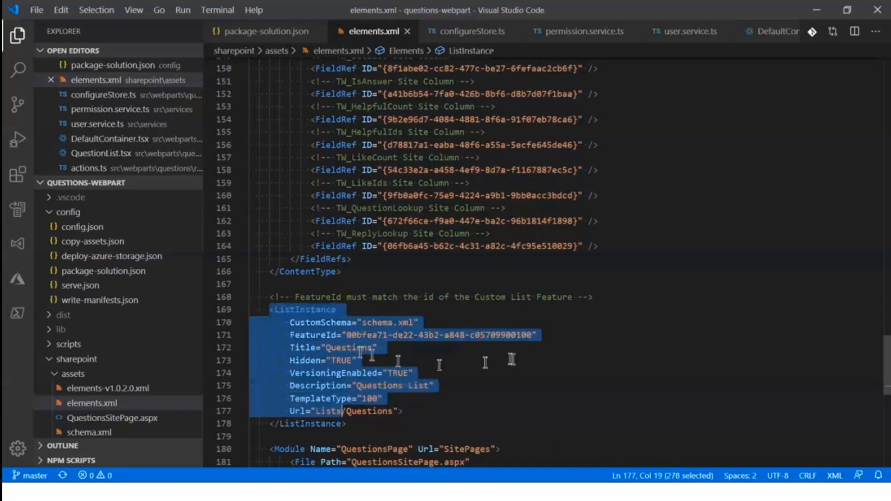
pyautogui.doubleClick(304, 360)
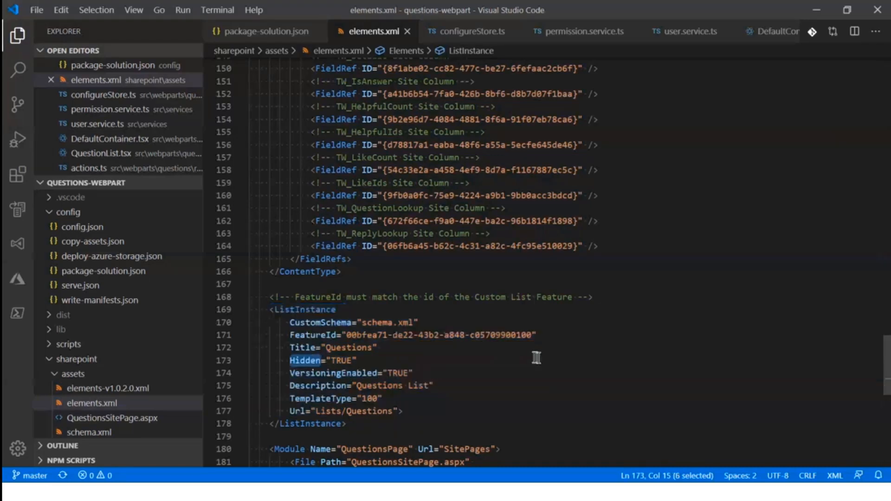
pyautogui.scroll(-3)
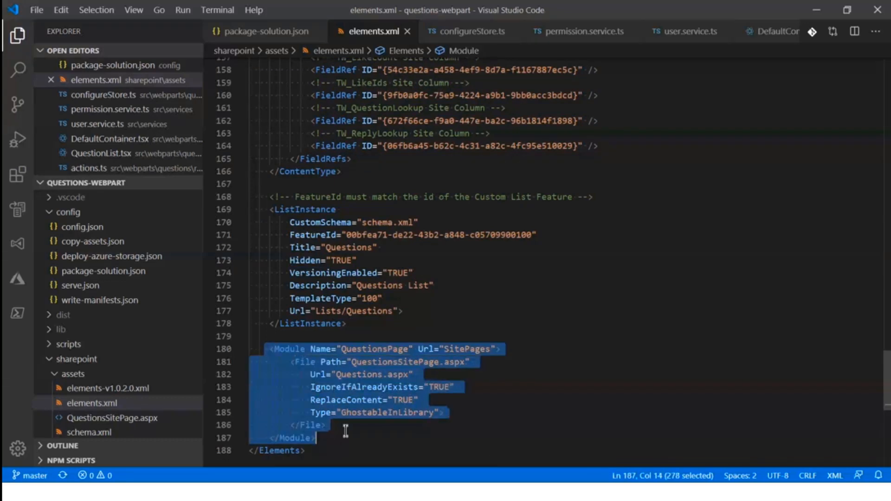
pyautogui.click(347, 324)
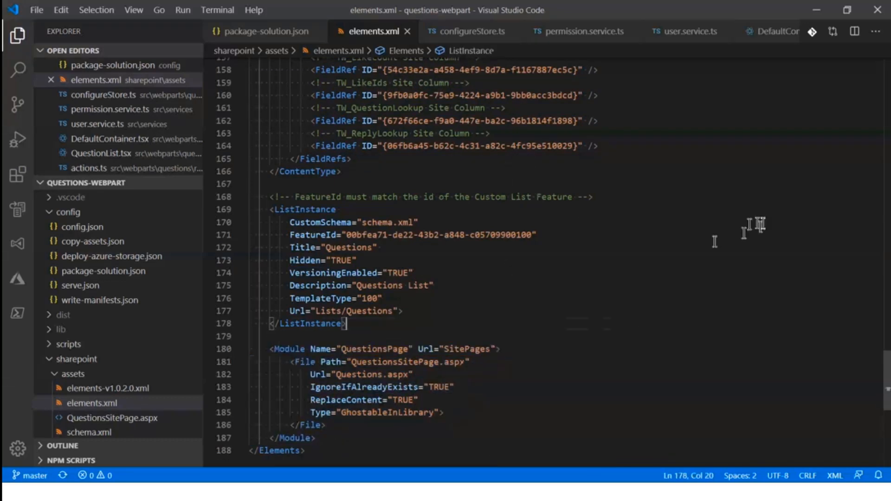
pyautogui.moveTo(651, 192)
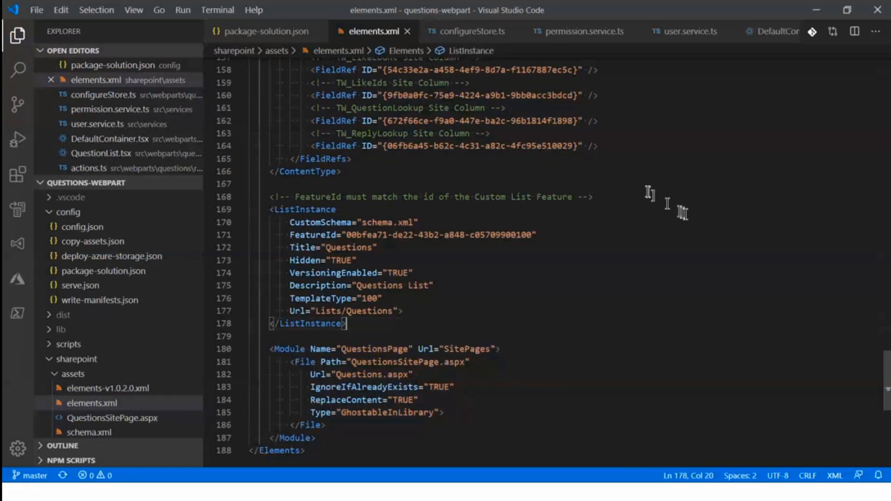
pyautogui.moveTo(597, 154)
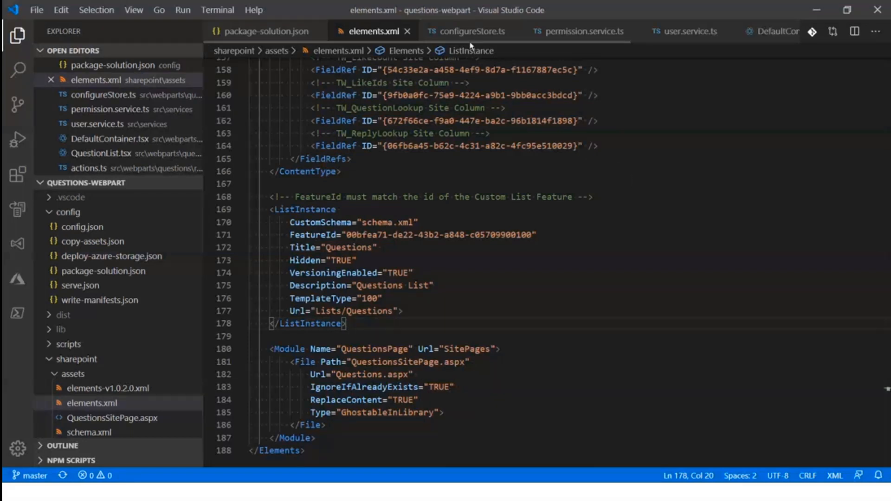
pyautogui.moveTo(466, 31)
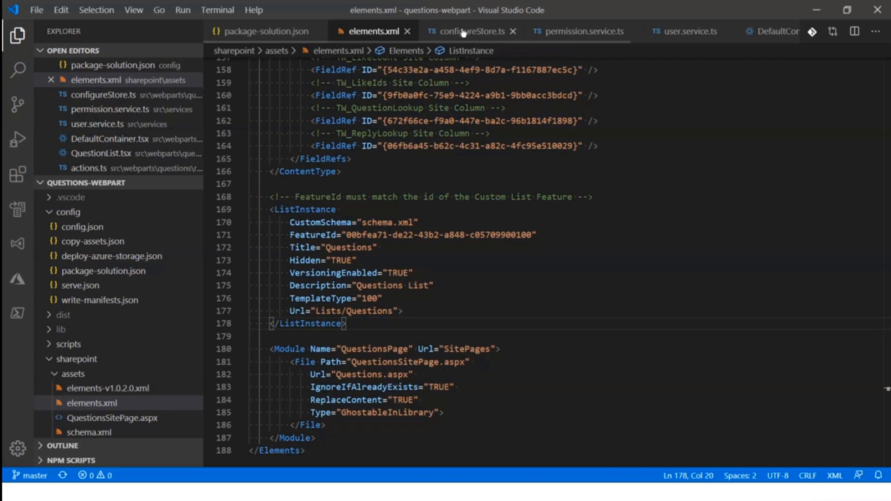
# Step: Review the service lines in configureStore.ts, glancing briefly at permission.service.ts before returning
pyautogui.click(468, 31)
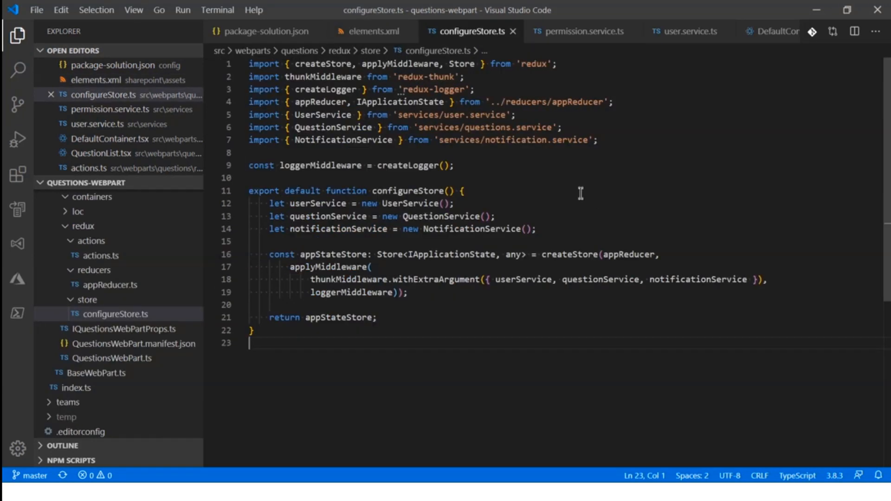
pyautogui.moveTo(573, 193)
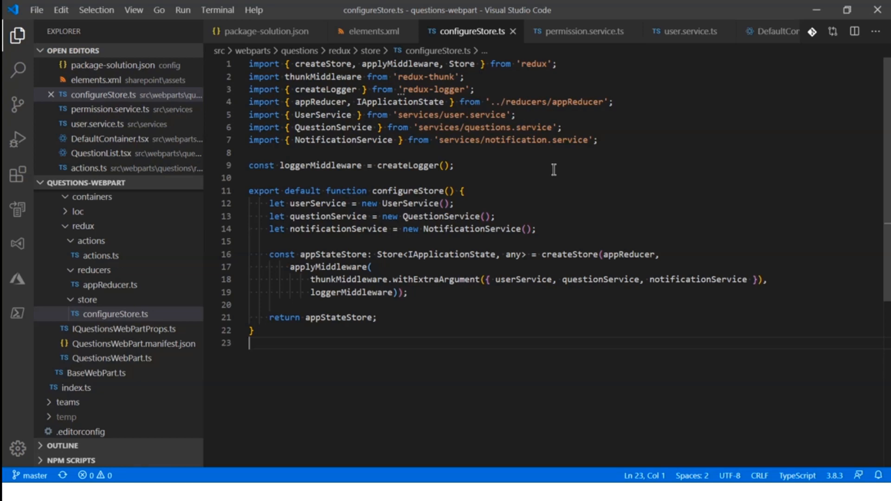
pyautogui.moveTo(401, 199)
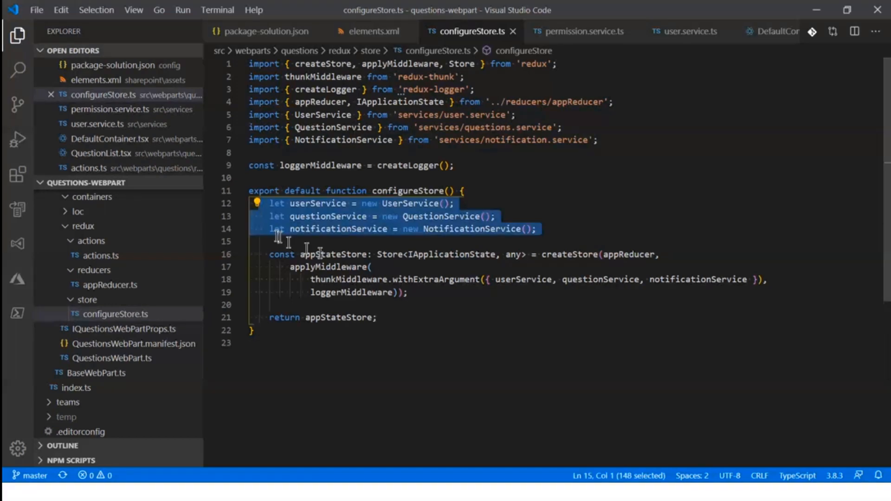
pyautogui.moveTo(494, 335)
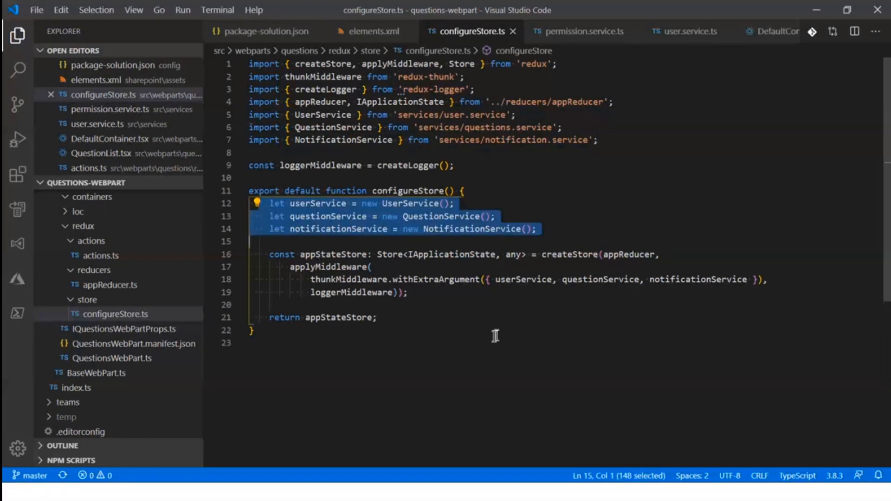
pyautogui.moveTo(321, 260)
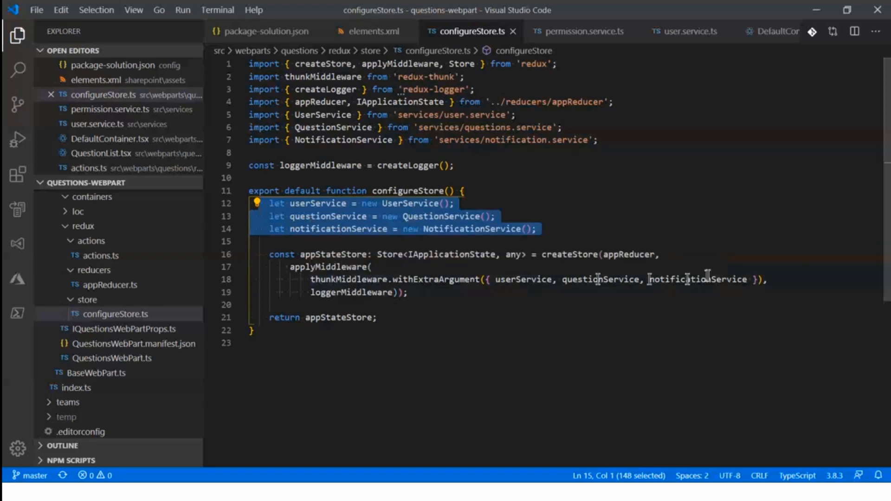
pyautogui.moveTo(347, 363)
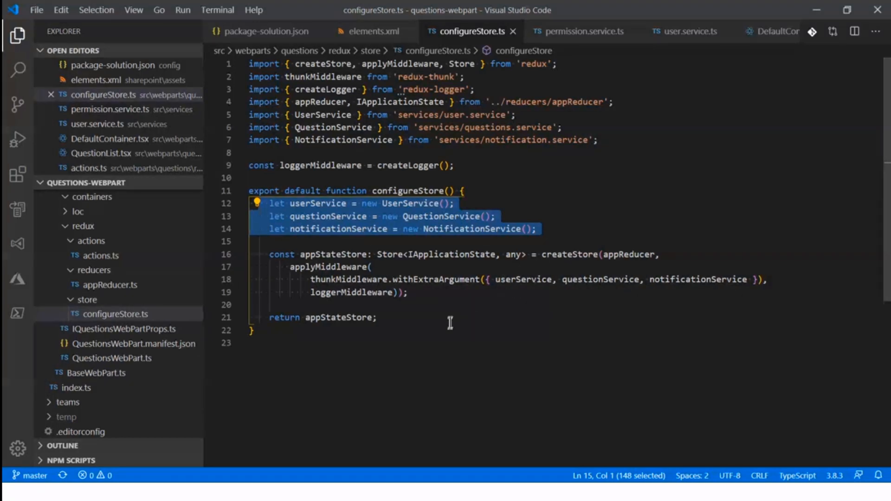
pyautogui.click(377, 317)
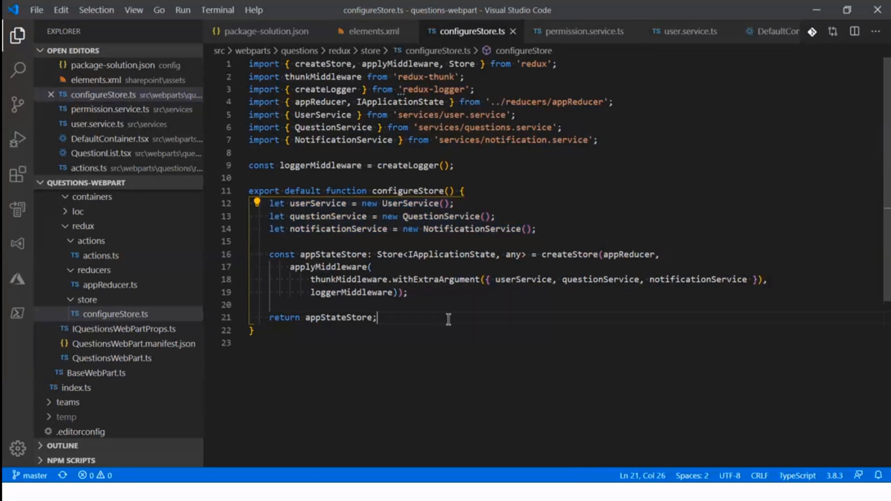
pyautogui.moveTo(491, 300)
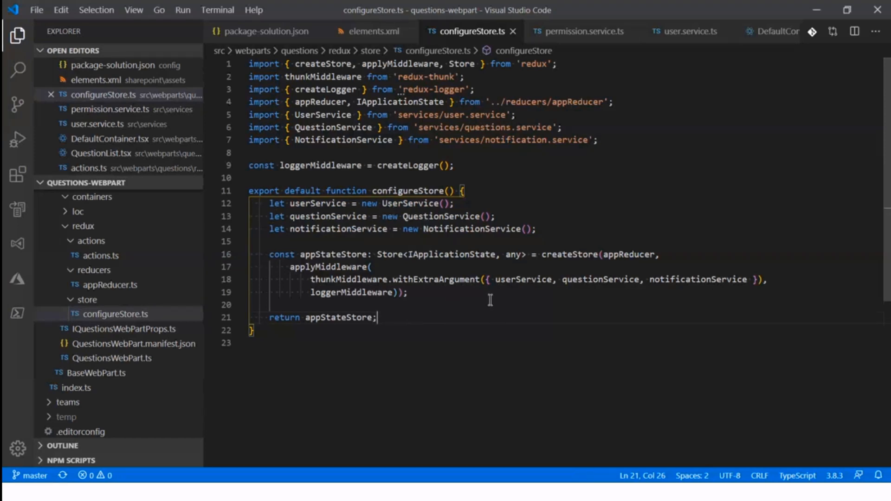
pyautogui.moveTo(579, 31)
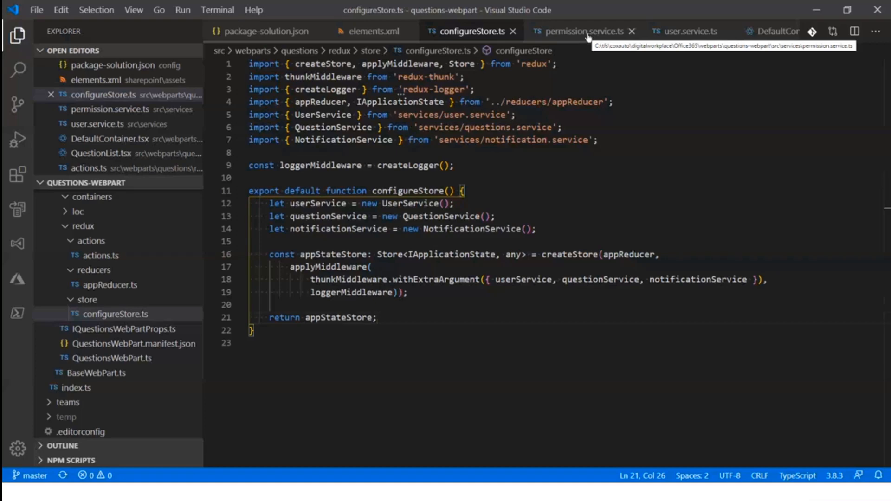
pyautogui.click(581, 31)
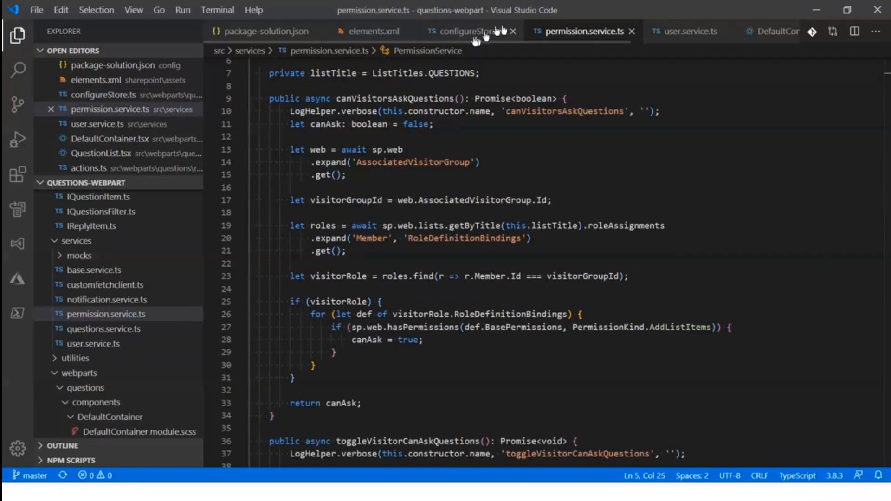
pyautogui.click(461, 31)
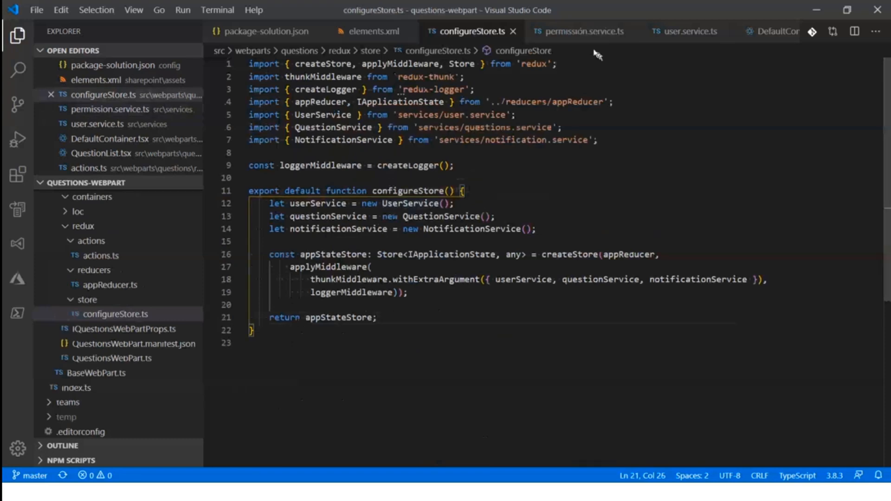
# Step: Highlight canVisitorsAskQuestions, visitorGroupId, roles, AddListItems and canAsk in permission.service.ts
pyautogui.click(579, 31)
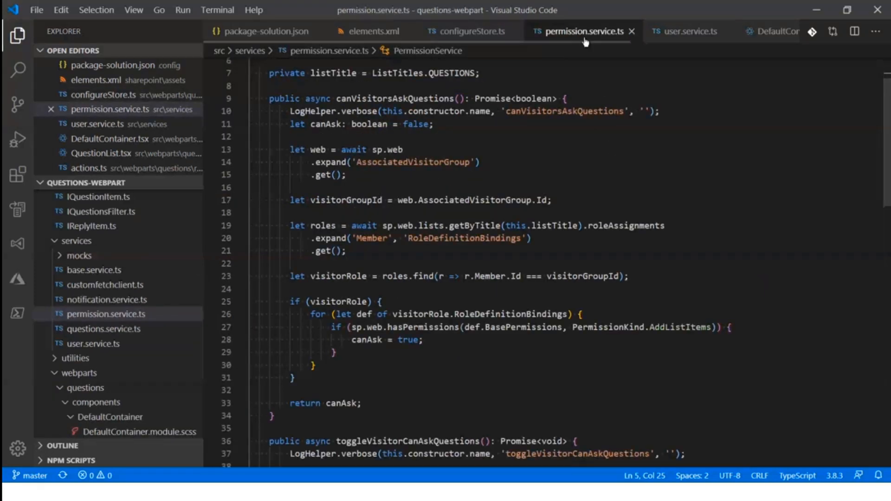
pyautogui.moveTo(658, 165)
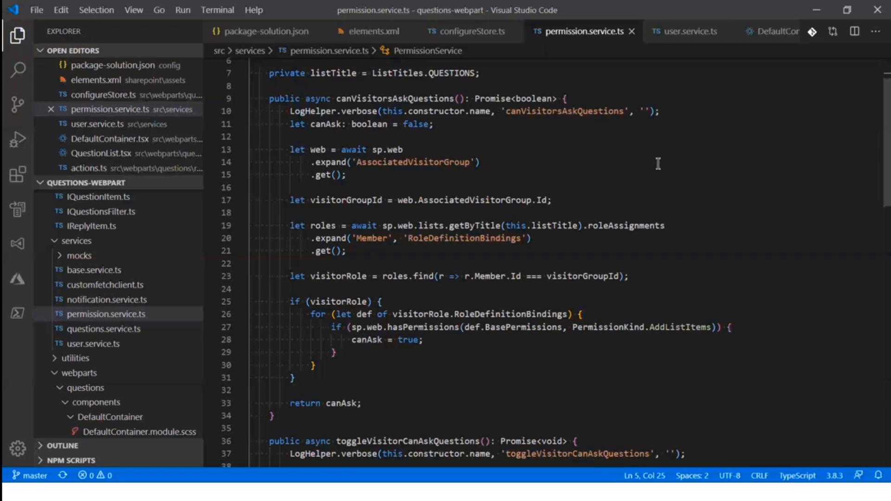
pyautogui.moveTo(625, 185)
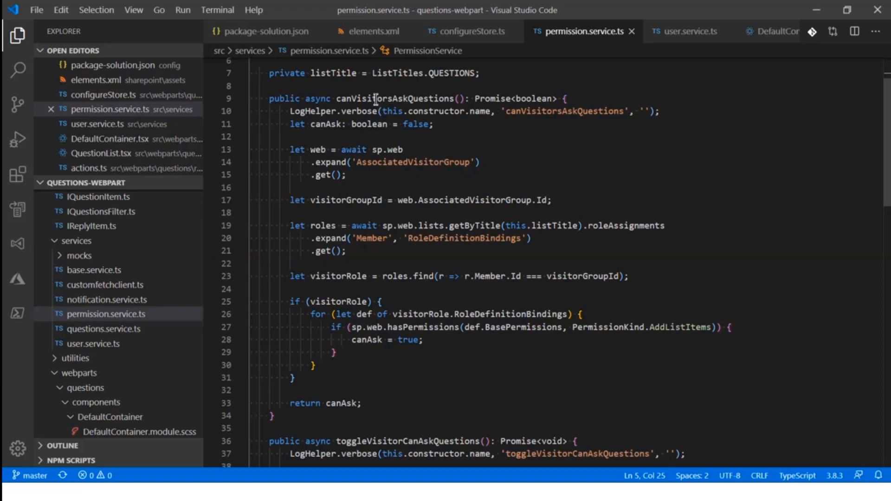
pyautogui.doubleClick(393, 98)
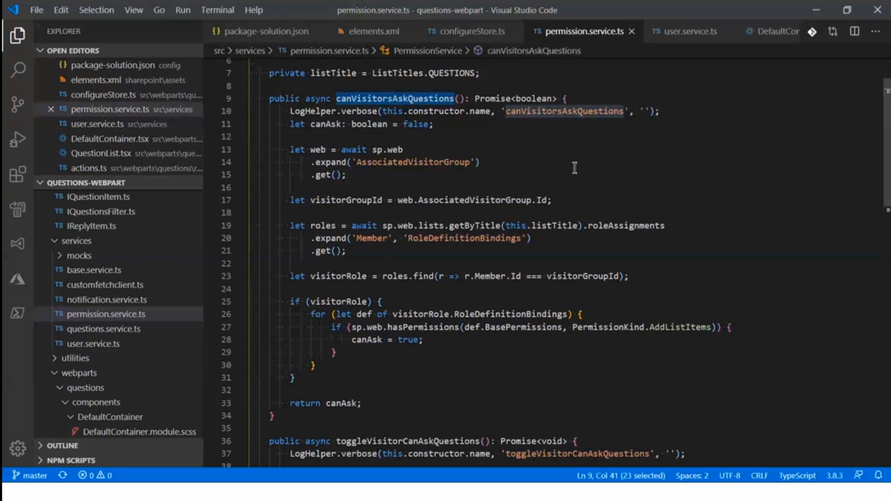
pyautogui.moveTo(572, 161)
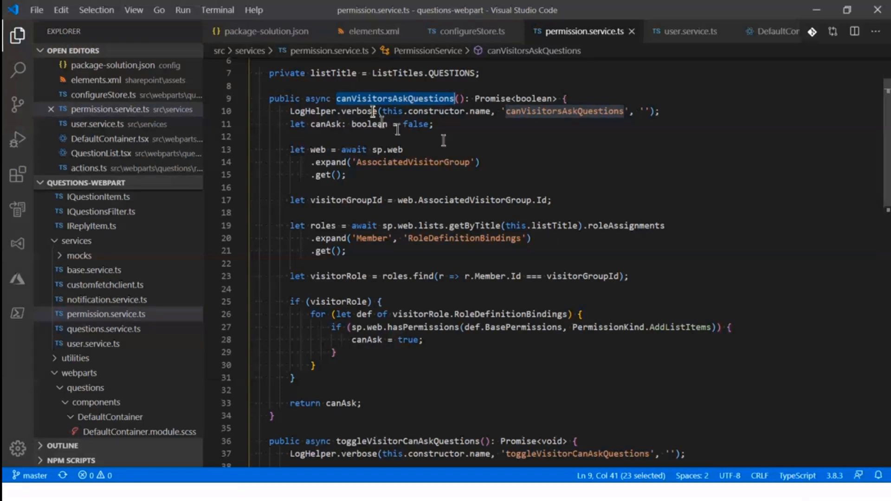
pyautogui.moveTo(423, 117)
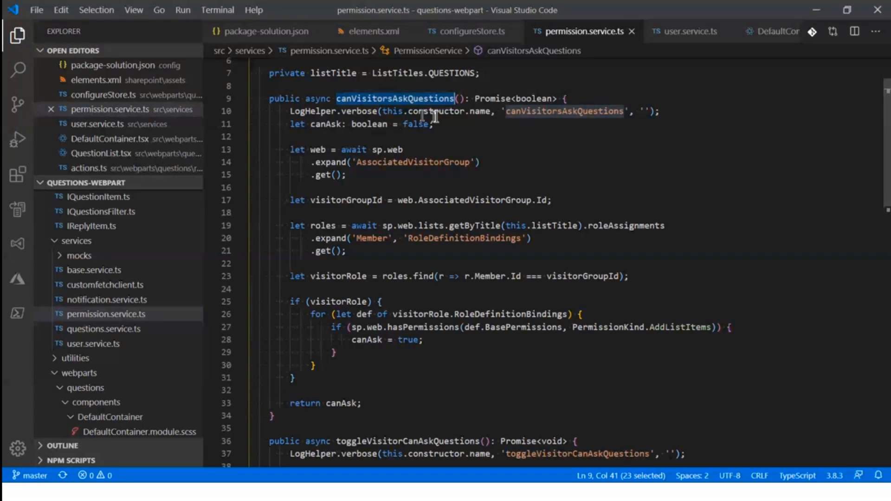
pyautogui.moveTo(449, 135)
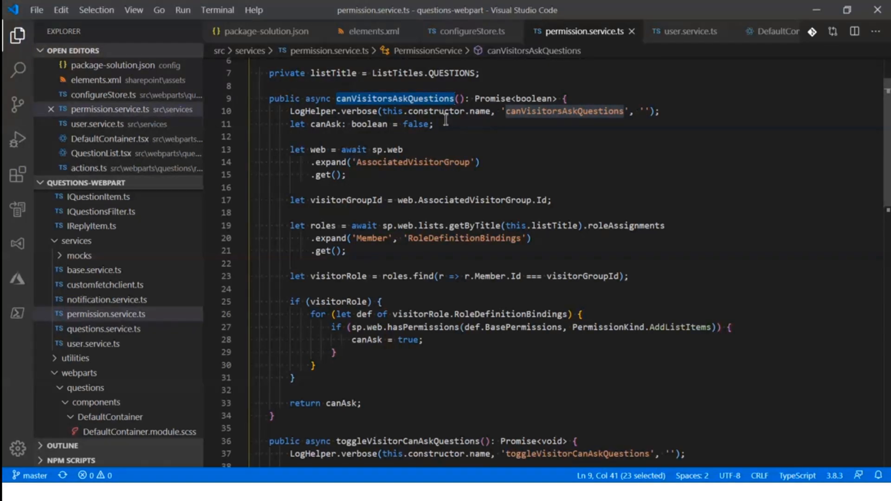
pyautogui.moveTo(418, 112)
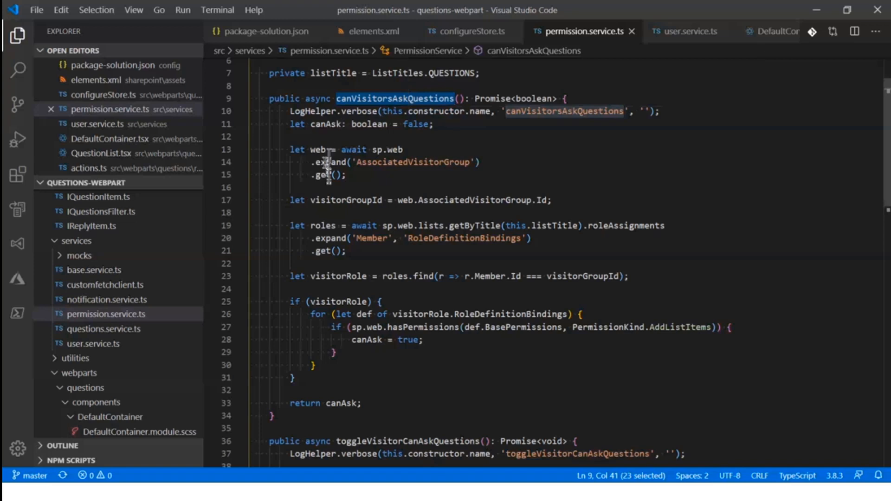
pyautogui.doubleClick(346, 200)
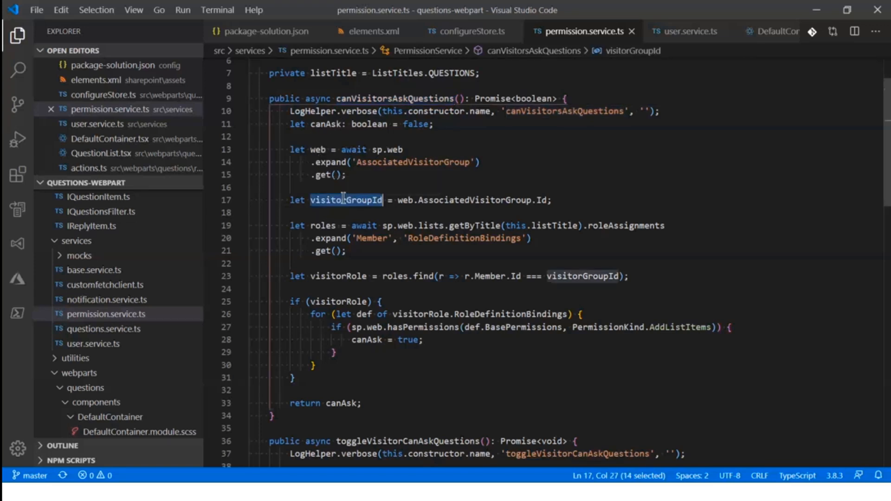
pyautogui.doubleClick(322, 225)
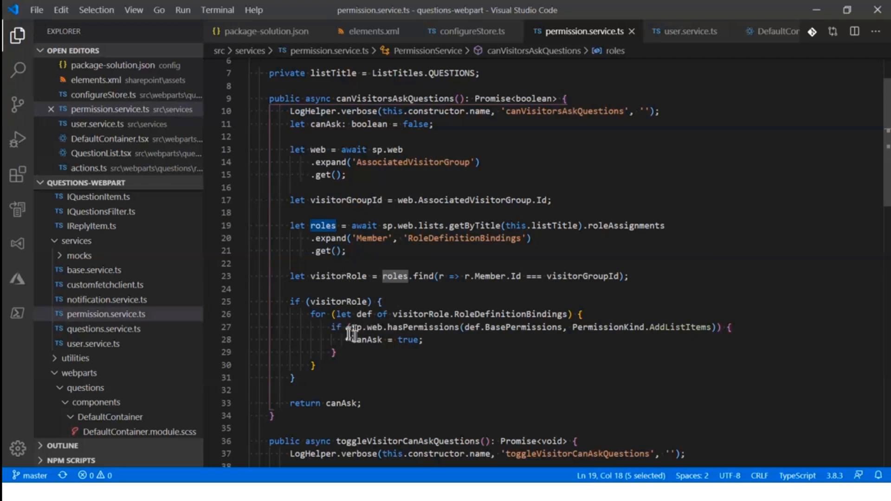
pyautogui.doubleClick(420, 328)
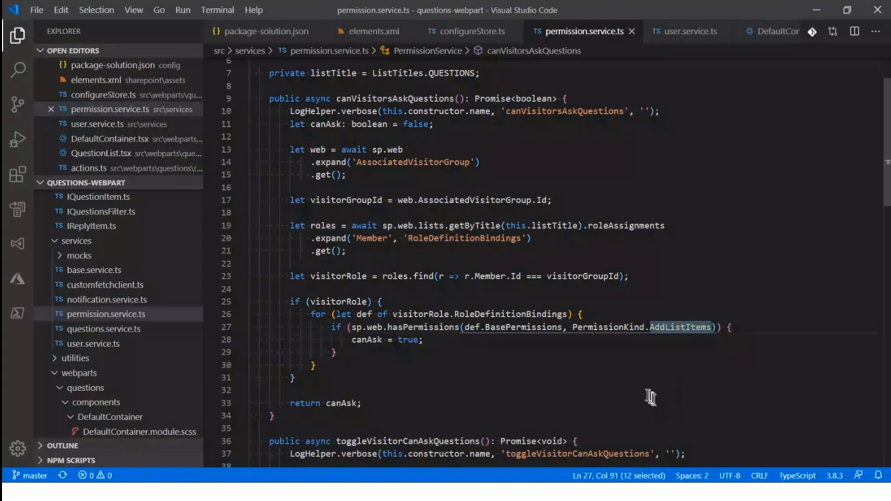
pyautogui.doubleClick(366, 340)
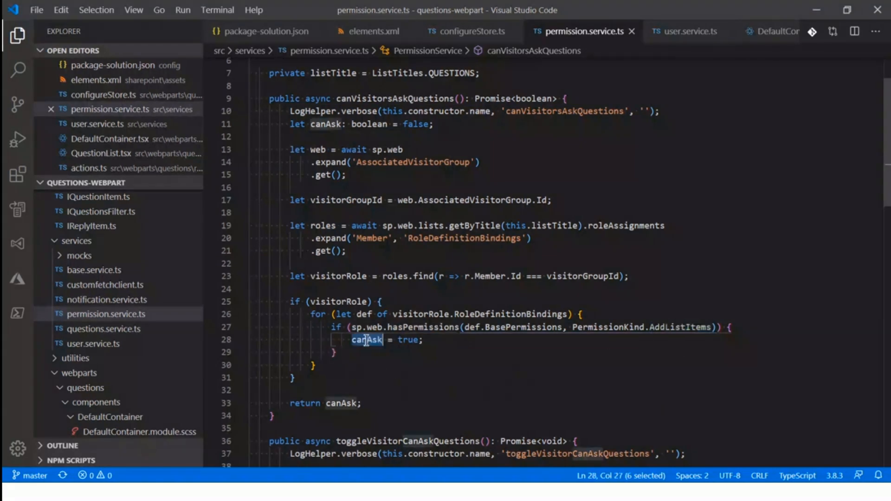
pyautogui.moveTo(392, 339)
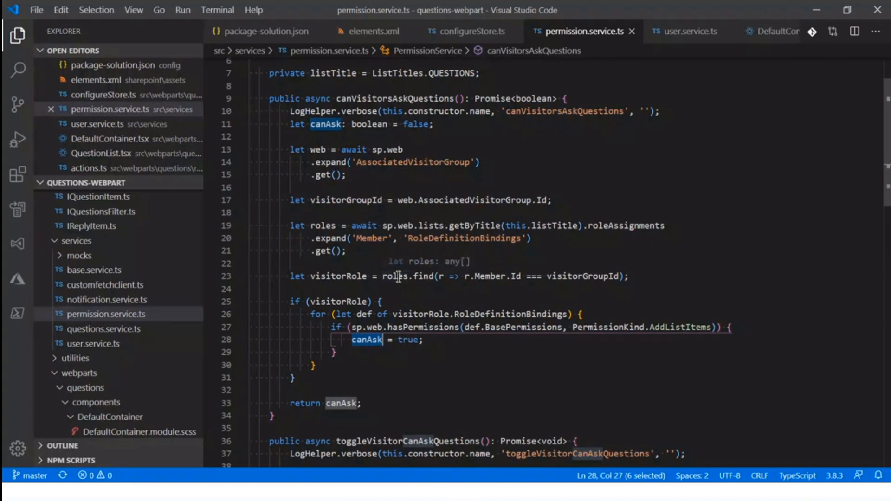
pyautogui.scroll(-3)
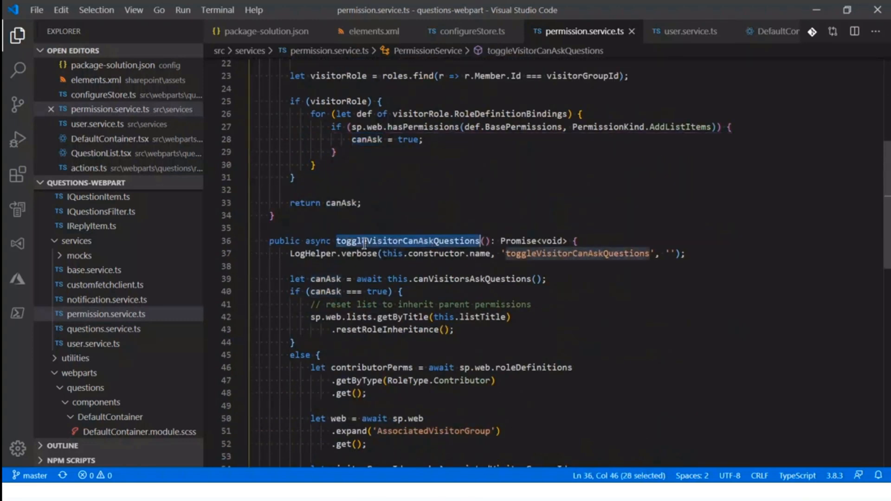
pyautogui.scroll(-3)
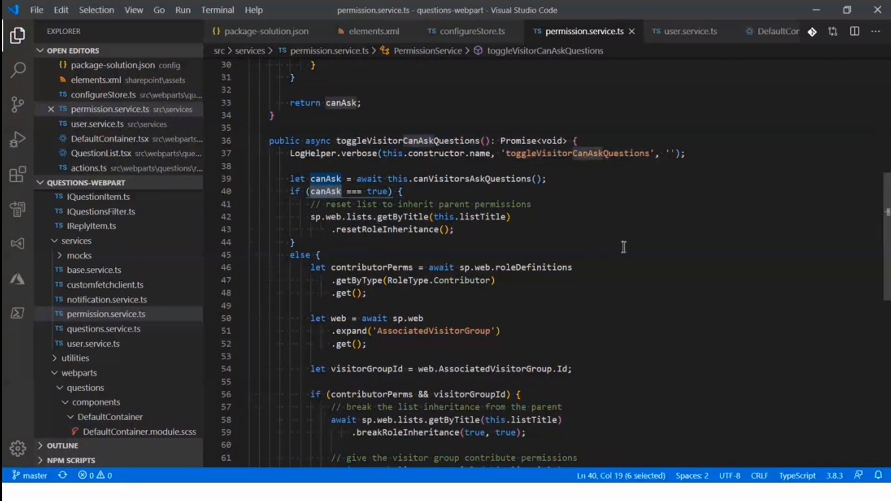
pyautogui.moveTo(384, 232)
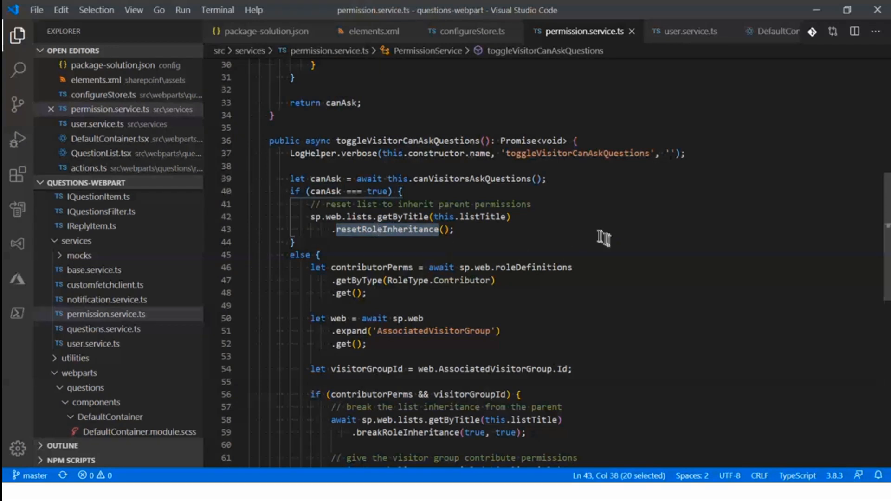
pyautogui.moveTo(510, 234)
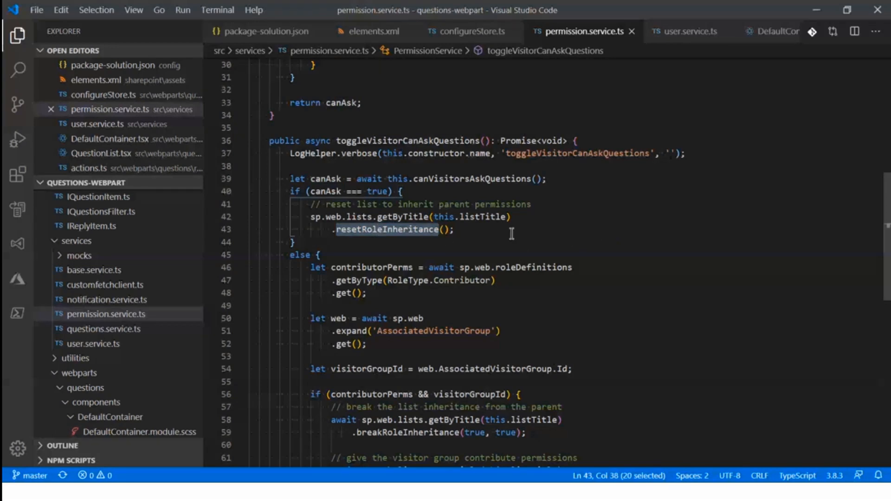
pyautogui.moveTo(501, 217)
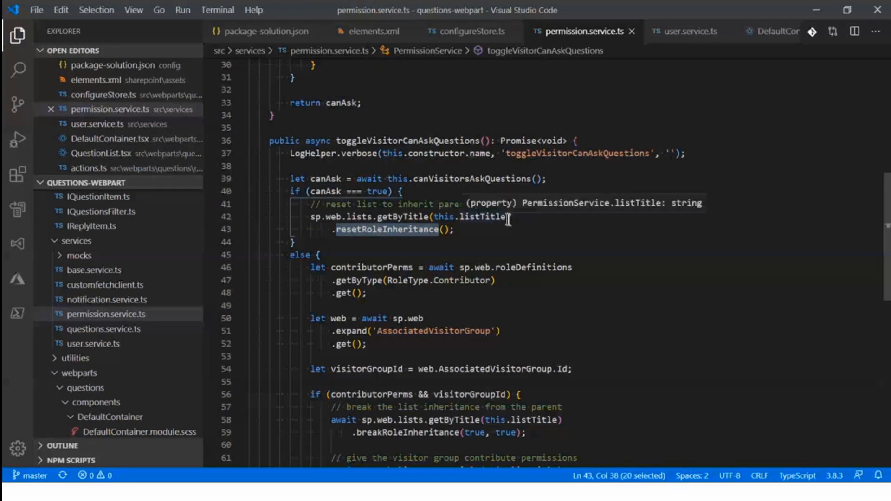
pyautogui.moveTo(507, 241)
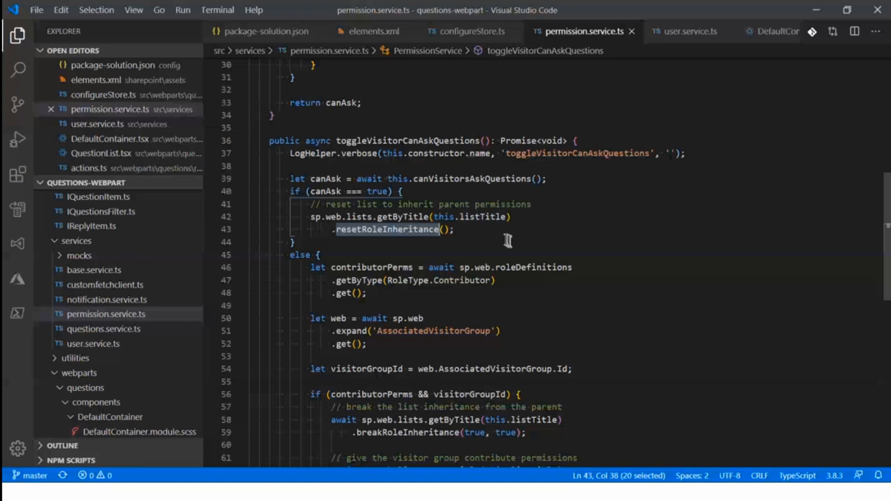
pyautogui.moveTo(365, 208)
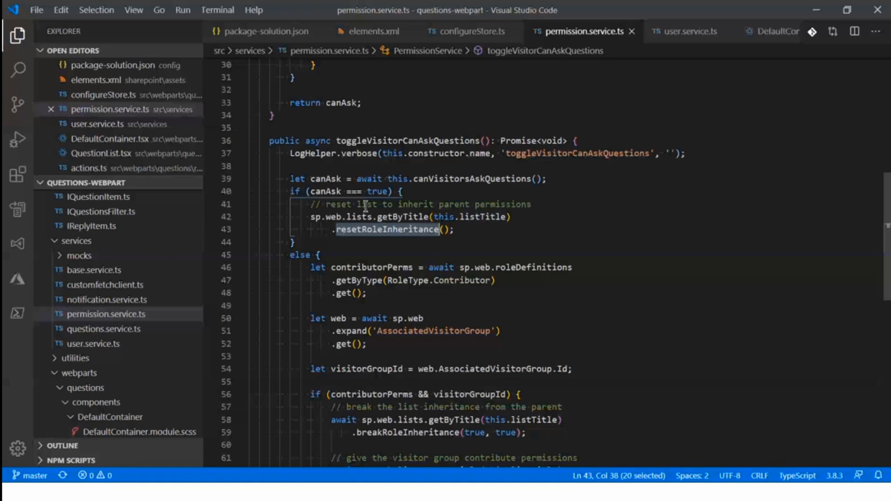
pyautogui.moveTo(466, 239)
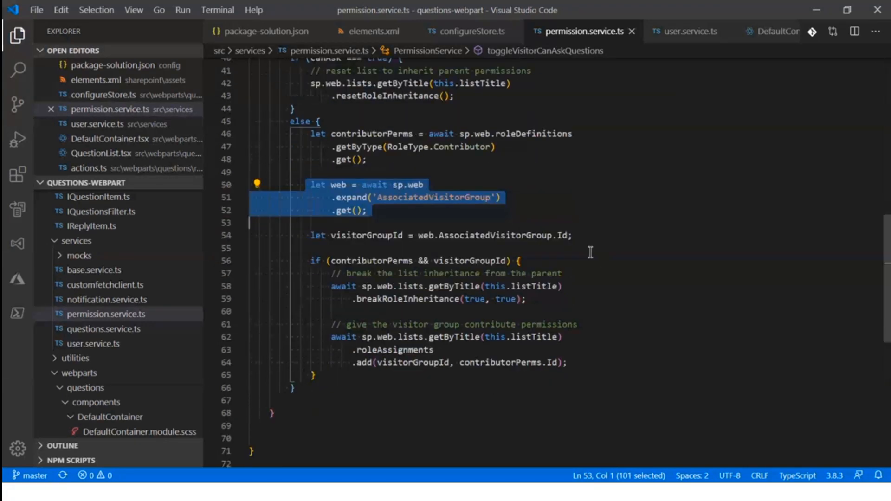
pyautogui.moveTo(372, 266)
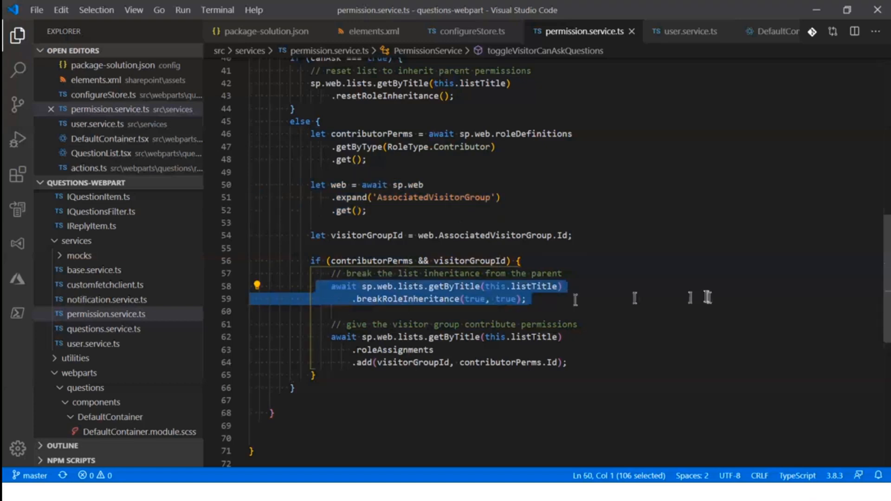
pyautogui.moveTo(669, 278)
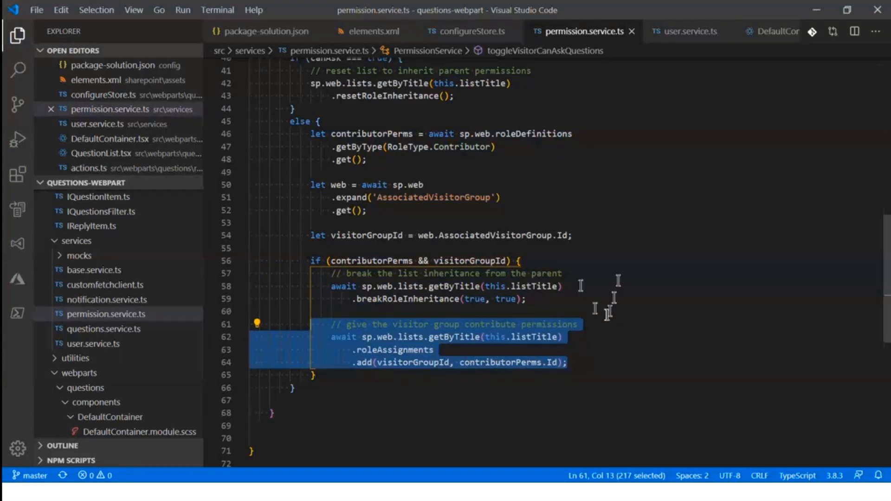
pyautogui.moveTo(685, 31)
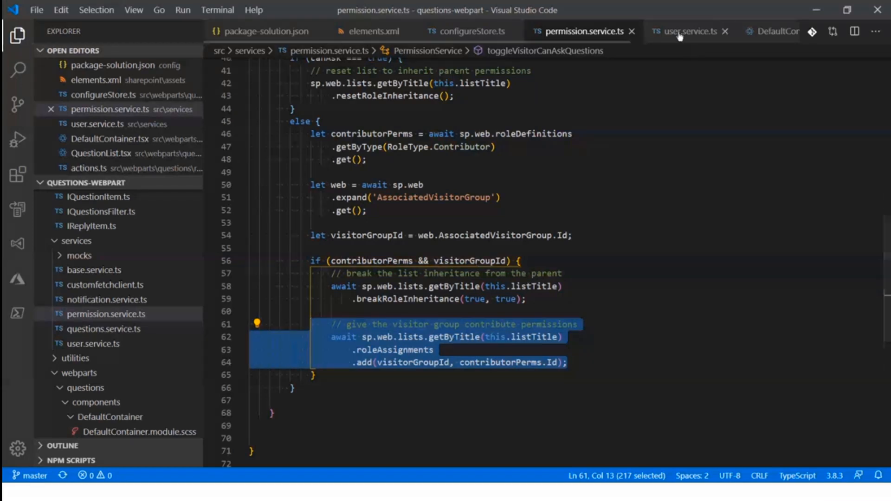
# Step: In user.service.ts, point out the EffectiveBasePermissions request and select canAddItems in updatePermissionInfo
pyautogui.click(686, 31)
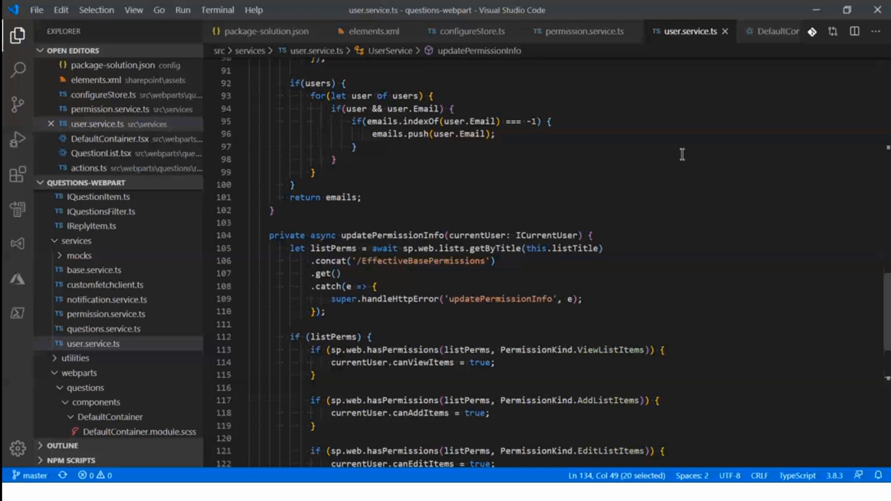
pyautogui.moveTo(622, 183)
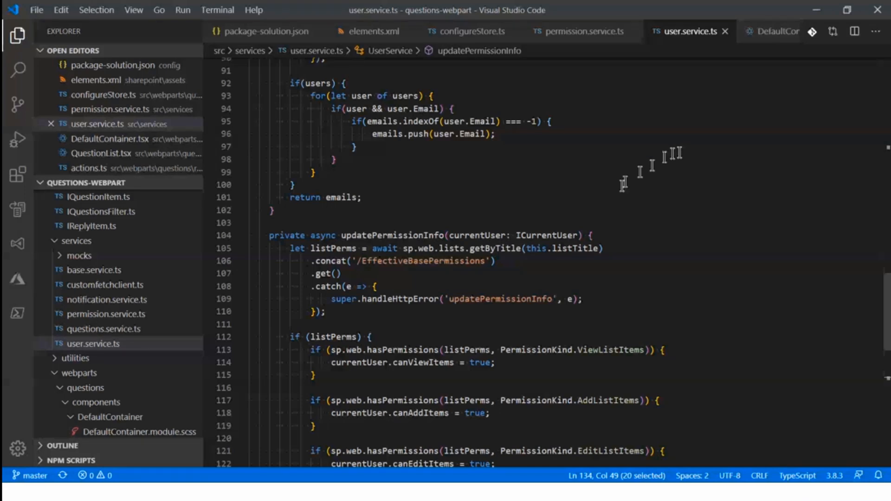
pyautogui.scroll(3)
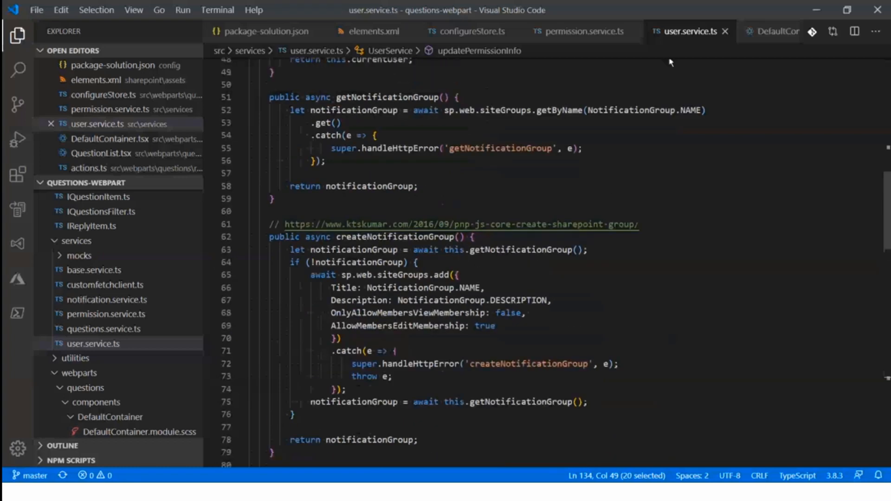
pyautogui.scroll(3)
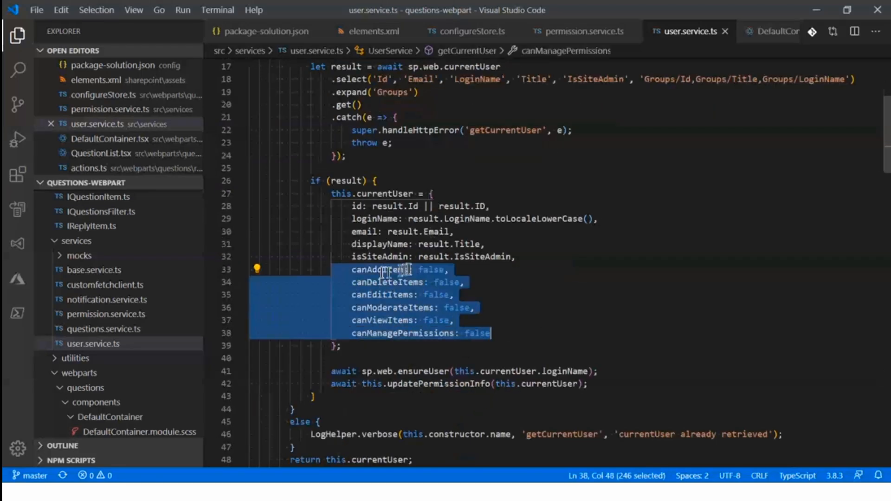
pyautogui.moveTo(494, 264)
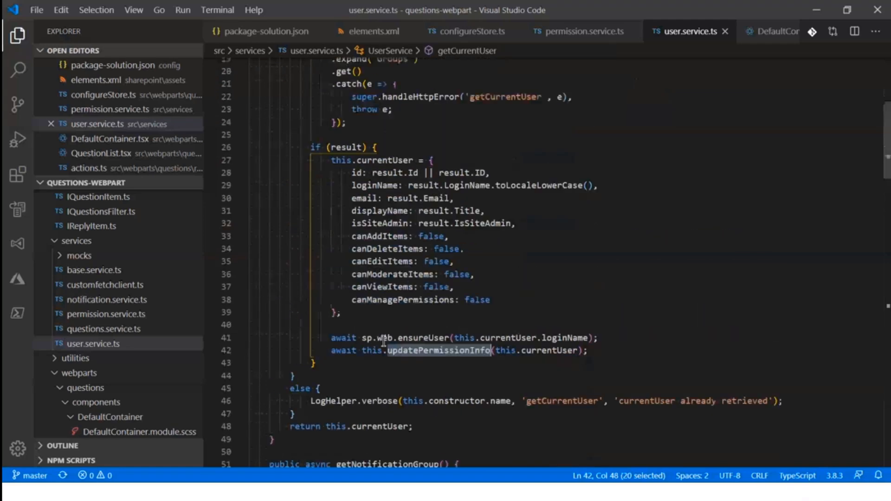
pyautogui.scroll(-3)
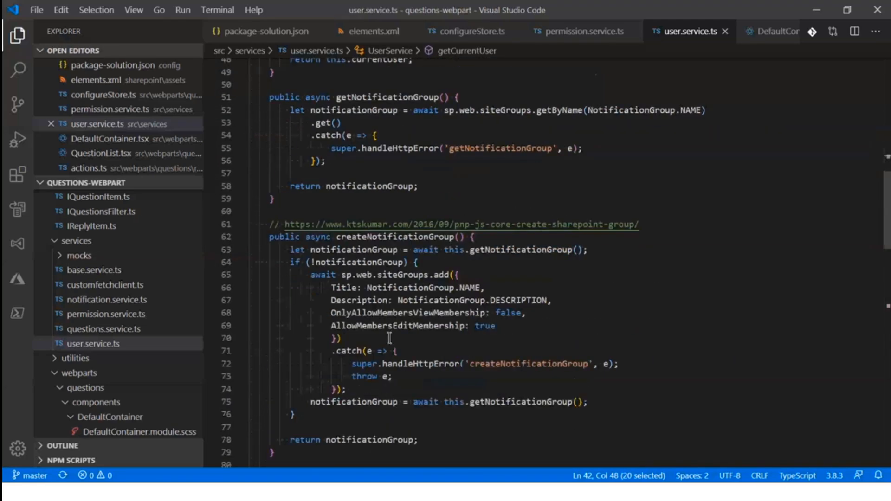
pyautogui.scroll(-3)
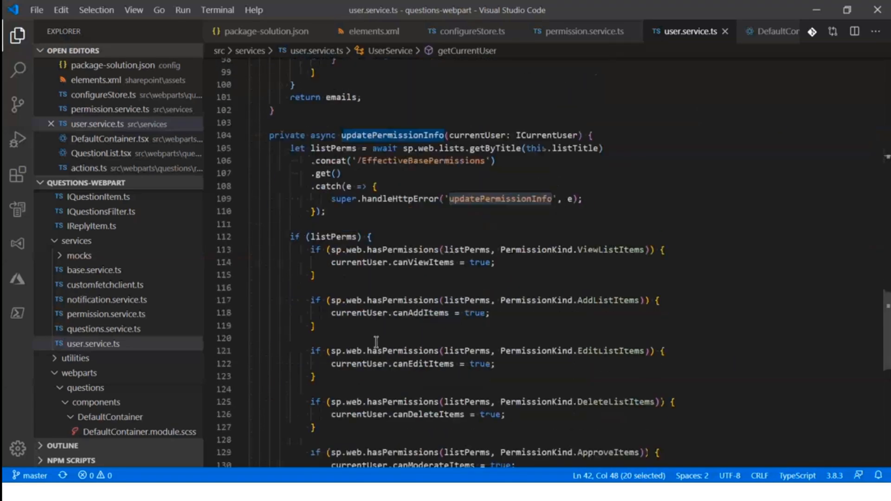
pyautogui.scroll(-3)
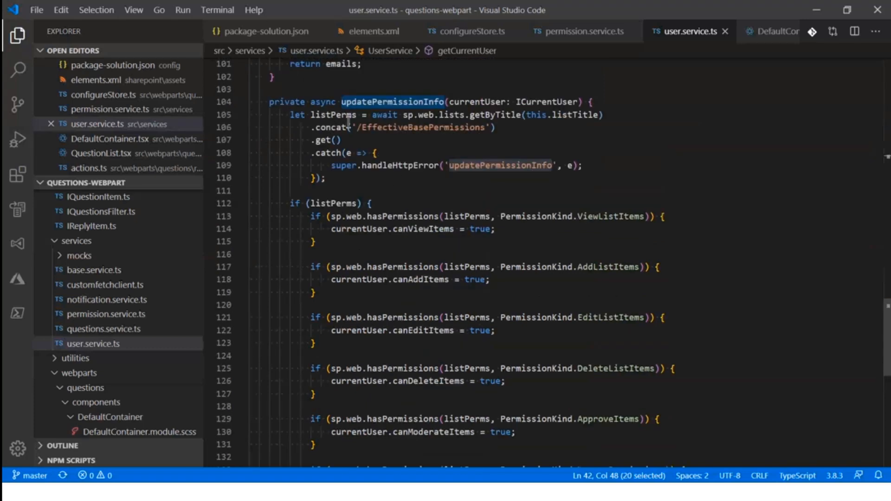
pyautogui.click(404, 194)
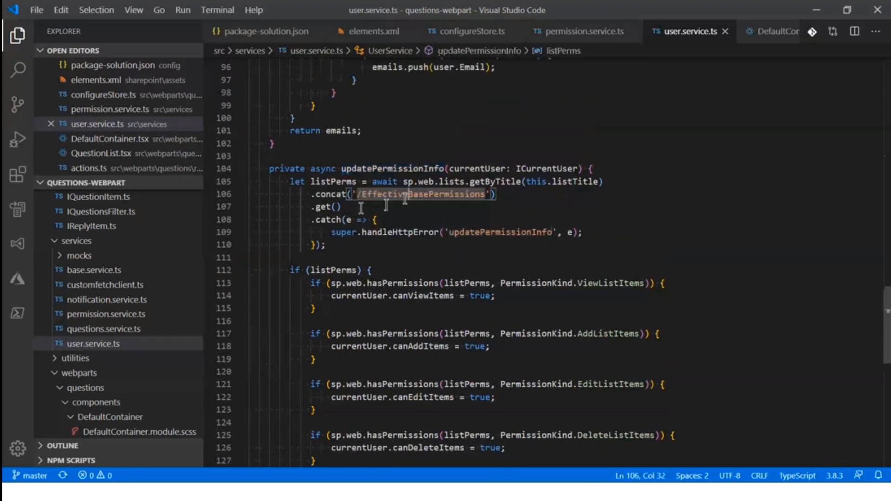
pyautogui.scroll(-3)
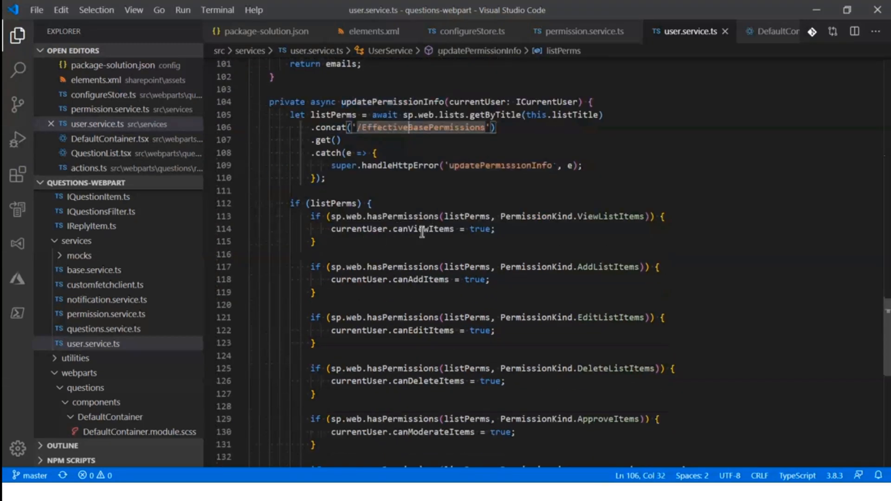
pyautogui.moveTo(422, 368)
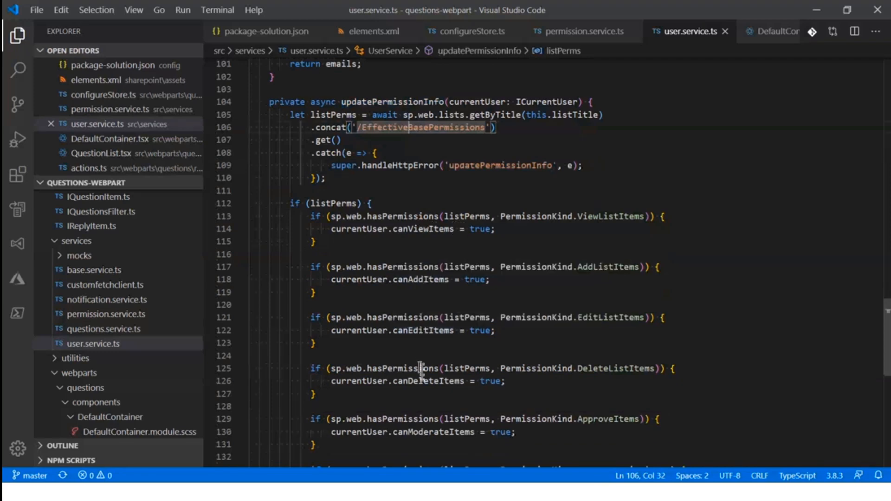
pyautogui.moveTo(422, 255)
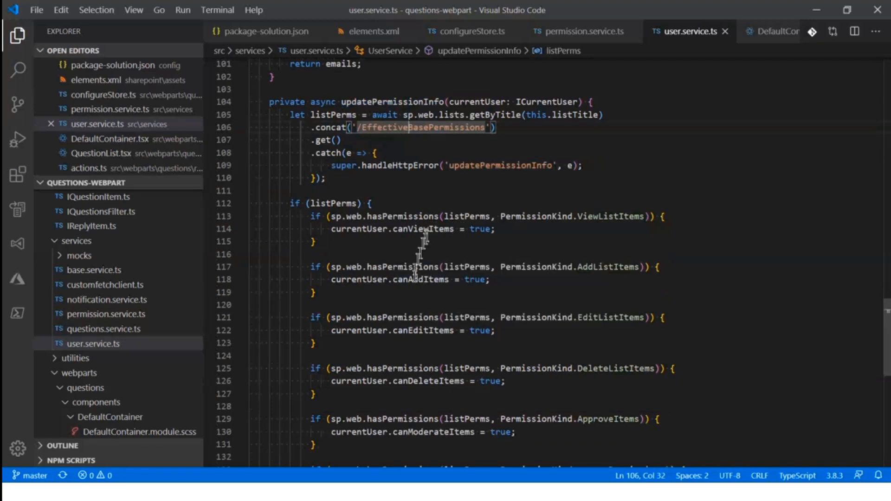
pyautogui.doubleClick(418, 279)
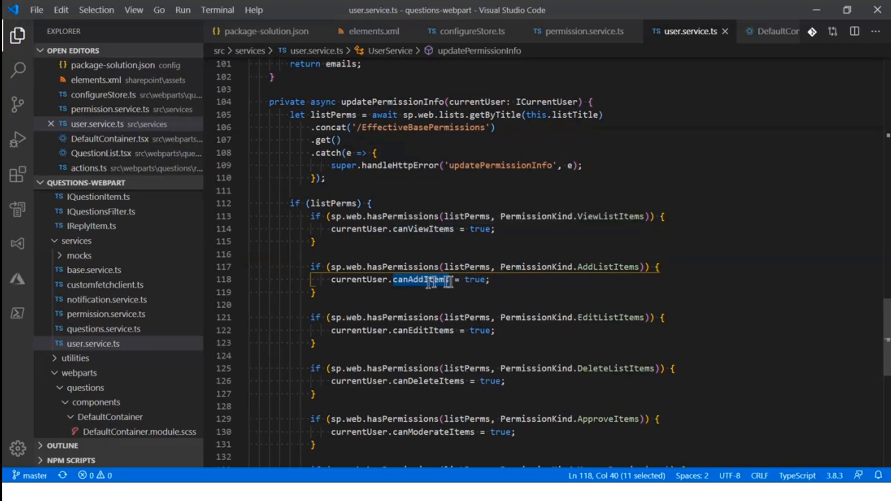
pyautogui.moveTo(420, 278)
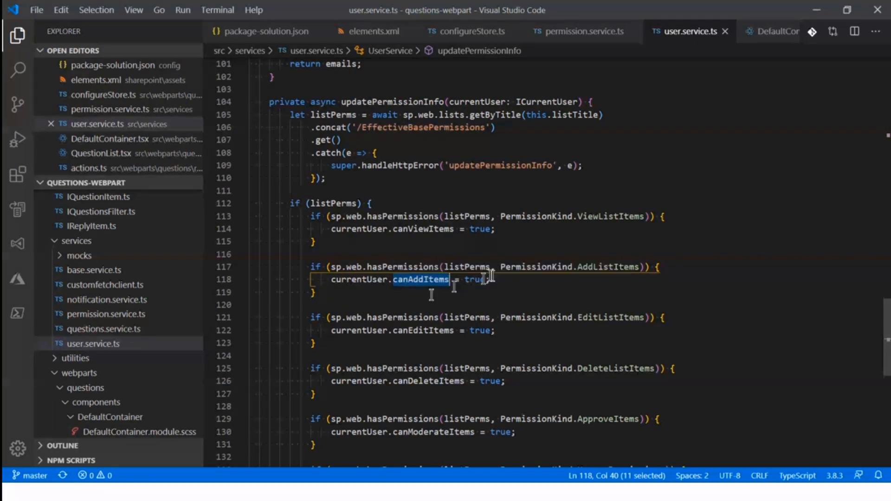
pyautogui.moveTo(531, 259)
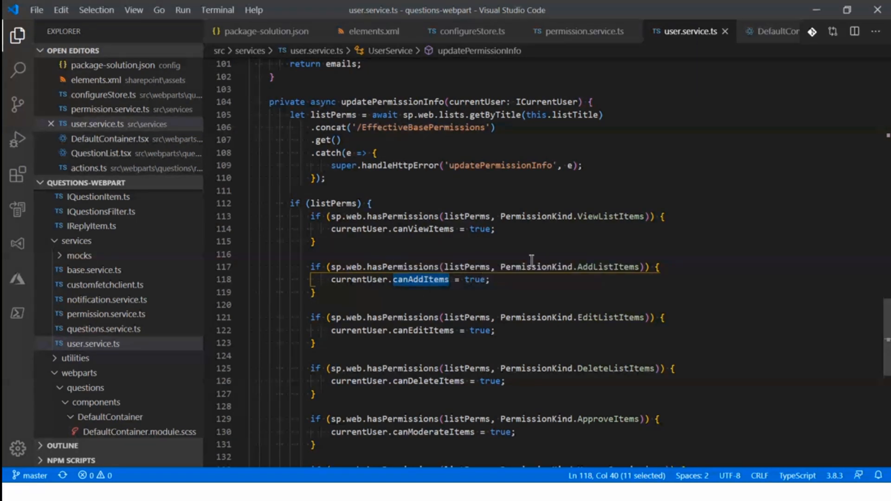
pyautogui.moveTo(649, 204)
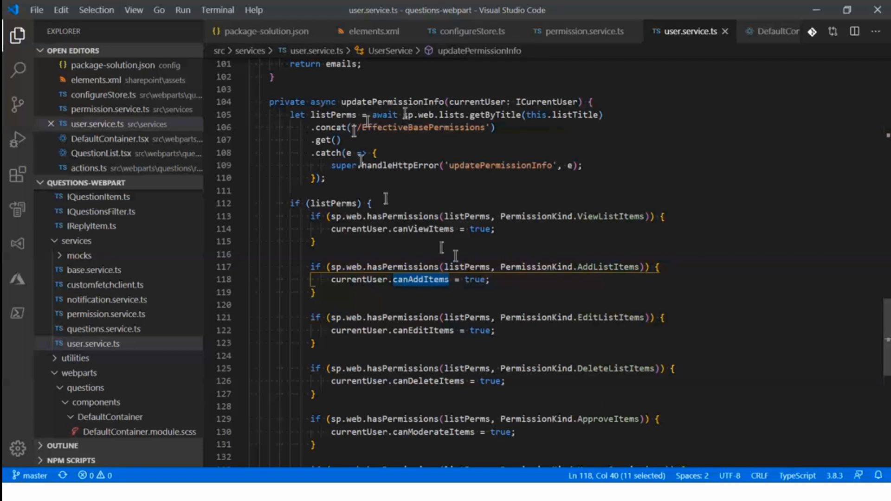
pyautogui.moveTo(757, 43)
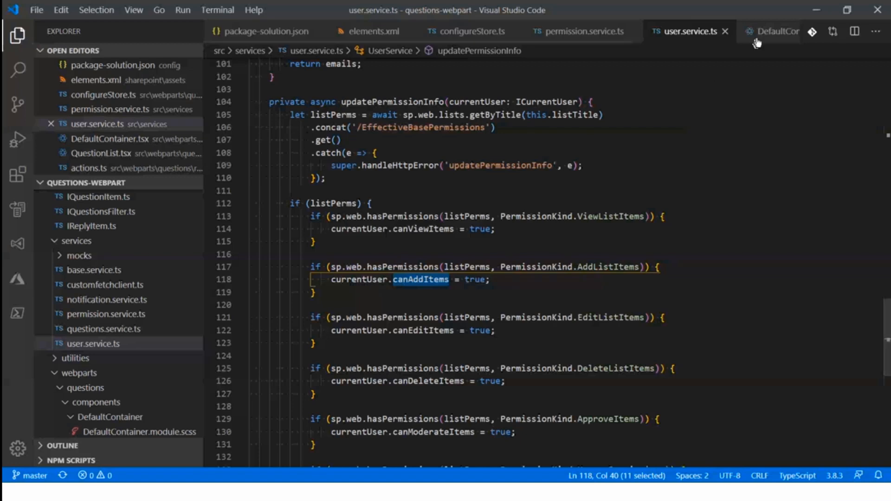
# Step: In DefaultContainer.tsx, unfold IConnectedDispatch and scroll down to updateQuillIcons
pyautogui.click(771, 32)
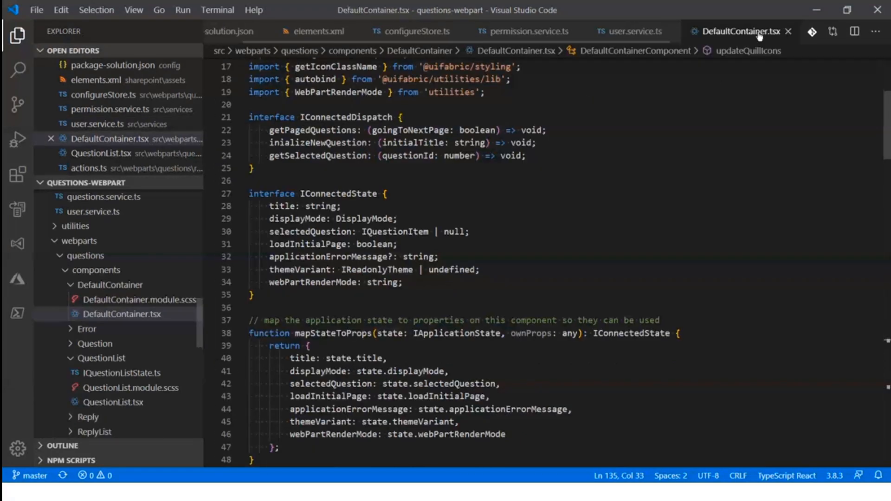
pyautogui.moveTo(511, 177)
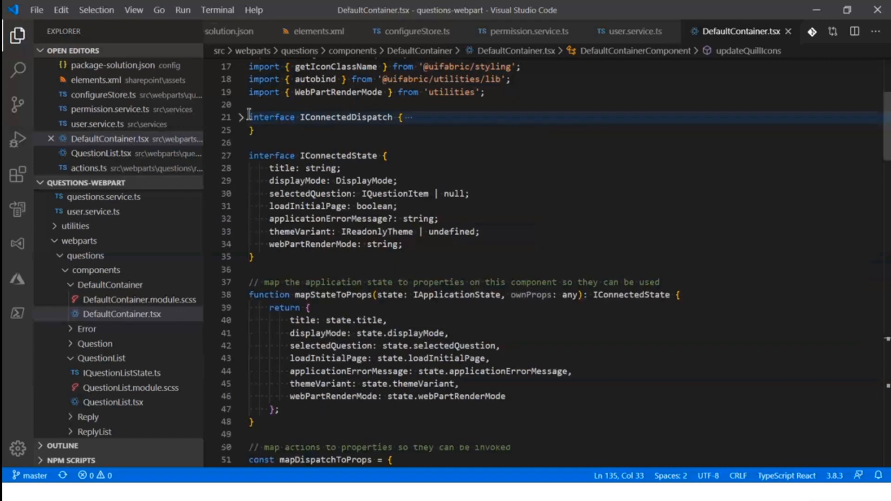
pyautogui.click(243, 116)
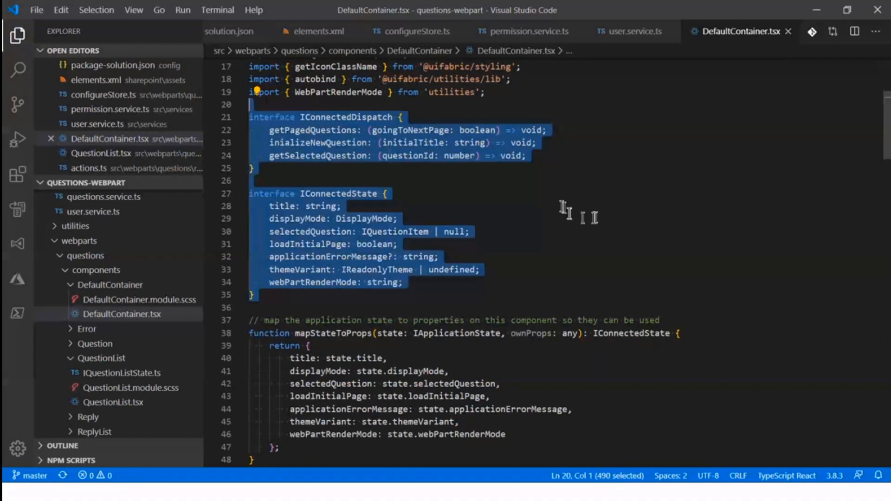
pyautogui.scroll(-3)
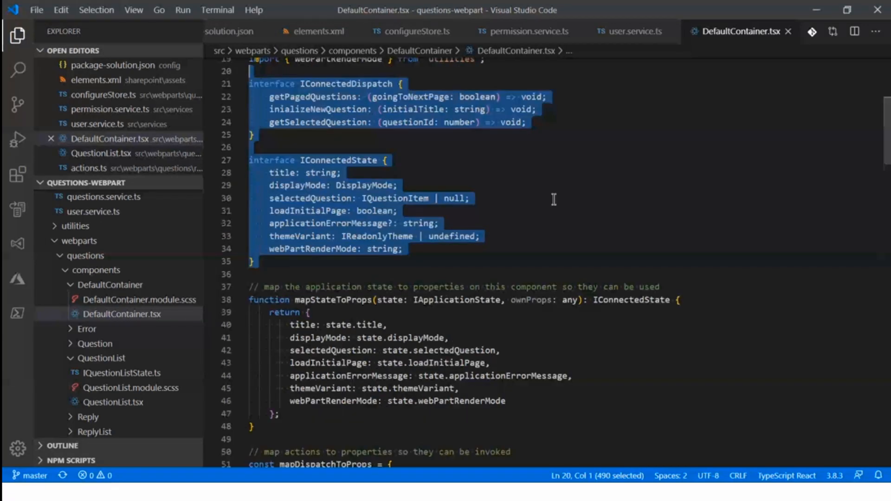
pyautogui.scroll(-3)
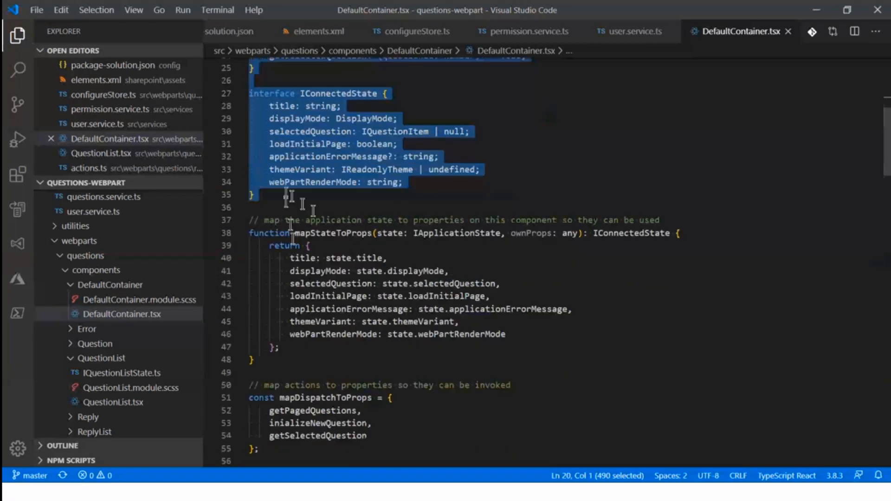
pyautogui.scroll(-3)
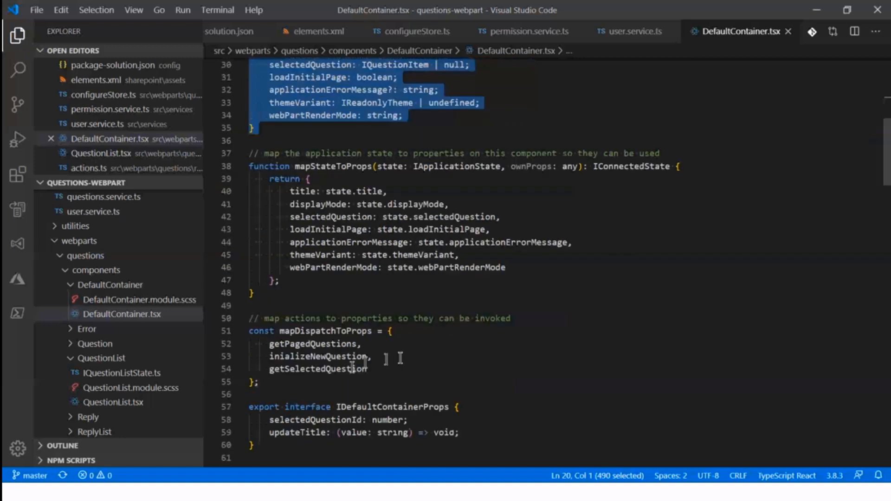
pyautogui.scroll(-3)
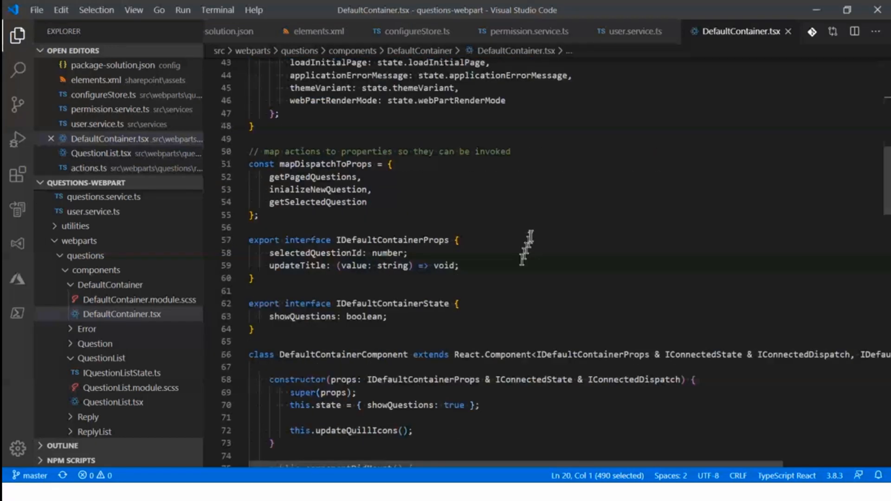
pyautogui.scroll(-3)
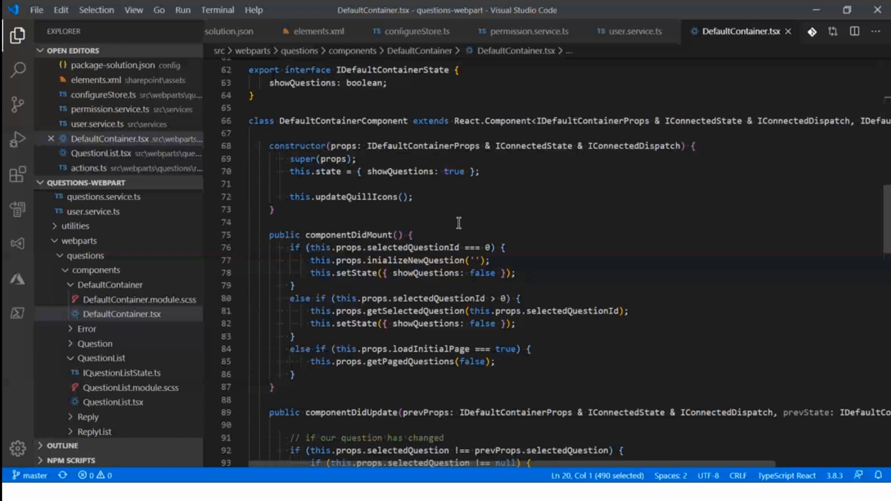
pyautogui.scroll(-3)
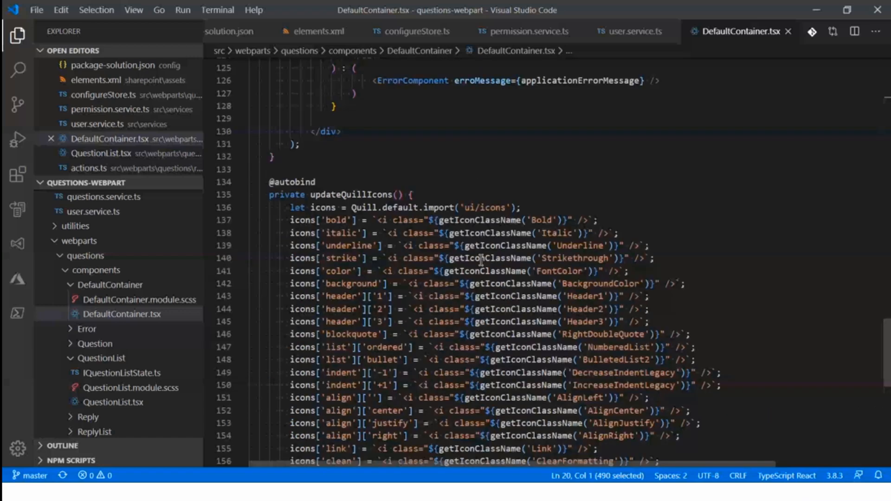
# Step: Select the updateQuillIcons name and scroll to reveal the method's closing brace
pyautogui.doubleClick(352, 195)
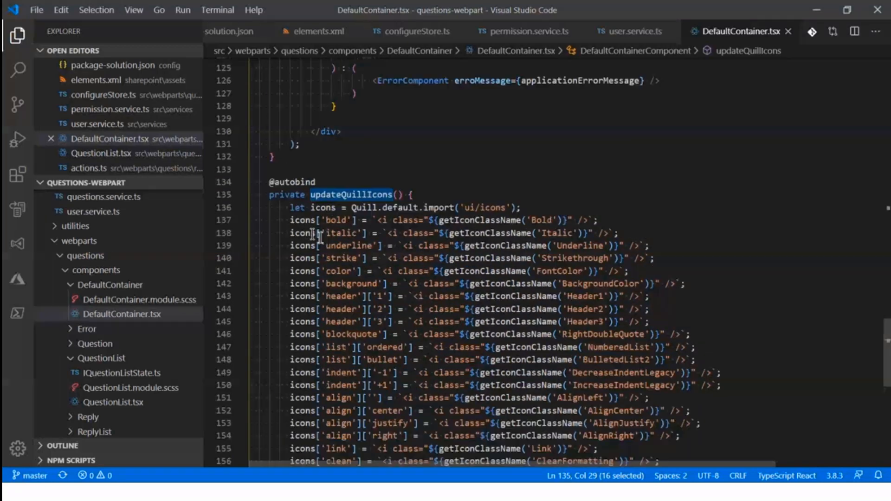
pyautogui.scroll(-3)
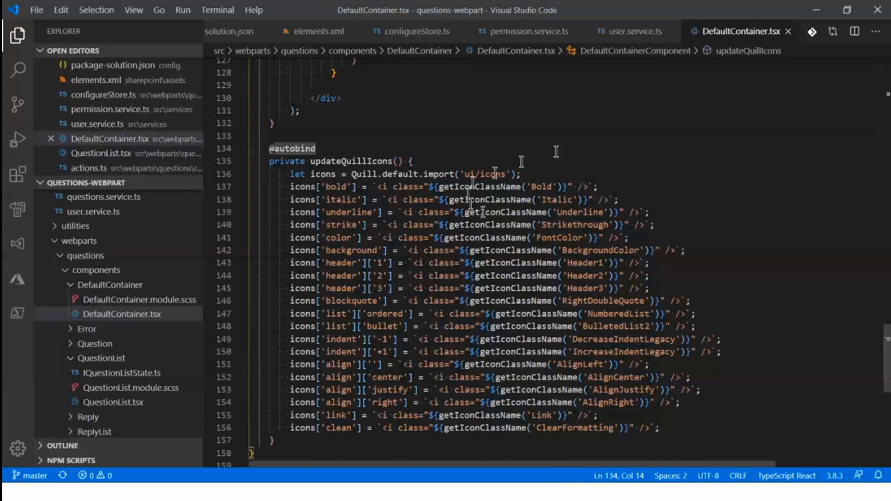
pyautogui.moveTo(662, 191)
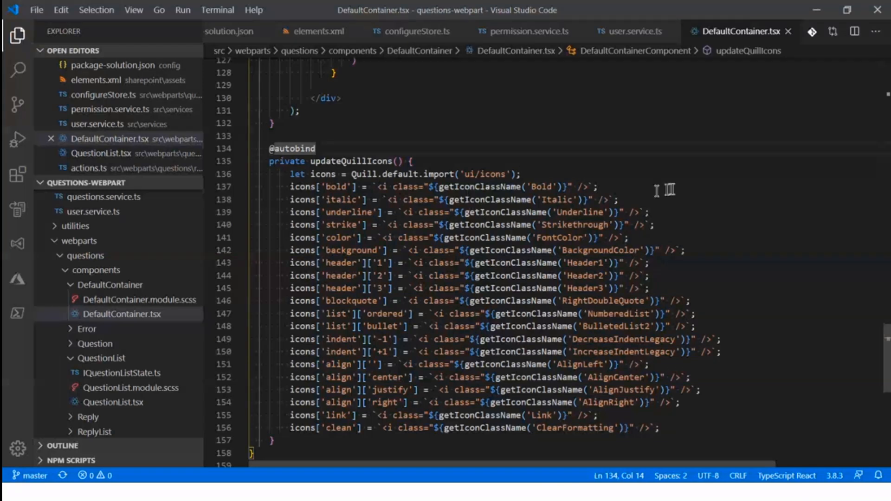
pyautogui.moveTo(711, 190)
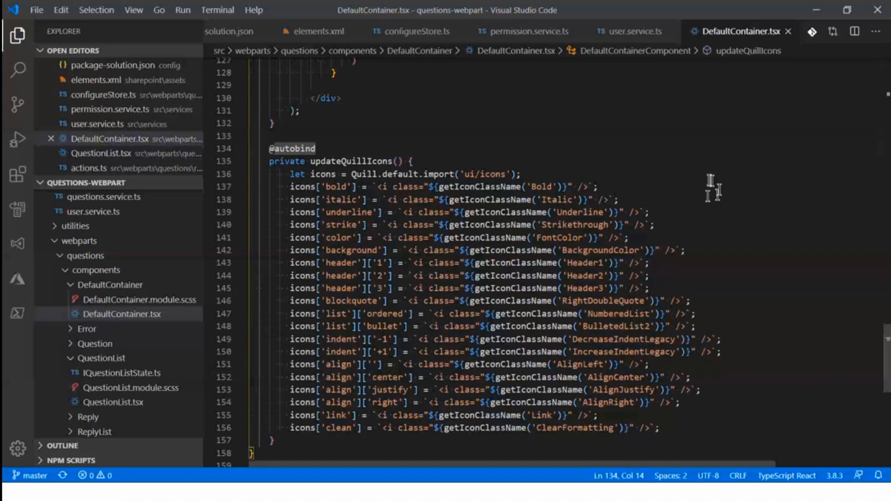
pyautogui.moveTo(596, 170)
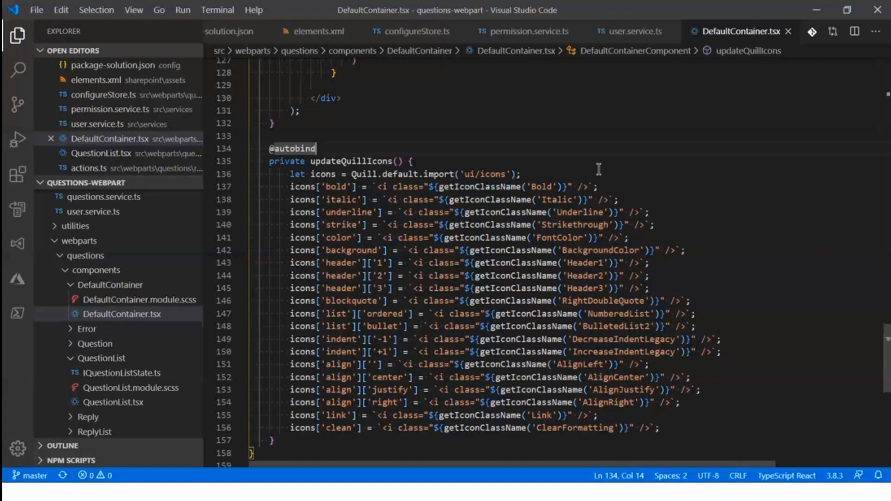
pyautogui.moveTo(200, 279)
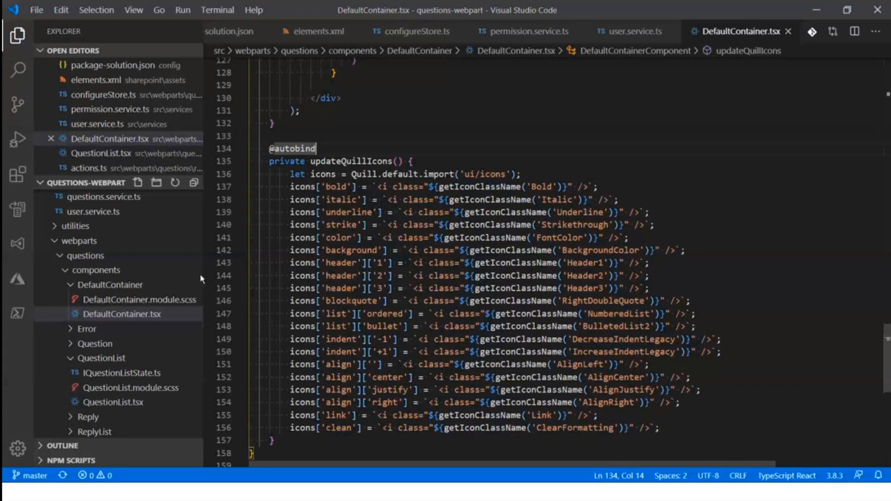
# Step: Collapse the QuestionList and DefaultContainer folders in the Explorer tree
pyautogui.click(103, 358)
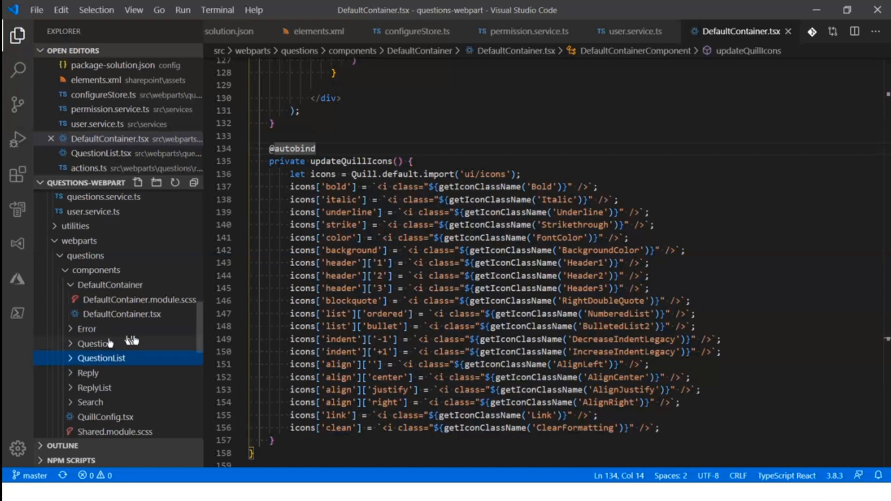
pyautogui.scroll(-3)
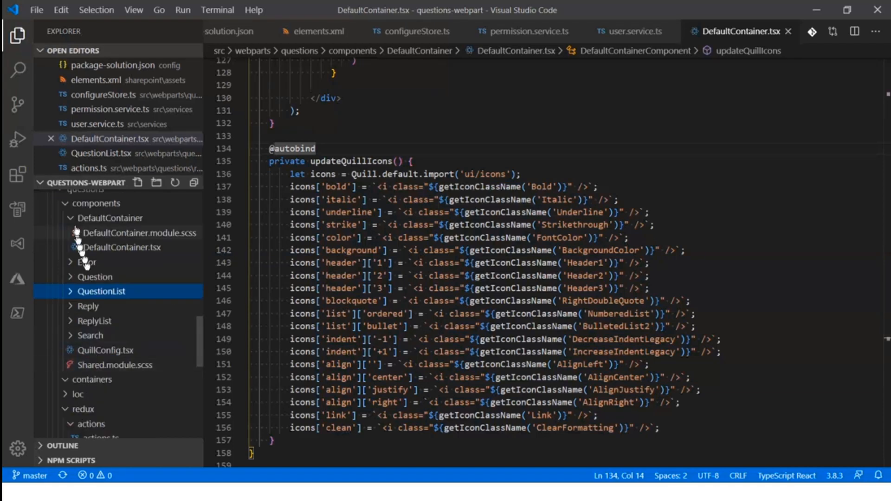
pyautogui.click(111, 218)
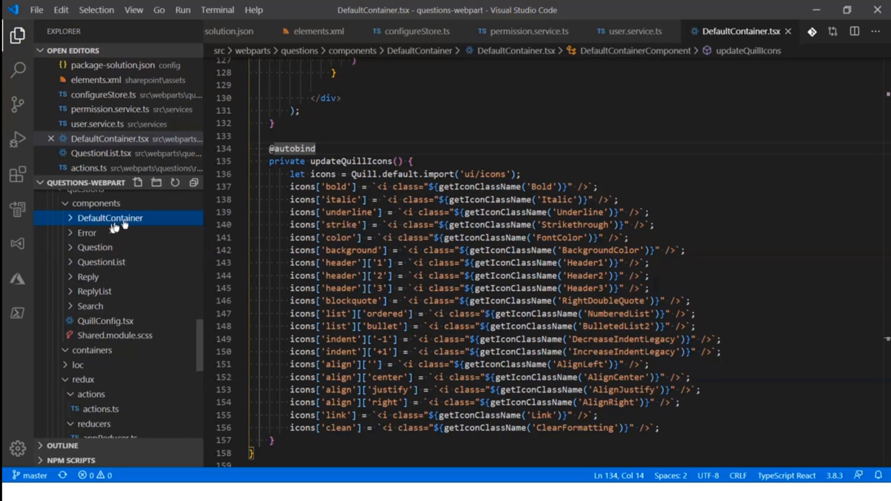
pyautogui.moveTo(119, 227)
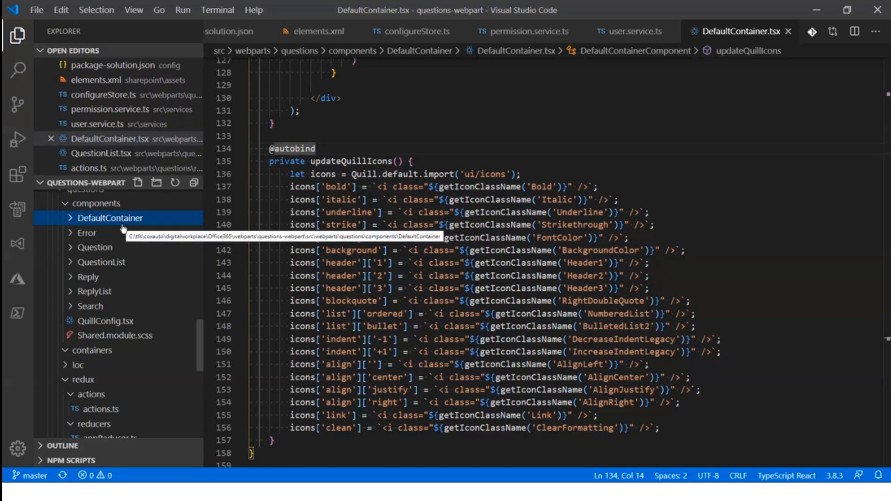
pyautogui.moveTo(113, 247)
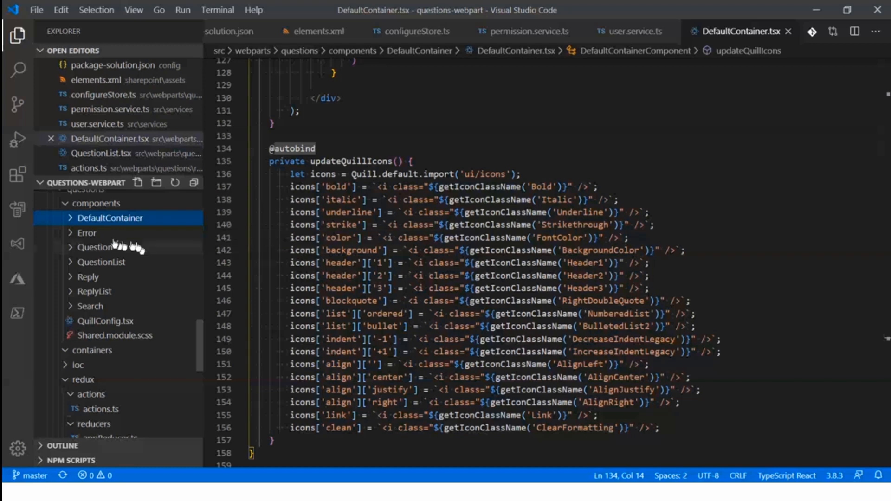
pyautogui.moveTo(94, 247)
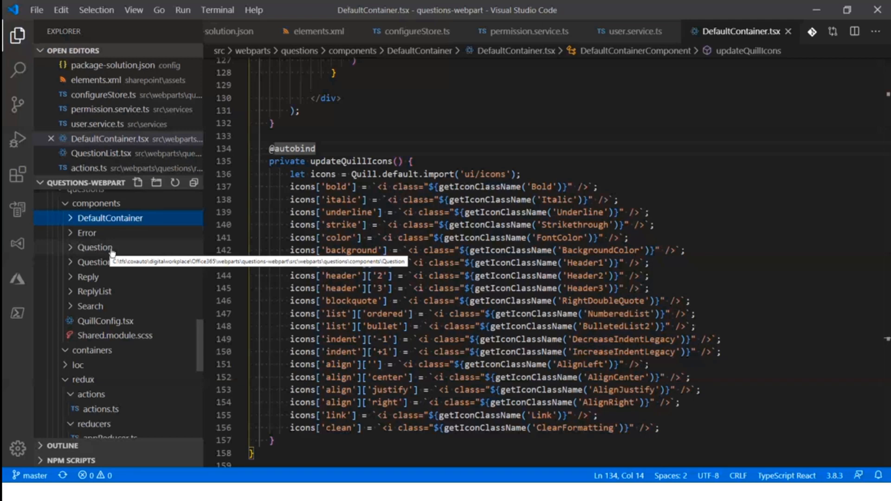
pyautogui.moveTo(108, 284)
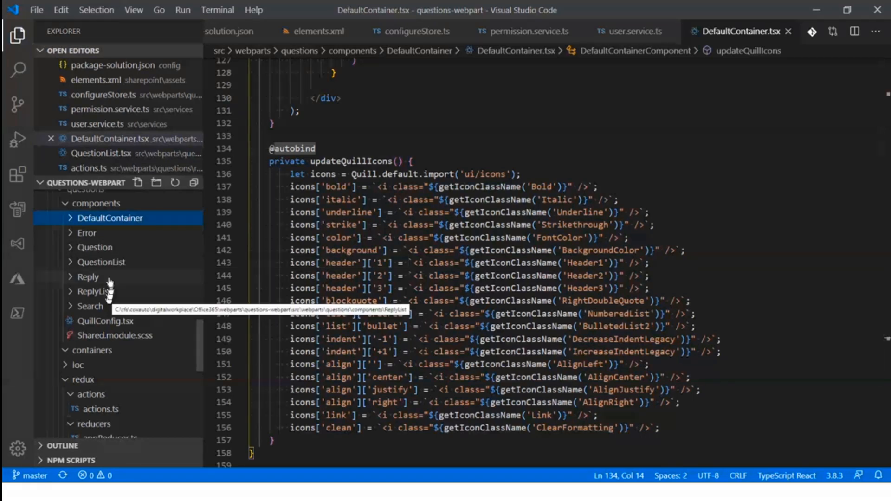
pyautogui.moveTo(123, 290)
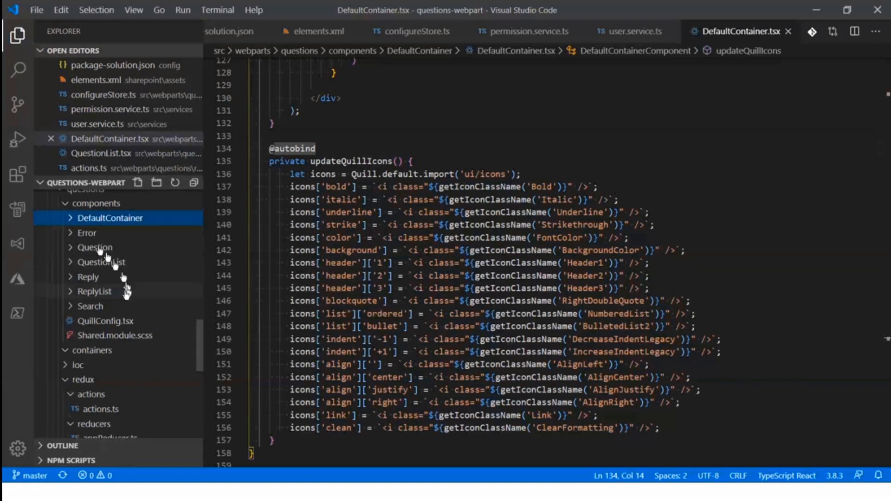
pyautogui.moveTo(94, 291)
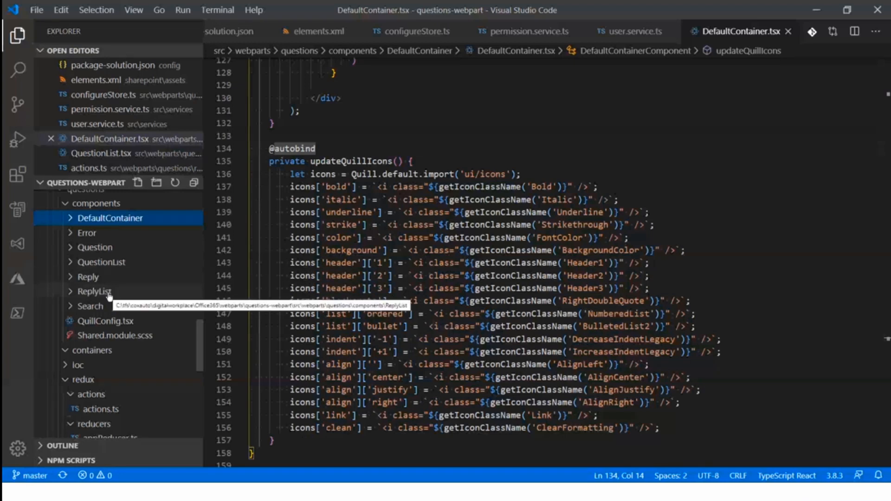
pyautogui.moveTo(102, 244)
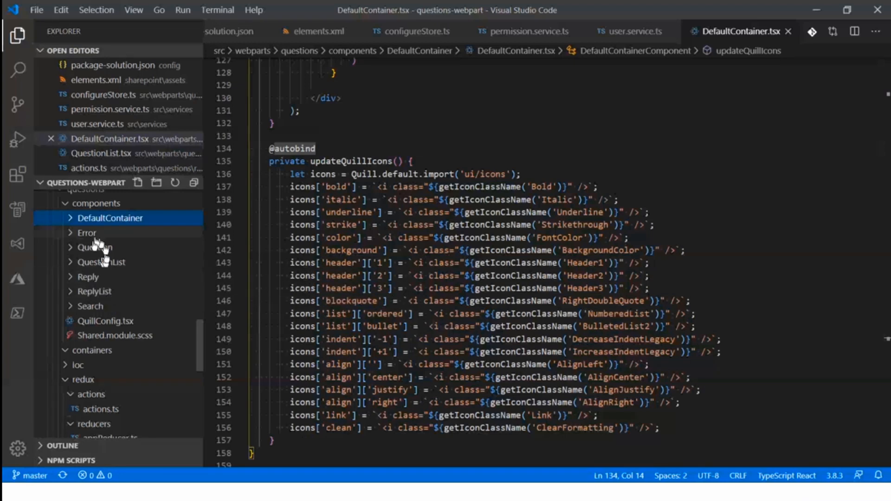
pyautogui.moveTo(111, 296)
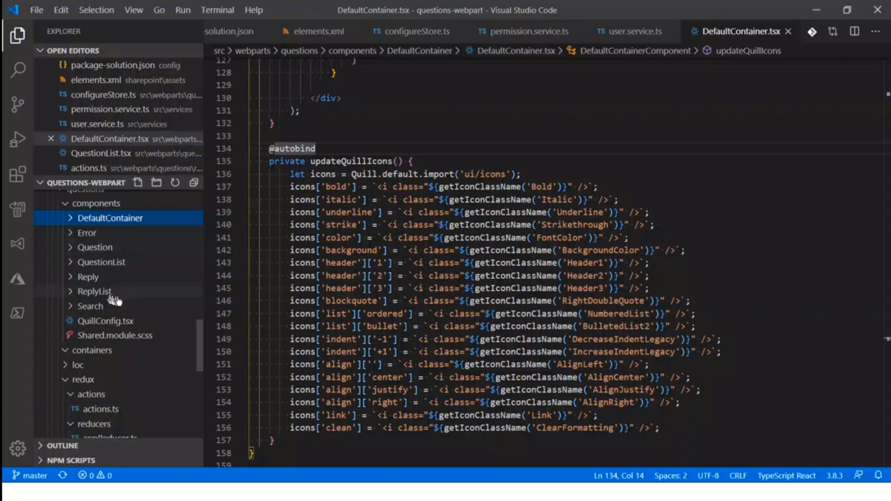
pyautogui.moveTo(119, 262)
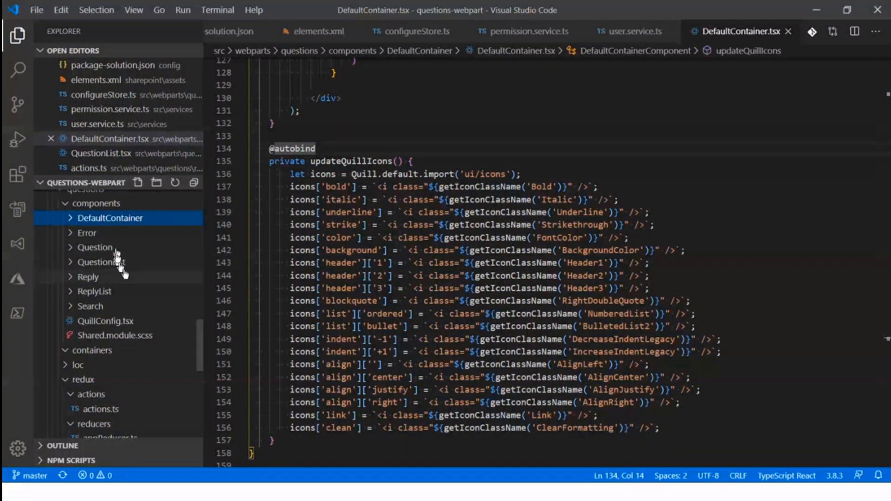
pyautogui.moveTo(114, 284)
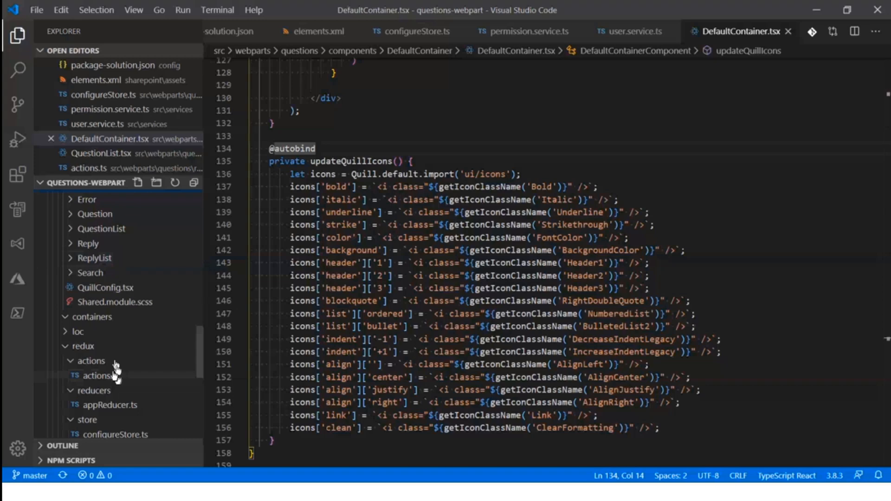
# Step: Open redux actions.ts, scroll to getPagedQuestions, and highlight currentPagedQuestions
pyautogui.click(99, 375)
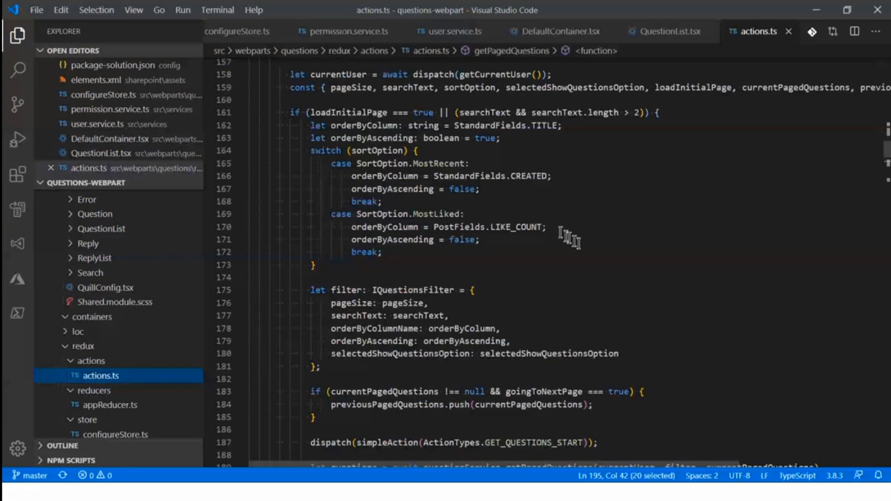
pyautogui.scroll(3)
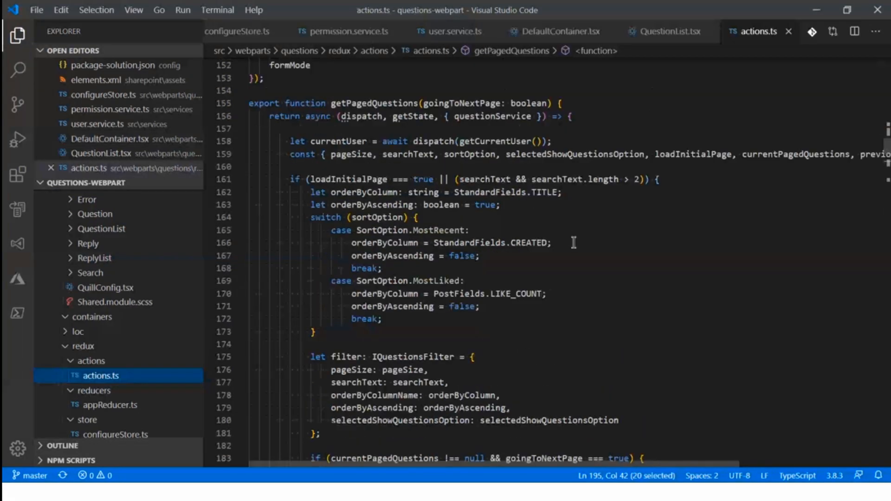
pyautogui.scroll(3)
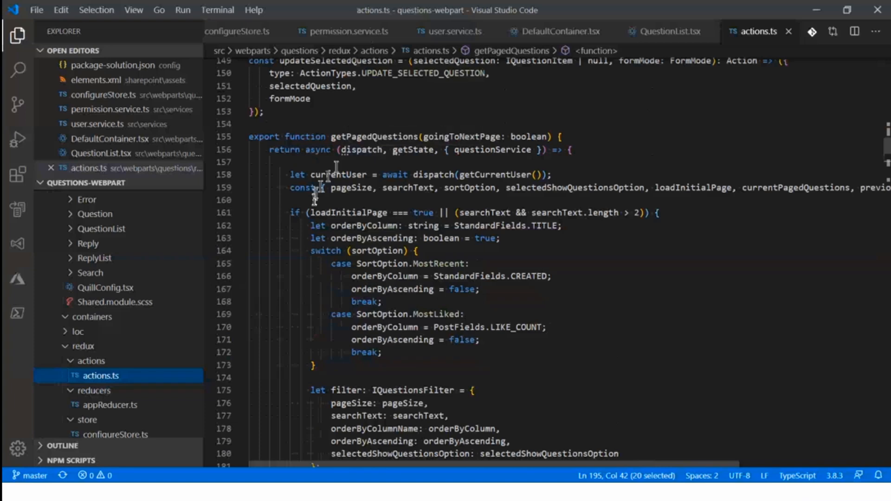
pyautogui.moveTo(369, 139)
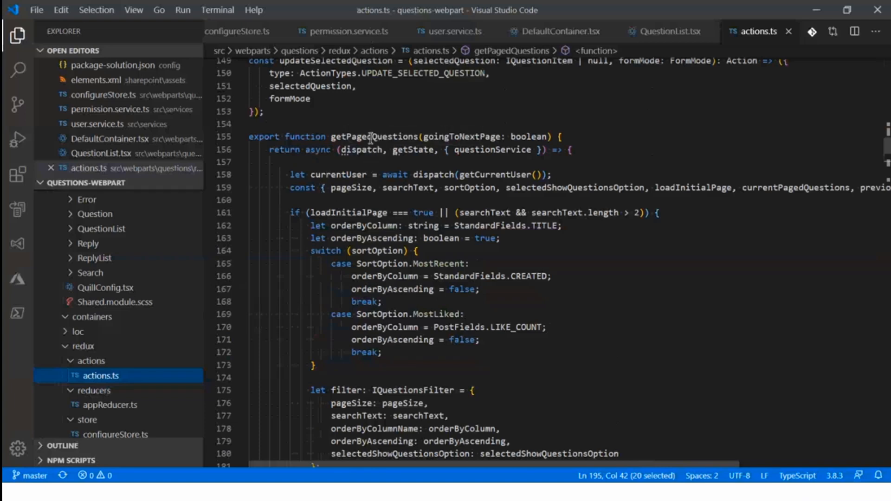
pyautogui.click(370, 137)
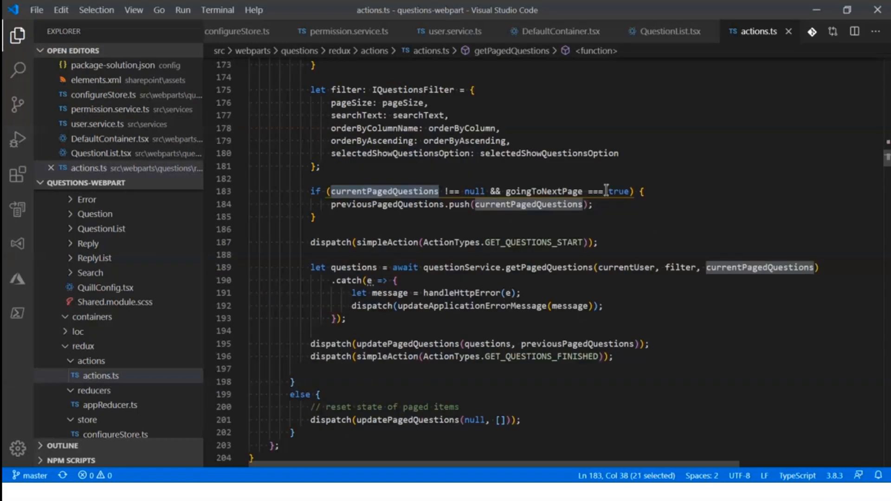
pyautogui.moveTo(671, 233)
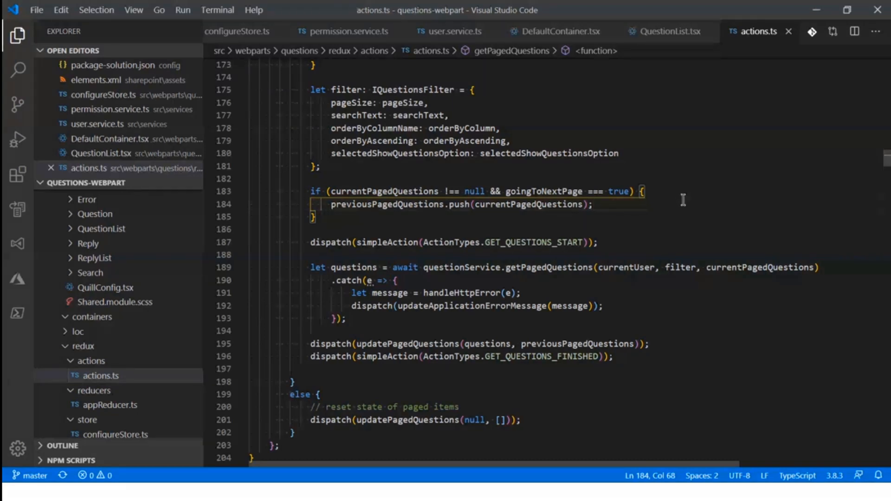
pyautogui.moveTo(529, 204)
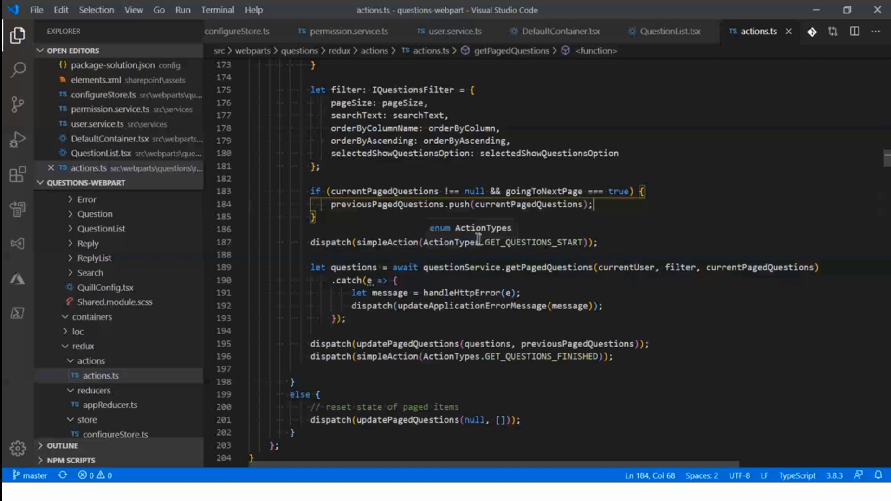
pyautogui.moveTo(478, 241)
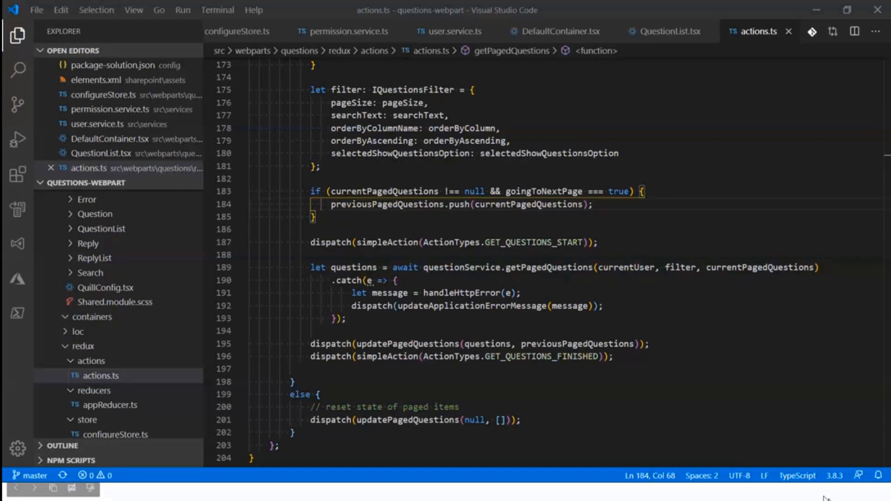
pyautogui.moveTo(607, 344)
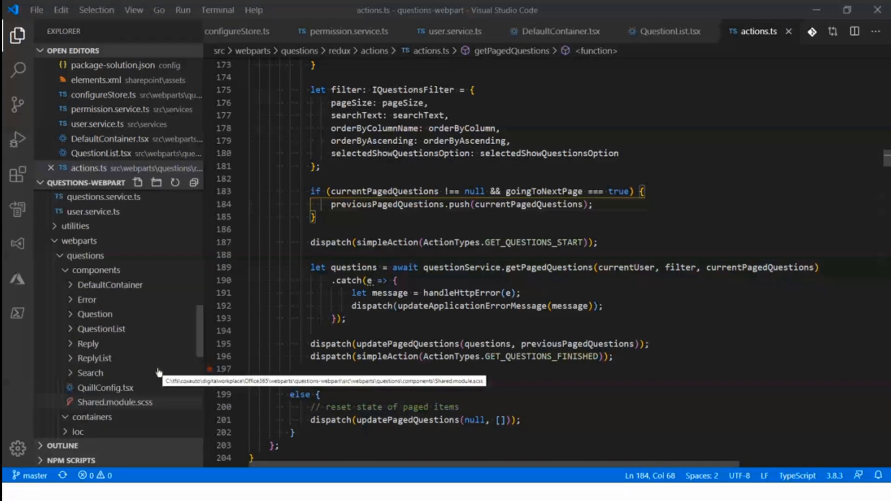
pyautogui.scroll(3)
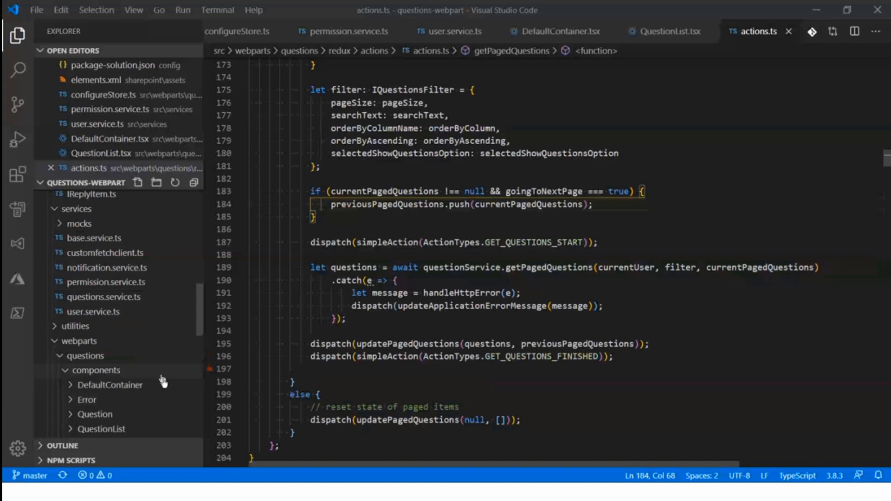